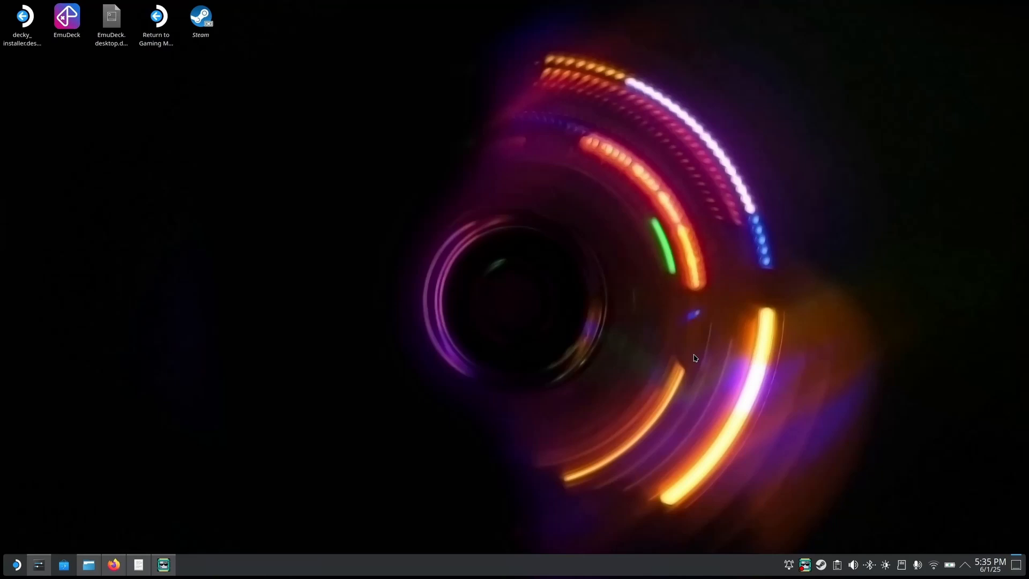
pyautogui.moveTo(608, 140)
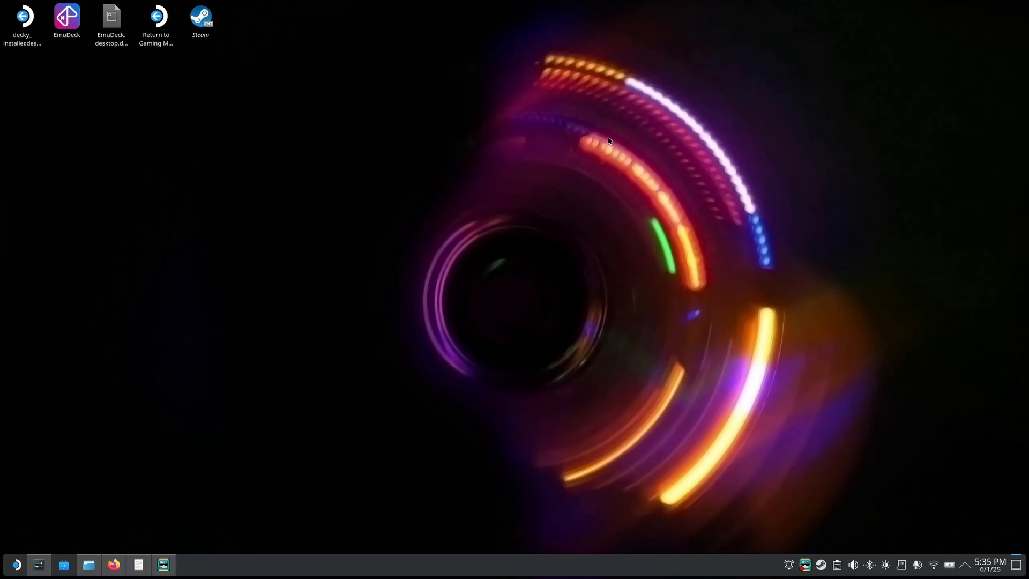
pyautogui.moveTo(556, 318)
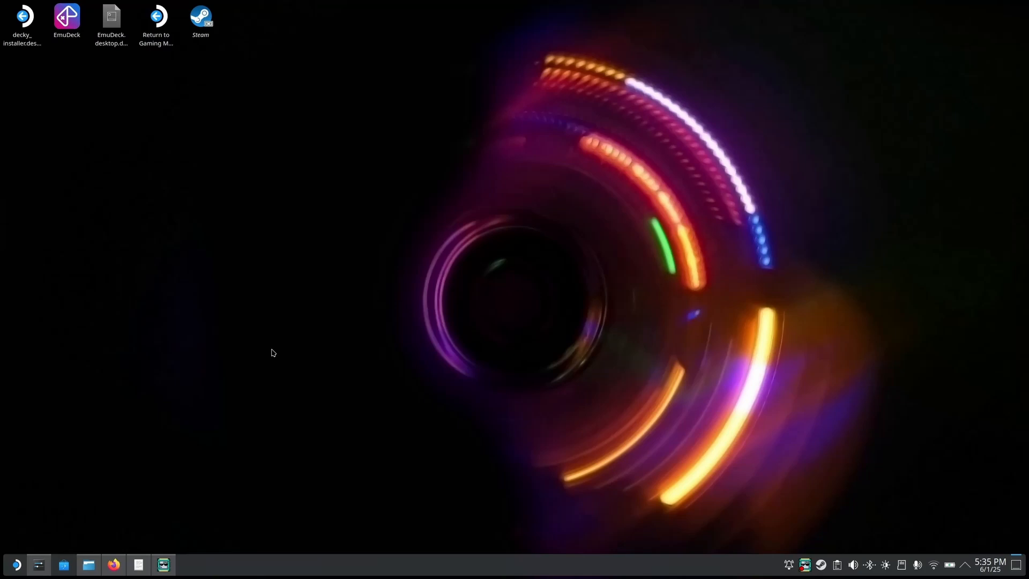
# - Bring Firefox on the EmuDeck homepage to the front and close the briefly opened Discover store
pyautogui.click(66, 19)
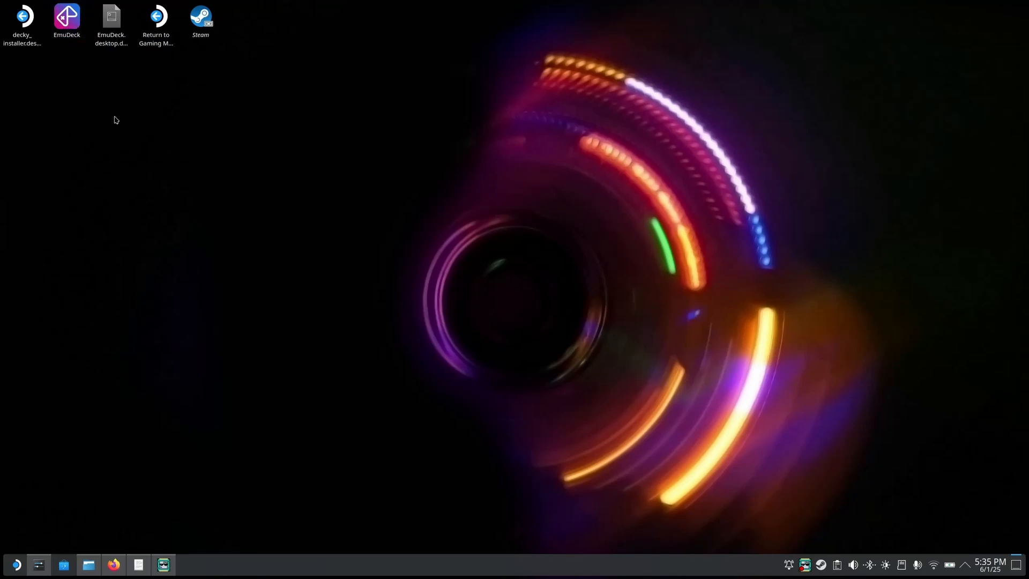
pyautogui.moveTo(237, 271)
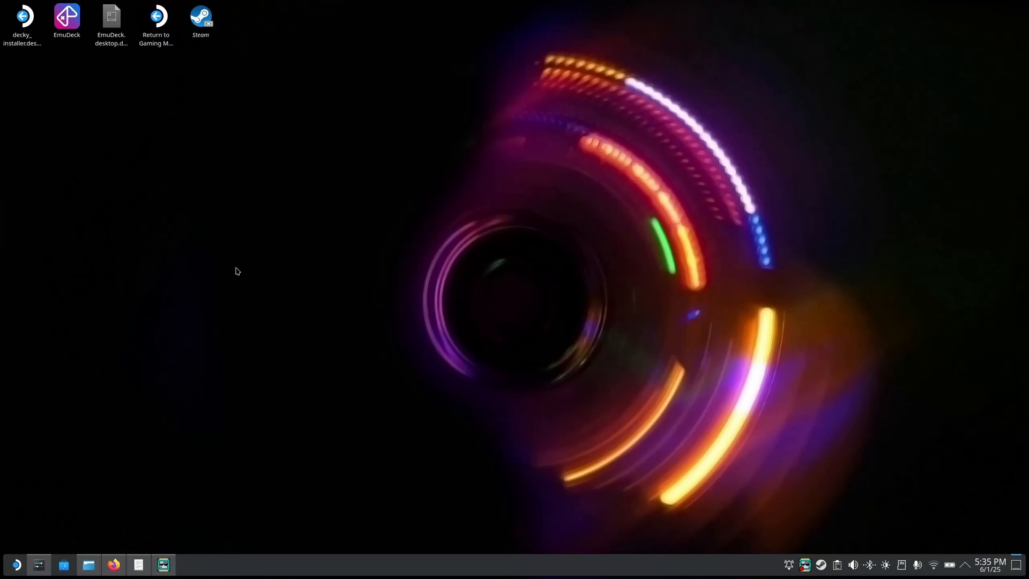
pyautogui.moveTo(246, 268)
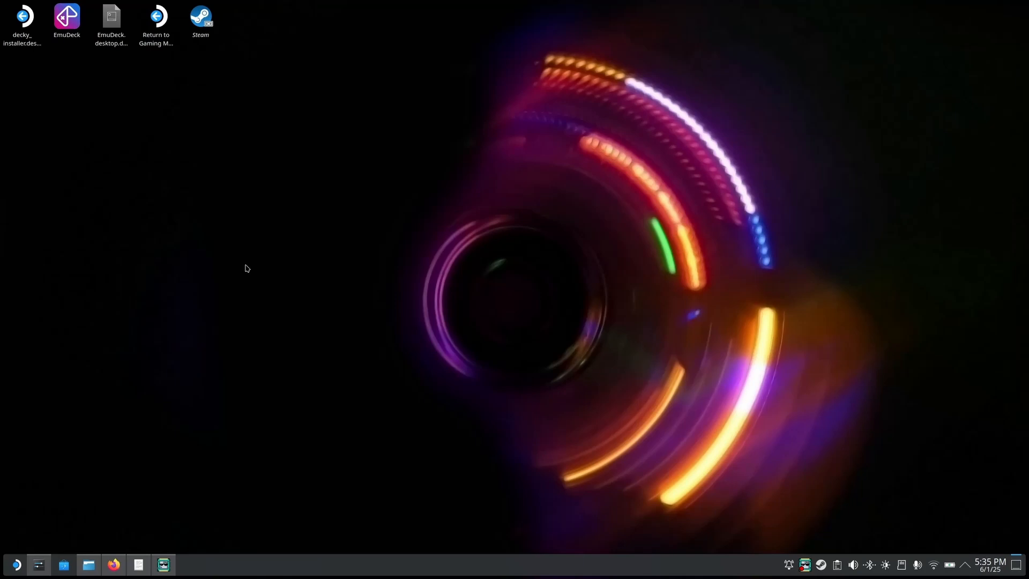
pyautogui.moveTo(178, 72)
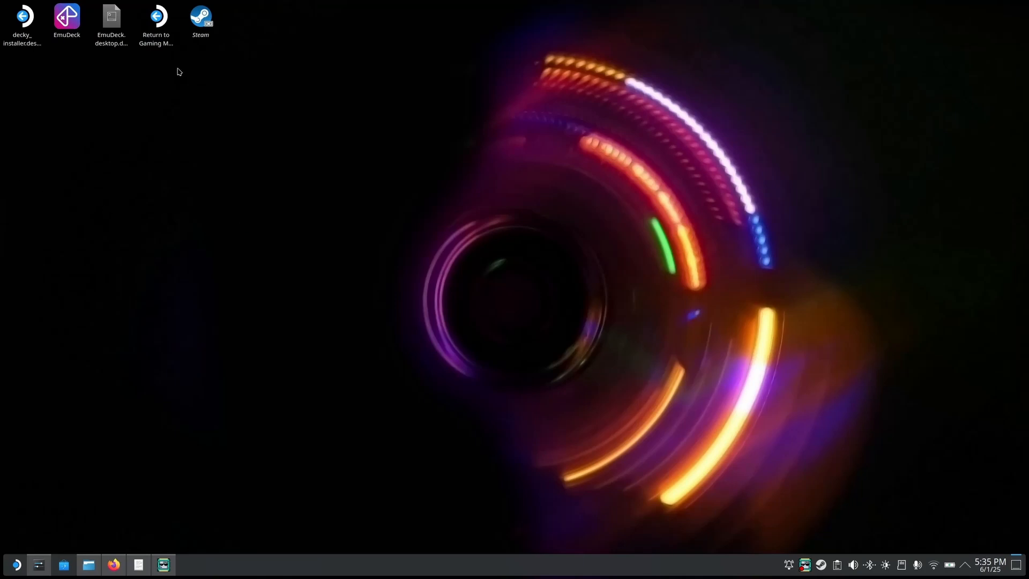
pyautogui.moveTo(138, 126)
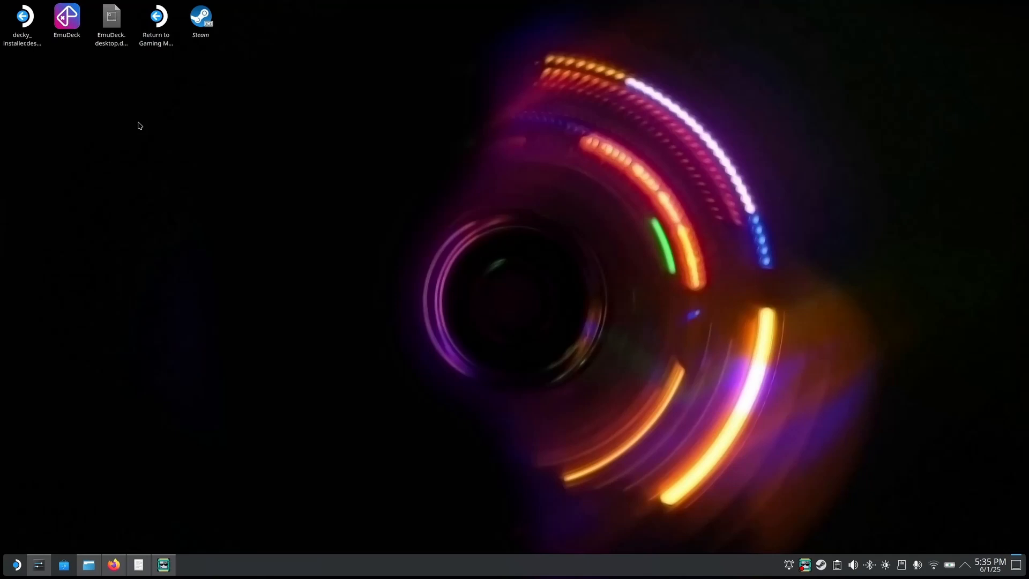
pyautogui.moveTo(69, 44)
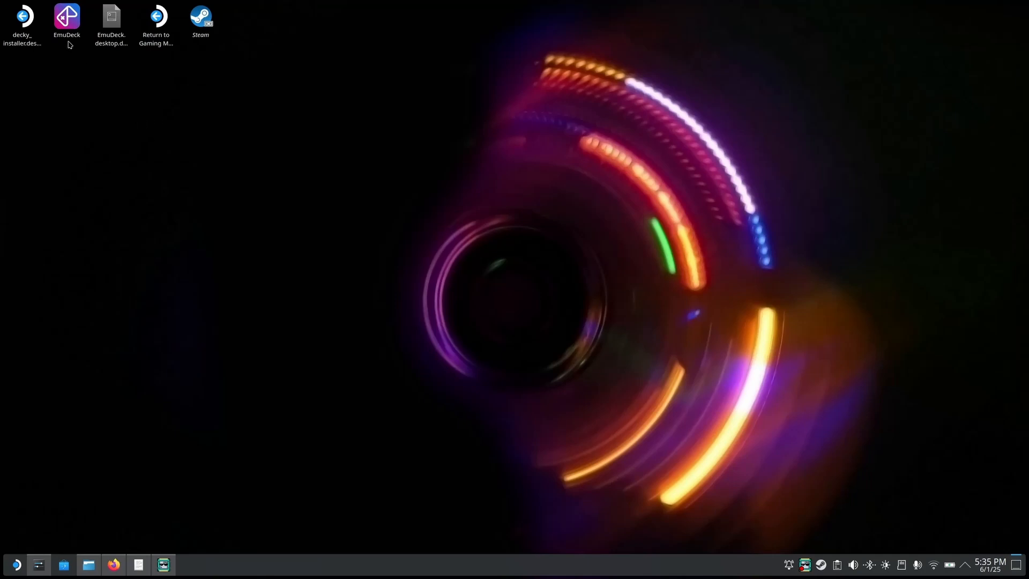
pyautogui.moveTo(291, 494)
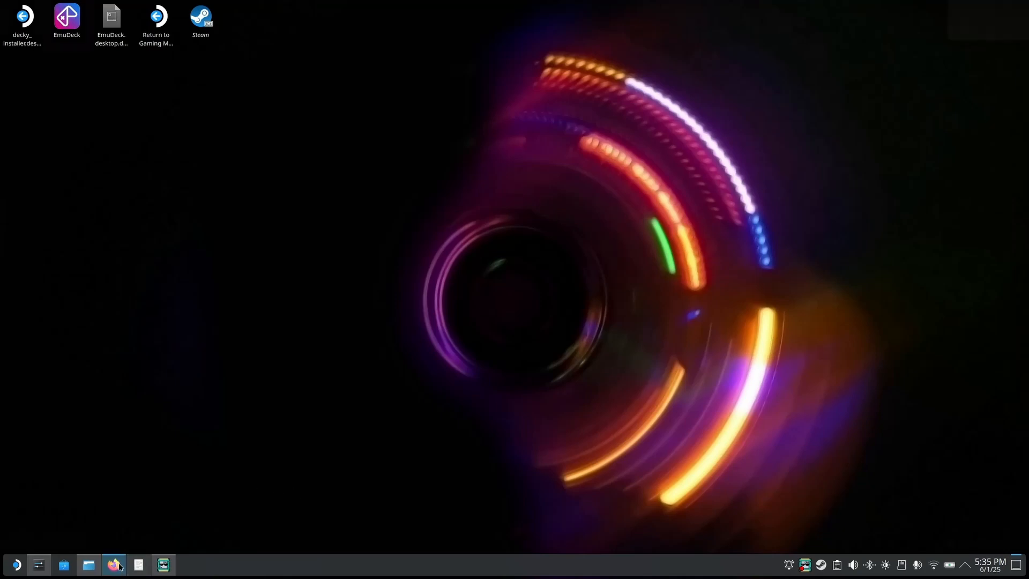
pyautogui.click(114, 564)
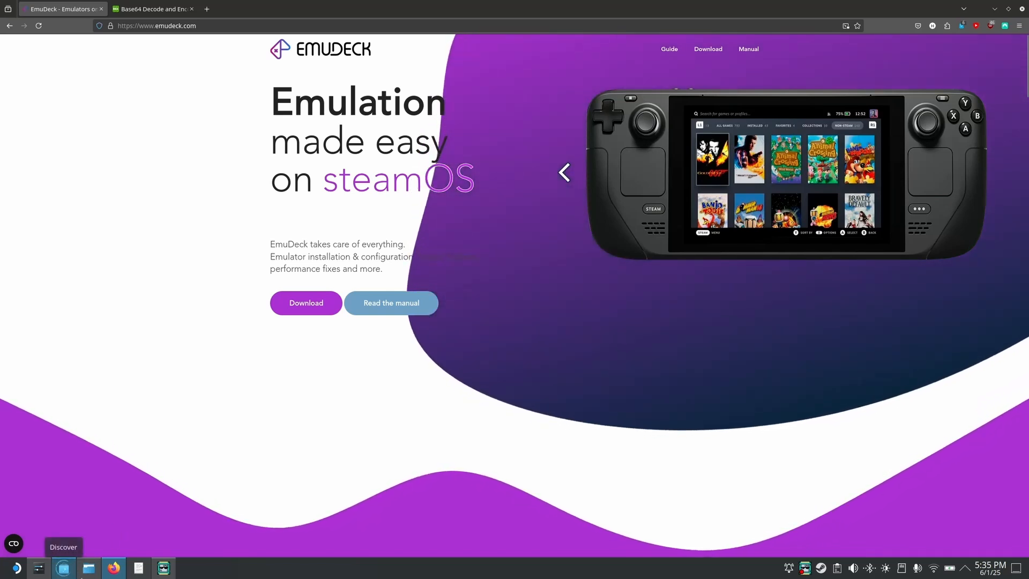
pyautogui.click(64, 567)
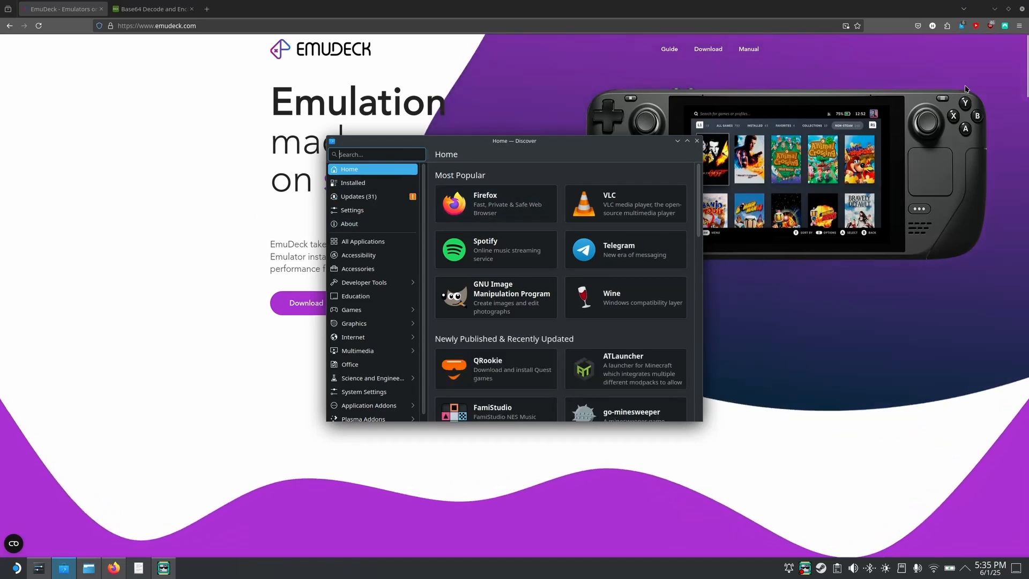
pyautogui.click(697, 141)
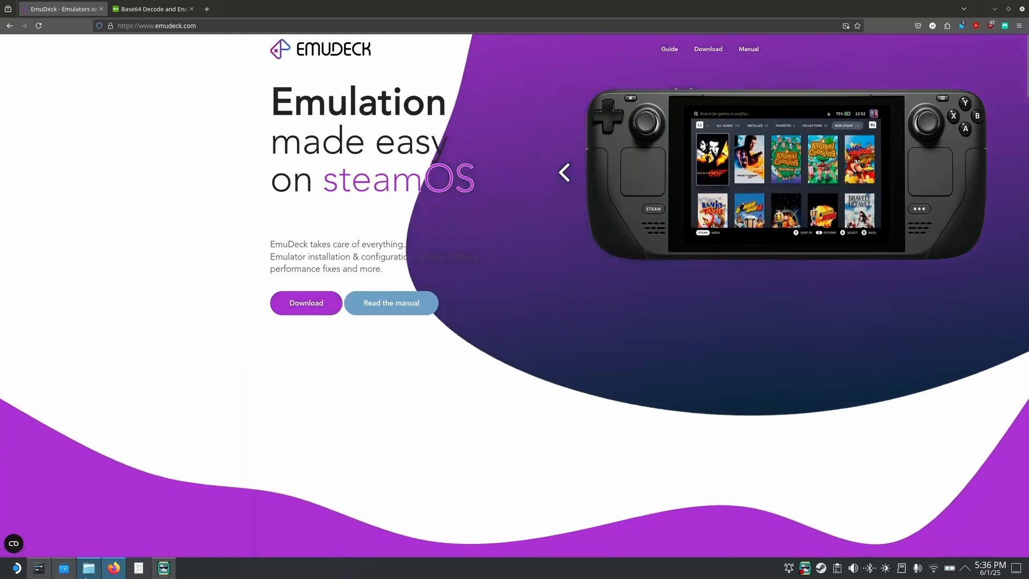
# - Open Dolphin on the Documents folder, then clear the windows to reveal the desktop shortcuts
pyautogui.click(88, 567)
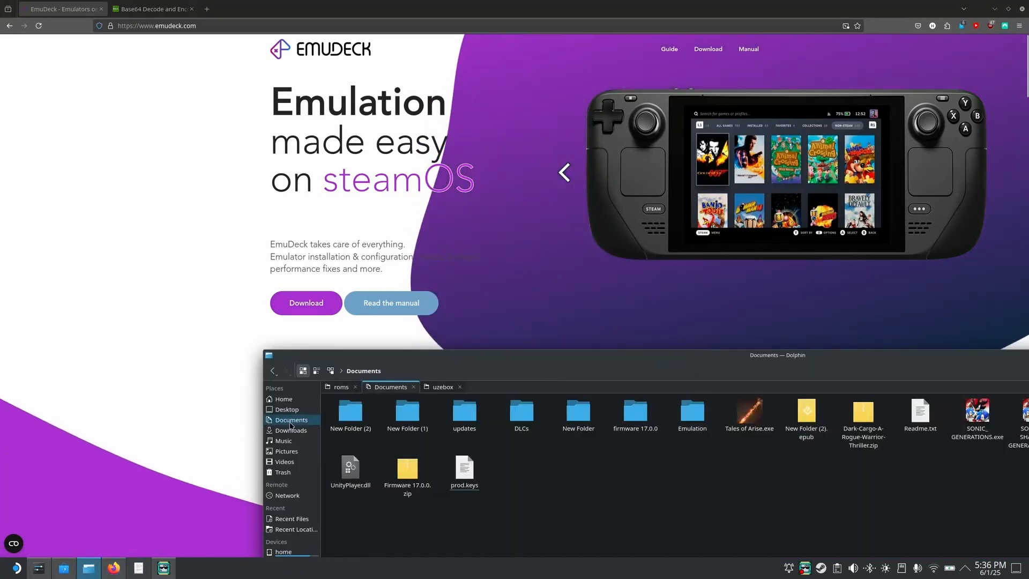
pyautogui.click(290, 430)
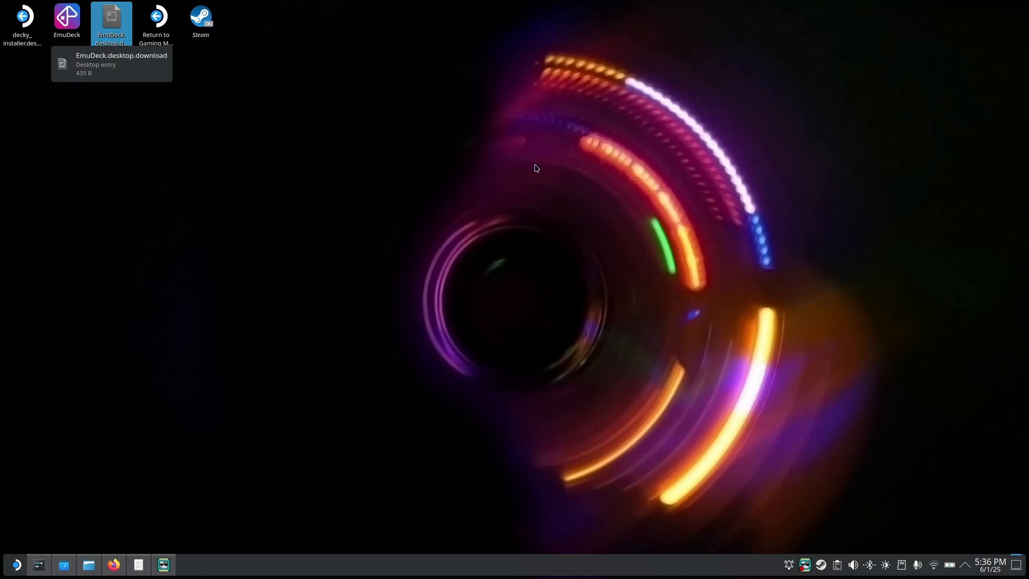
# - Select and then deselect the EmuDeck shortcut on the KDE desktop
pyautogui.click(66, 20)
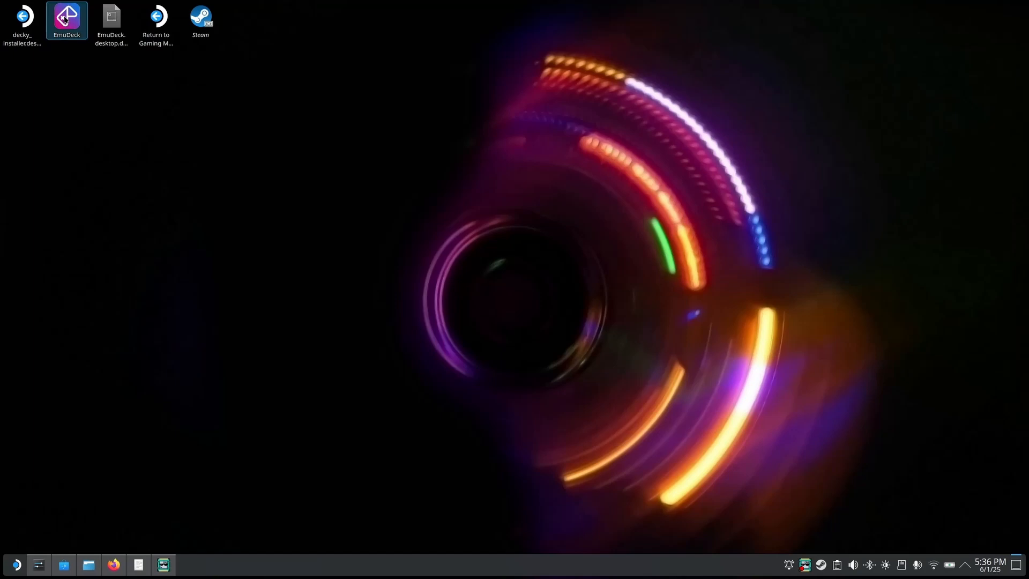
pyautogui.click(292, 296)
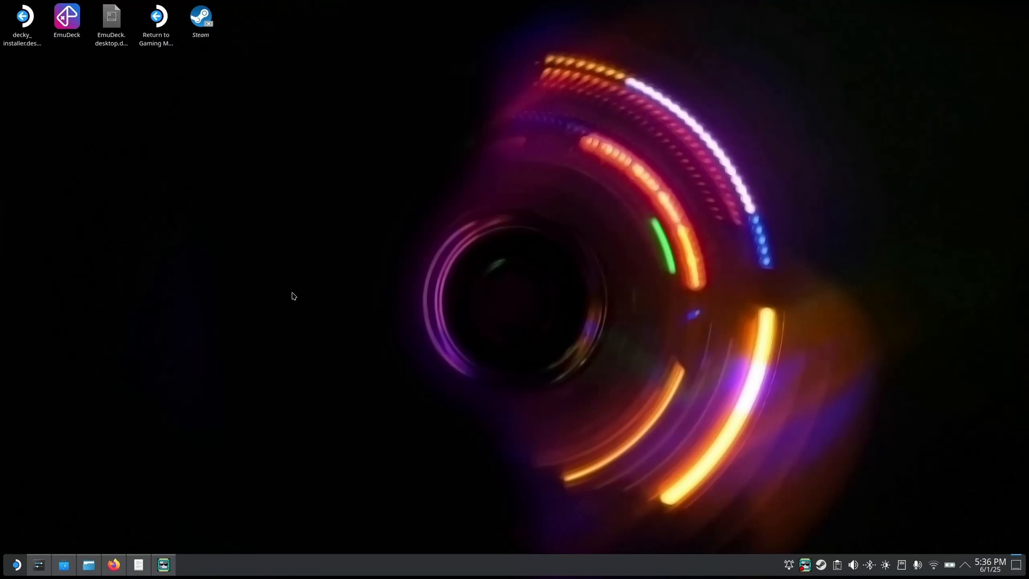
pyautogui.moveTo(256, 438)
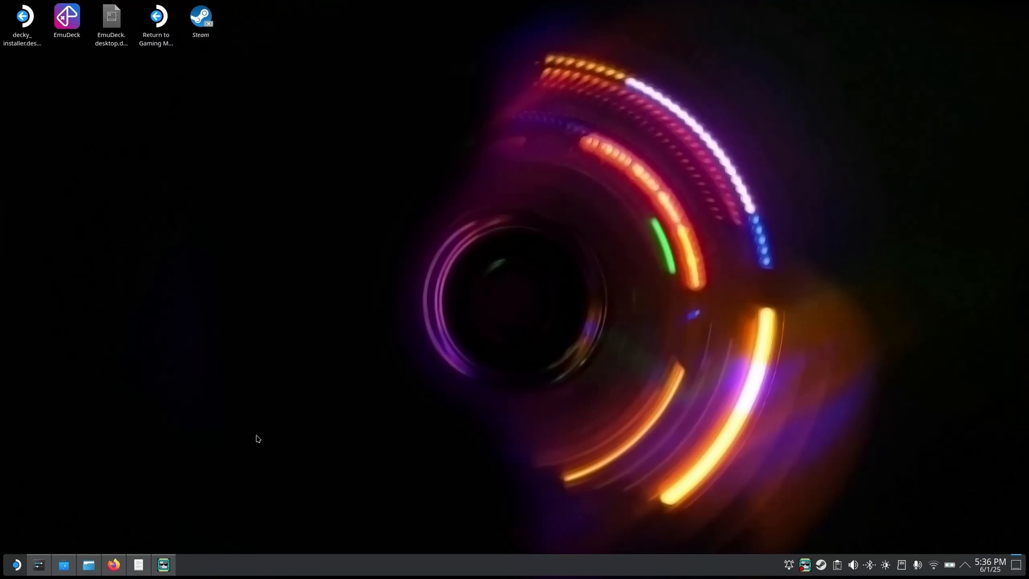
pyautogui.moveTo(249, 432)
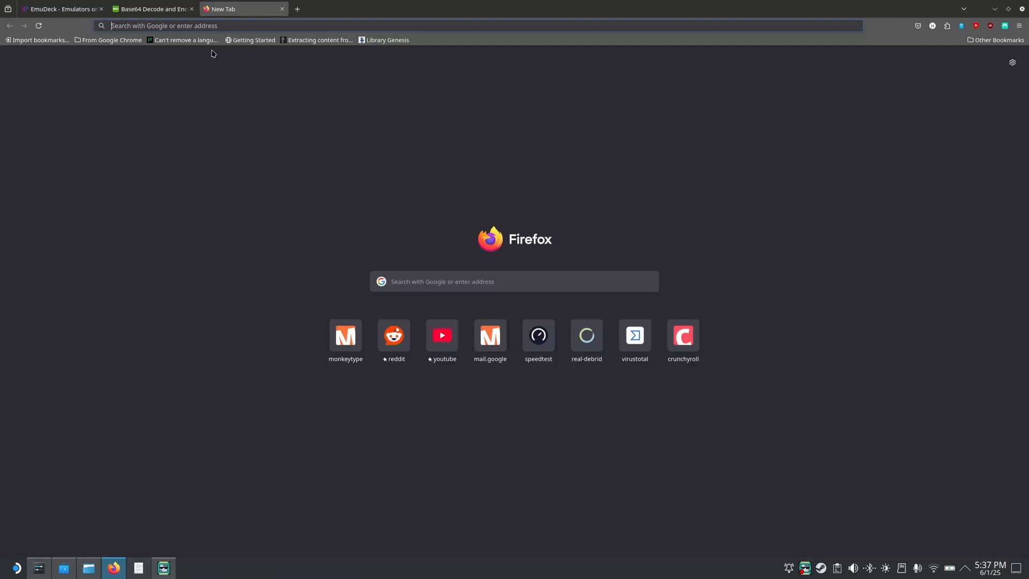
# - Go to suyu.dev, follow Get Suyu, and scroll the v0.0.3 release downloads
pyautogui.write('suyu.dev')
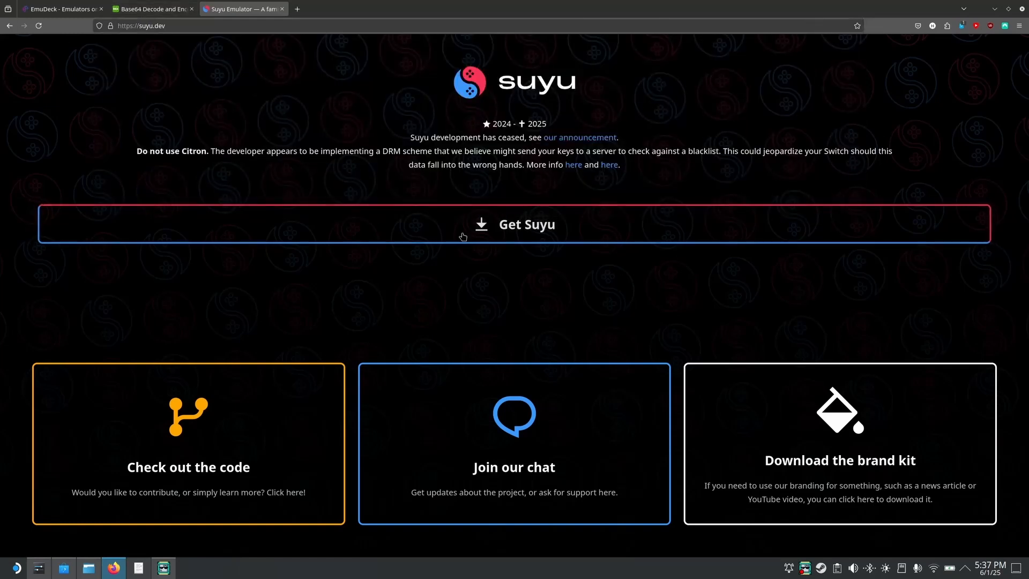
pyautogui.click(514, 224)
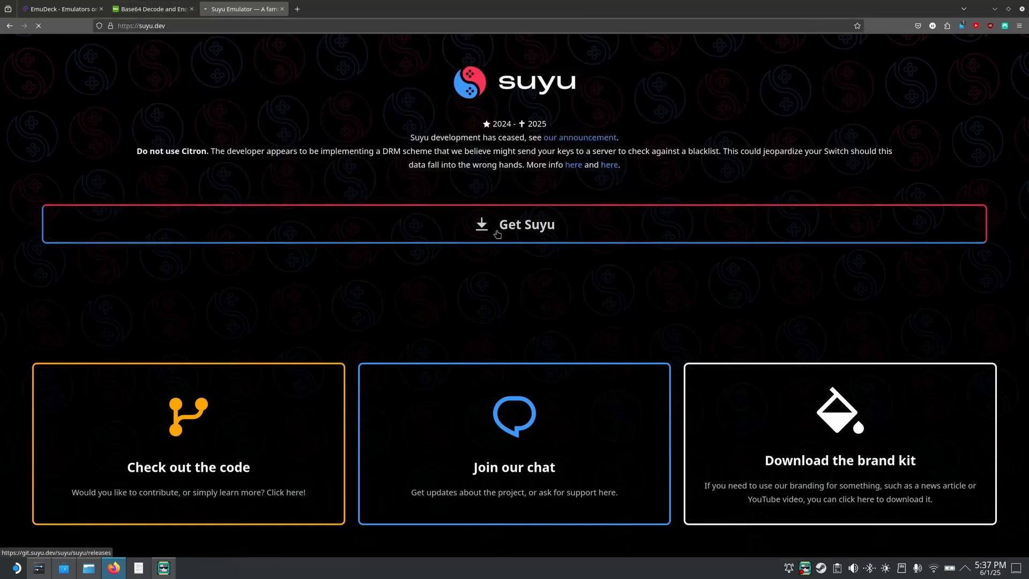
pyautogui.click(514, 224)
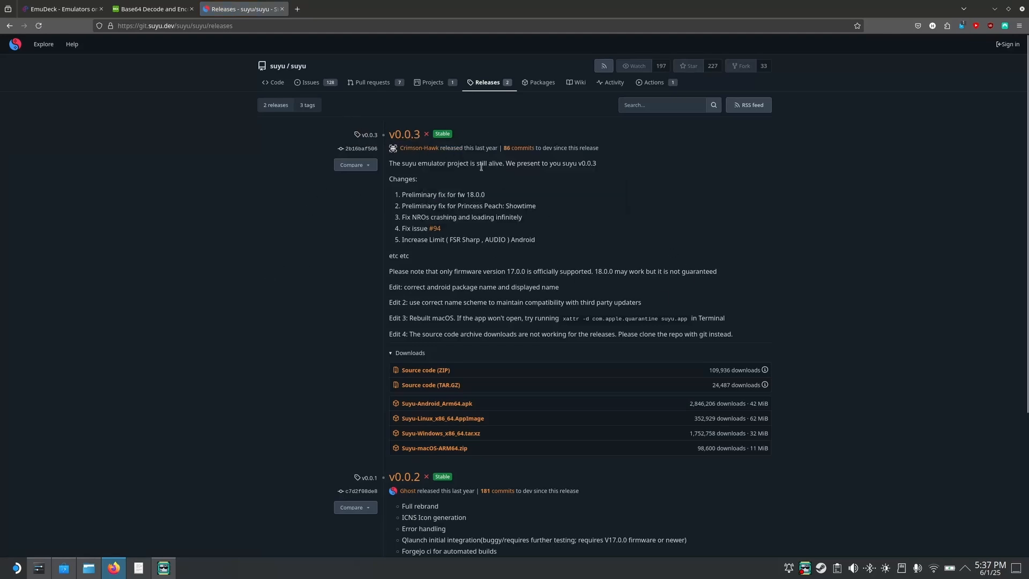
pyautogui.scroll(-3)
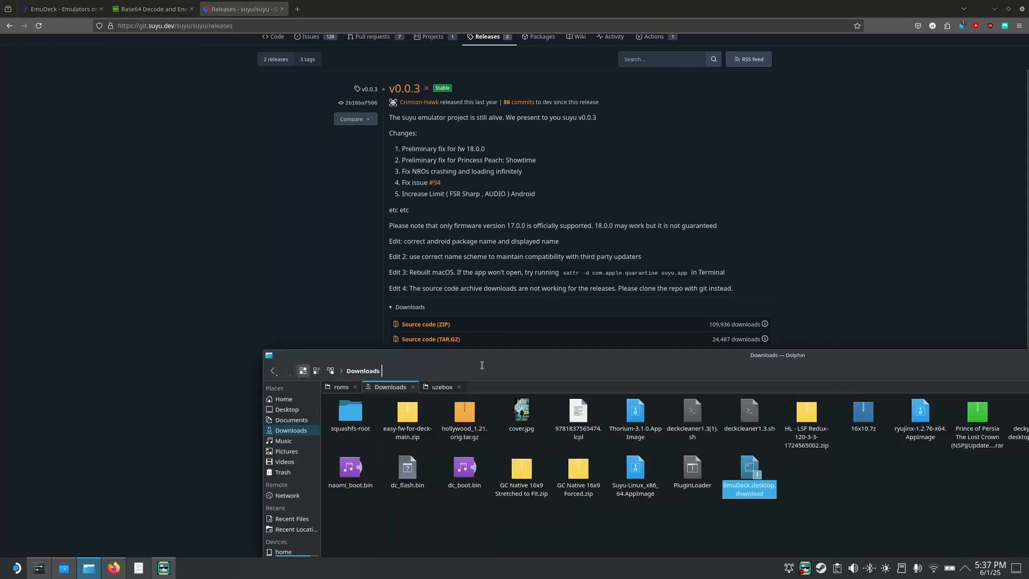
# - Give the Suyu Linux AppImage permission to execute as a program in its Properties
pyautogui.click(635, 469)
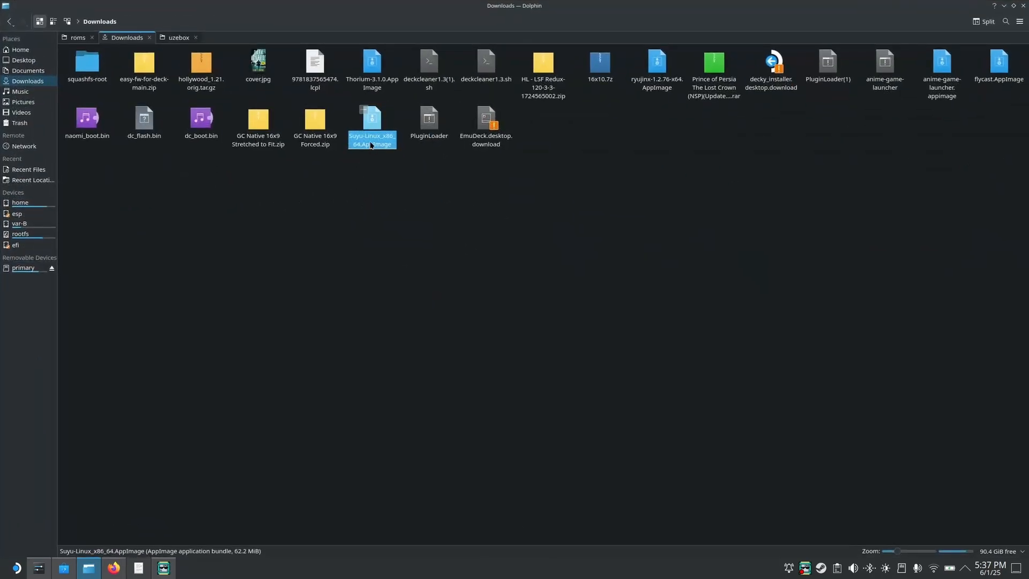
pyautogui.rightClick(371, 122)
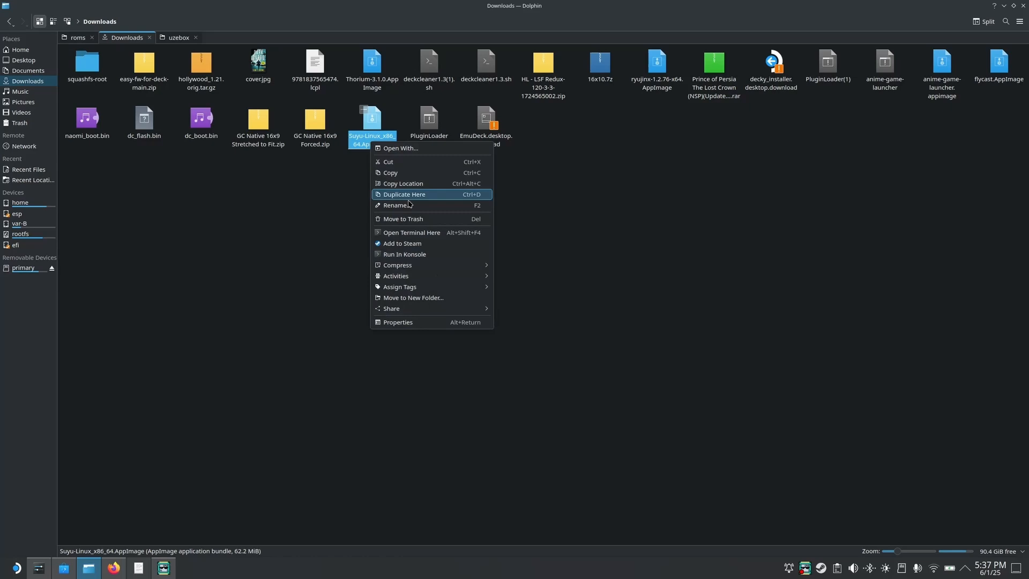
pyautogui.click(397, 322)
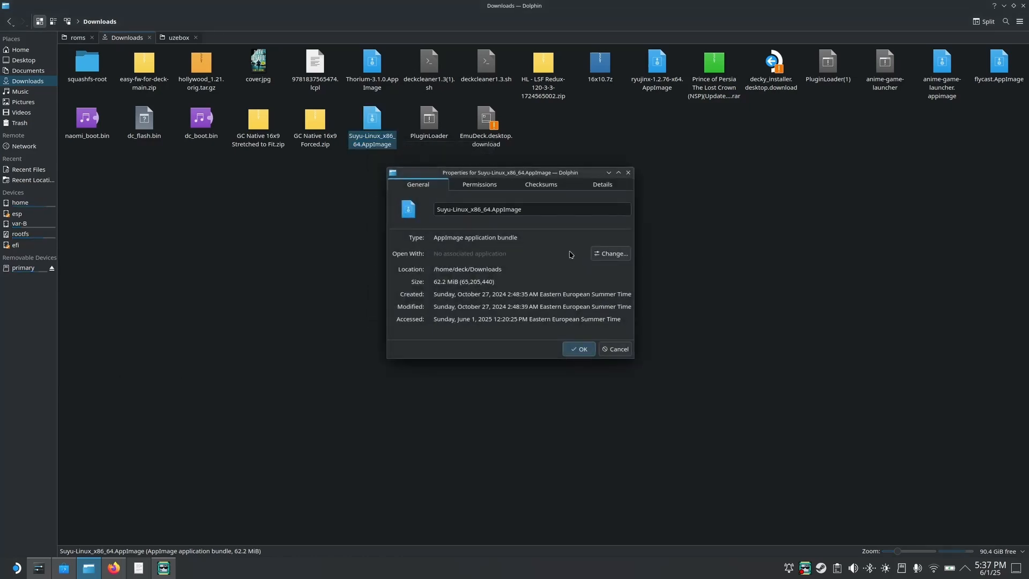
pyautogui.click(479, 185)
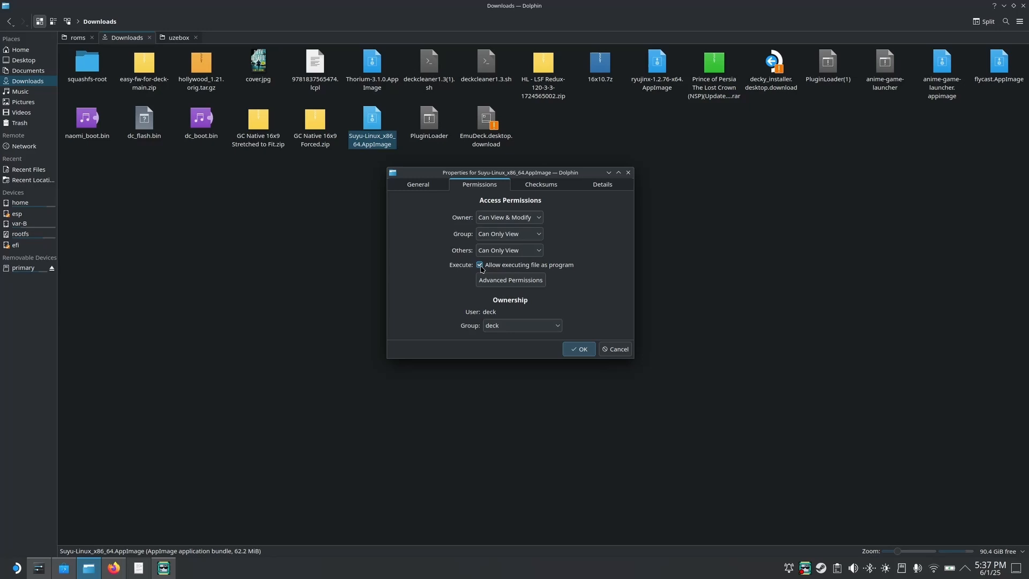
pyautogui.moveTo(549, 275)
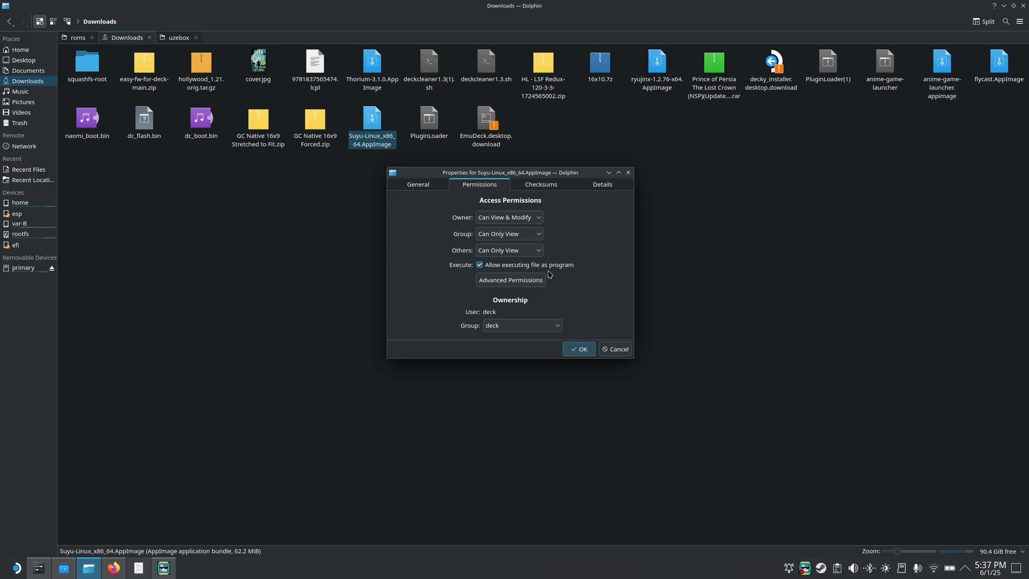
pyautogui.moveTo(508, 270)
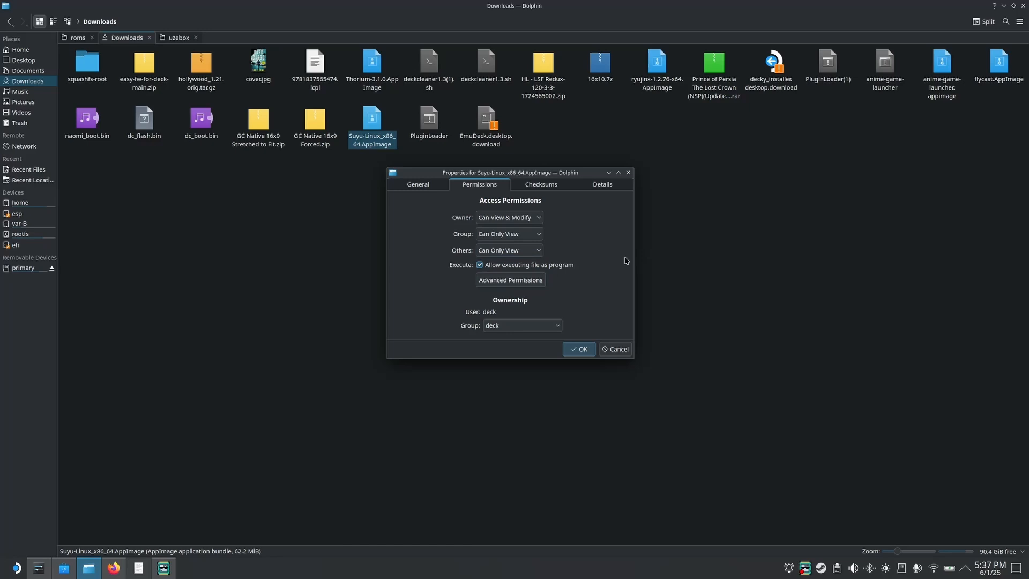
pyautogui.moveTo(584, 374)
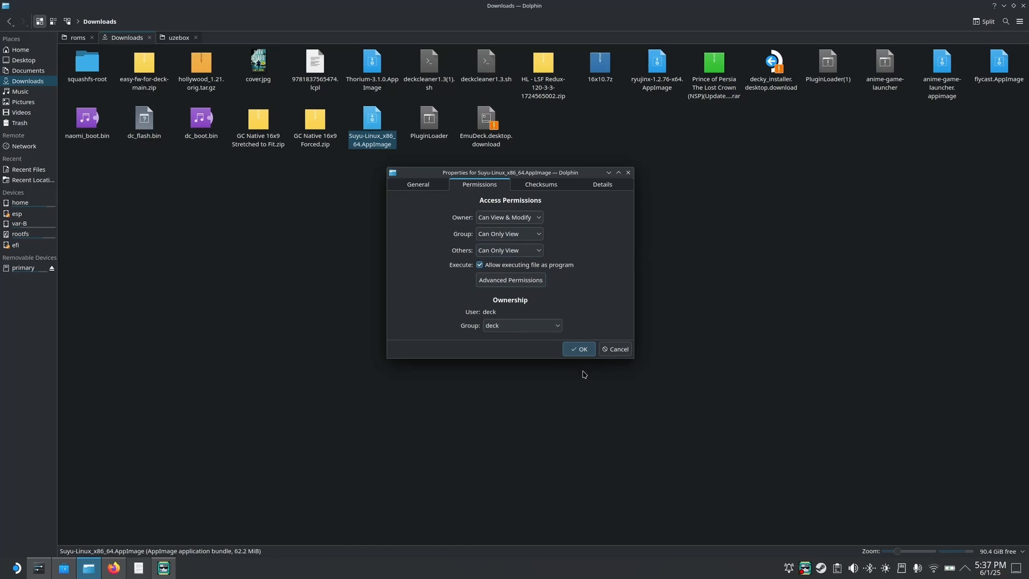
pyautogui.click(579, 348)
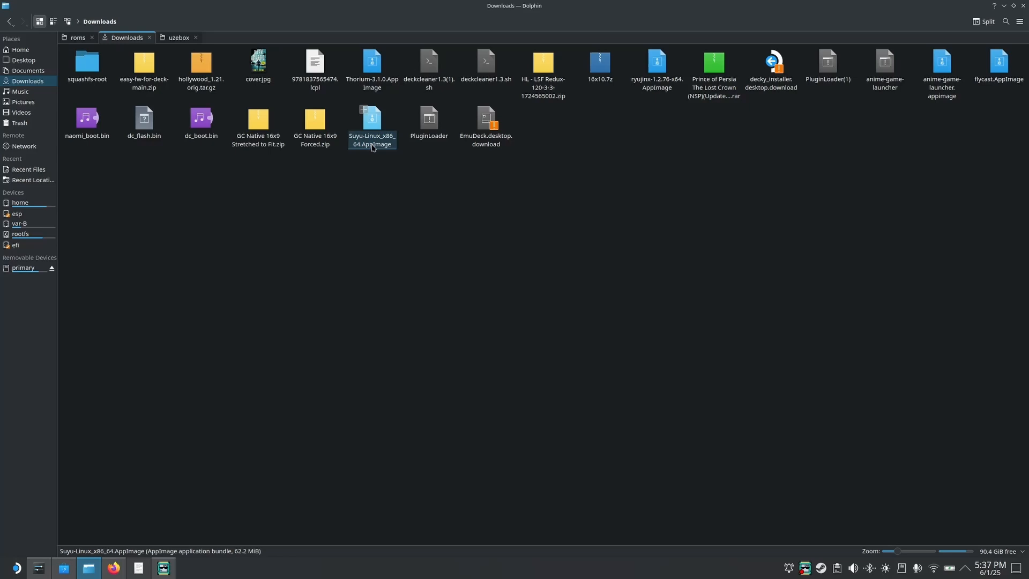
# - Launch Suyu-Linux_x86_64.AppImage and show its seven-title game list with the Tools menu
pyautogui.doubleClick(372, 123)
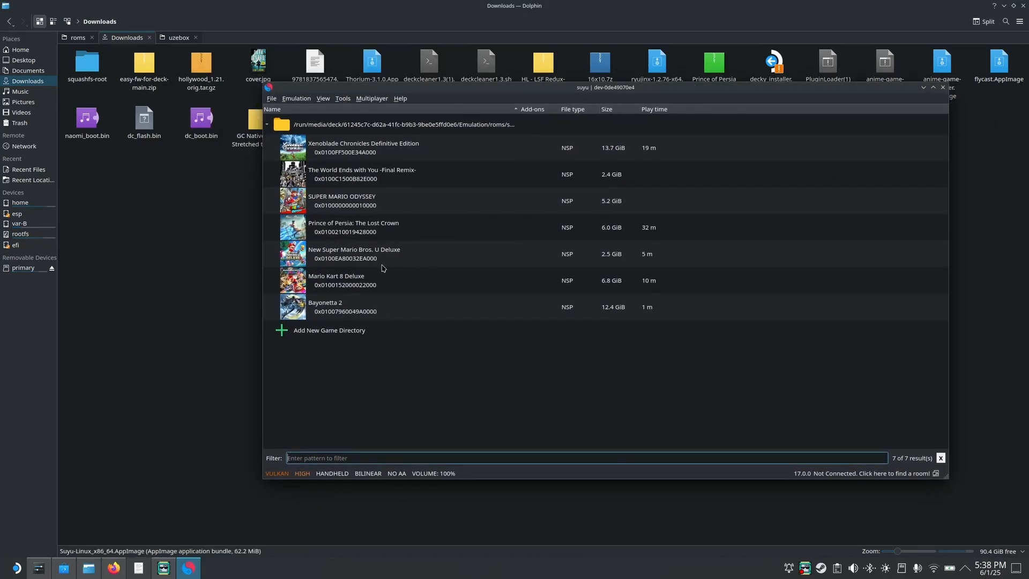
pyautogui.moveTo(467, 162)
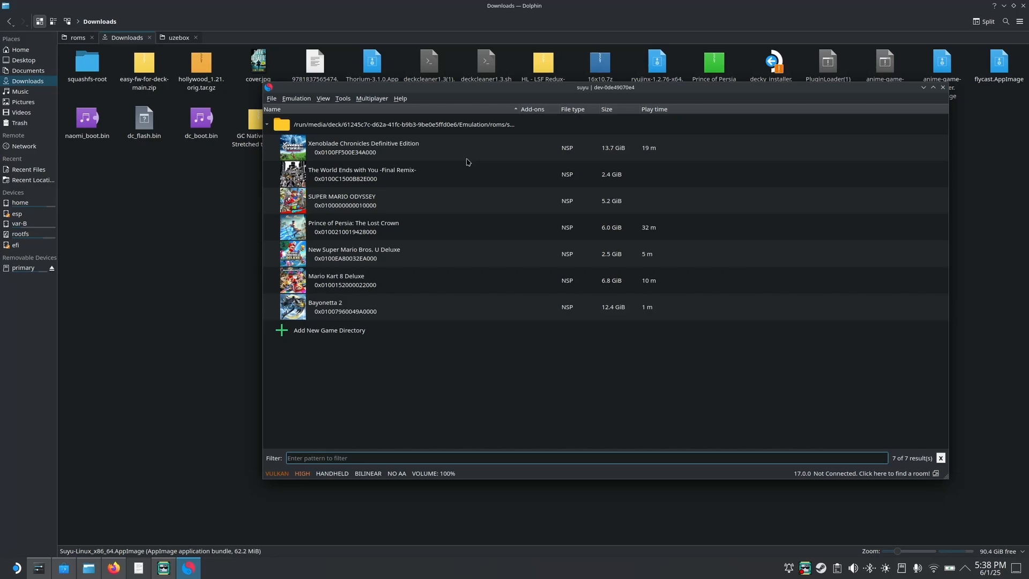
pyautogui.moveTo(451, 387)
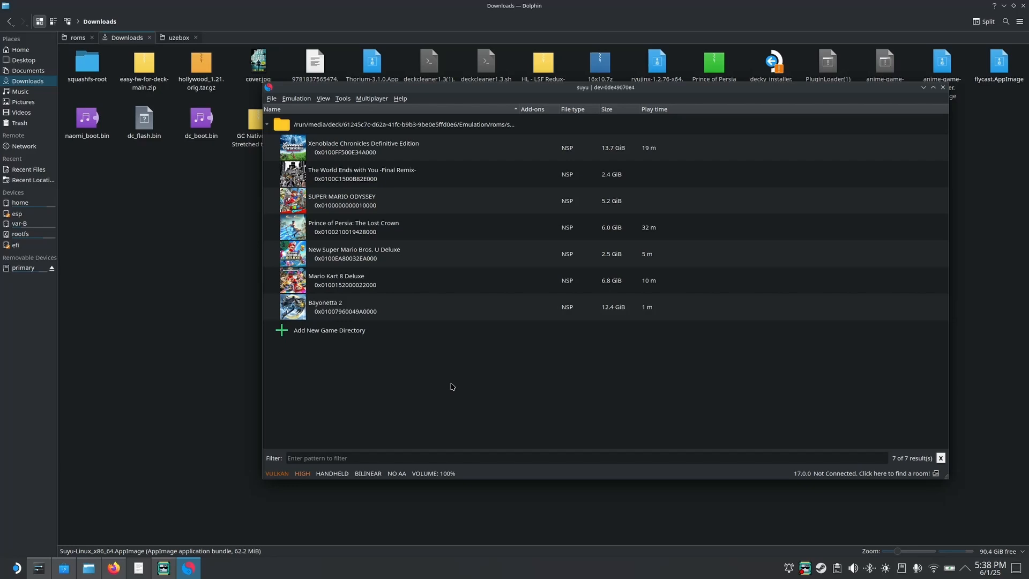
pyautogui.moveTo(456, 414)
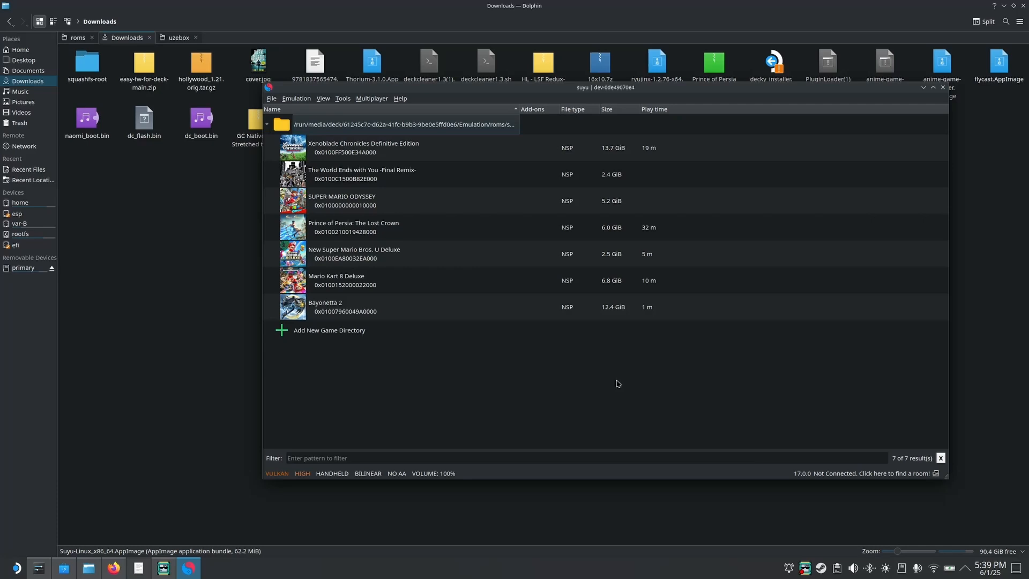
pyautogui.click(342, 99)
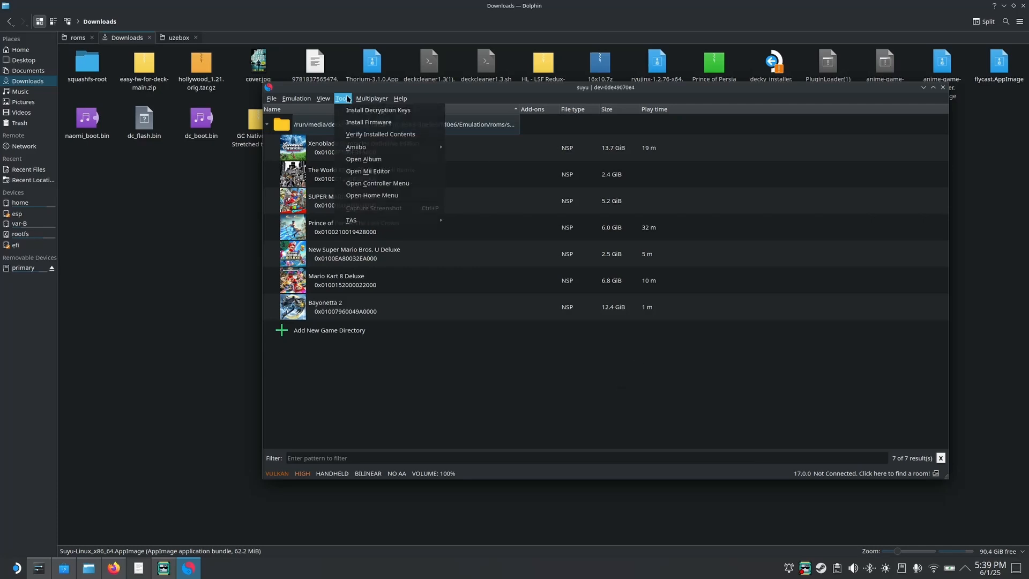
pyautogui.moveTo(369, 123)
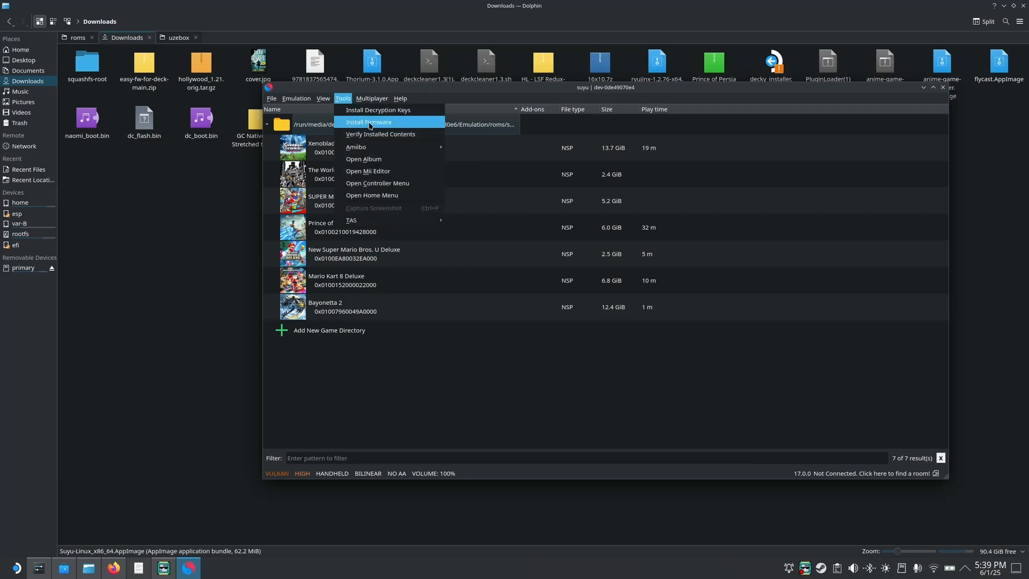
# - Install firmware from the Documents/firmware 17.0.0 folder and bring Suyu back to front
pyautogui.click(369, 122)
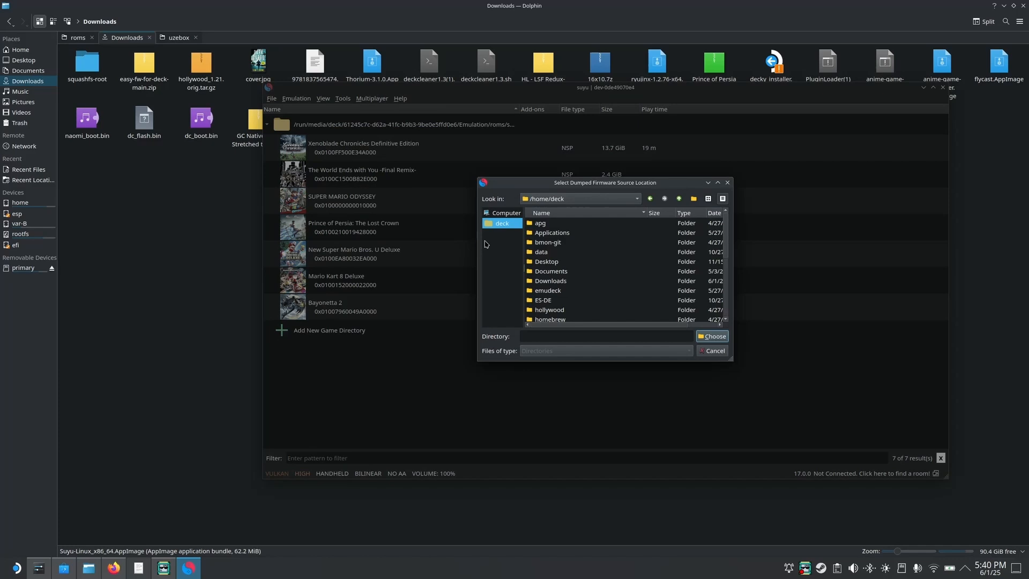
pyautogui.doubleClick(550, 271)
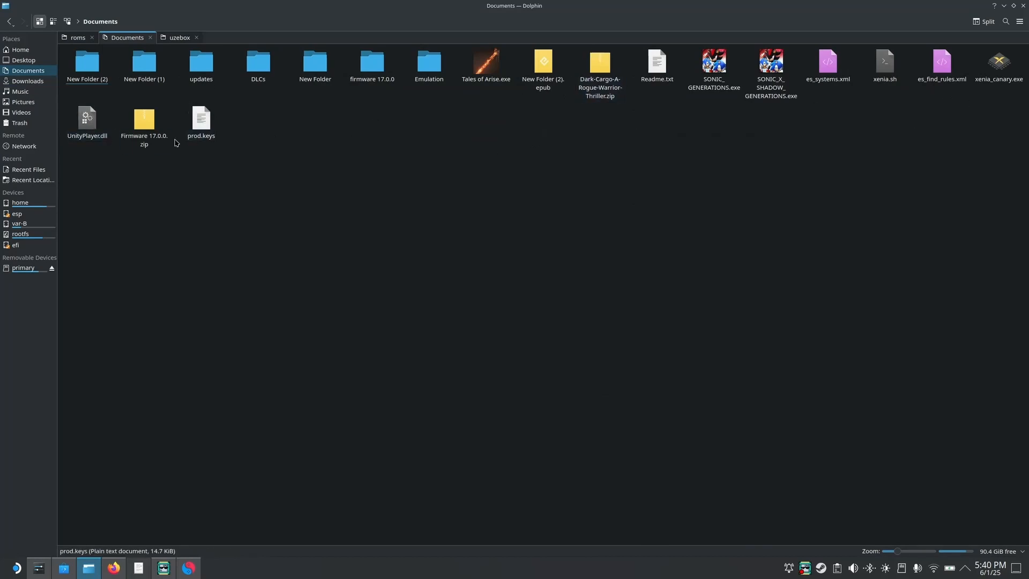
pyautogui.click(143, 125)
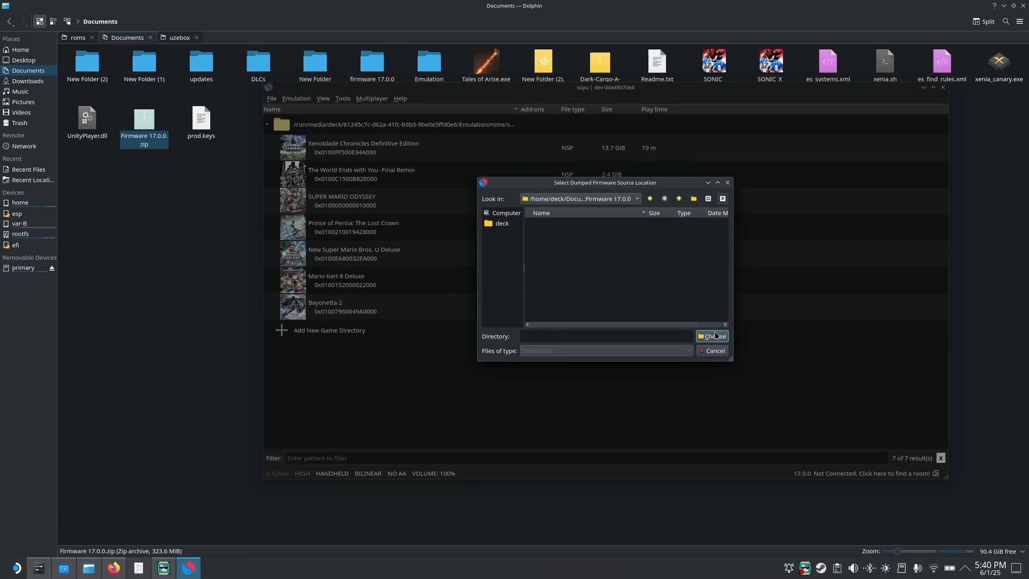
pyautogui.click(712, 336)
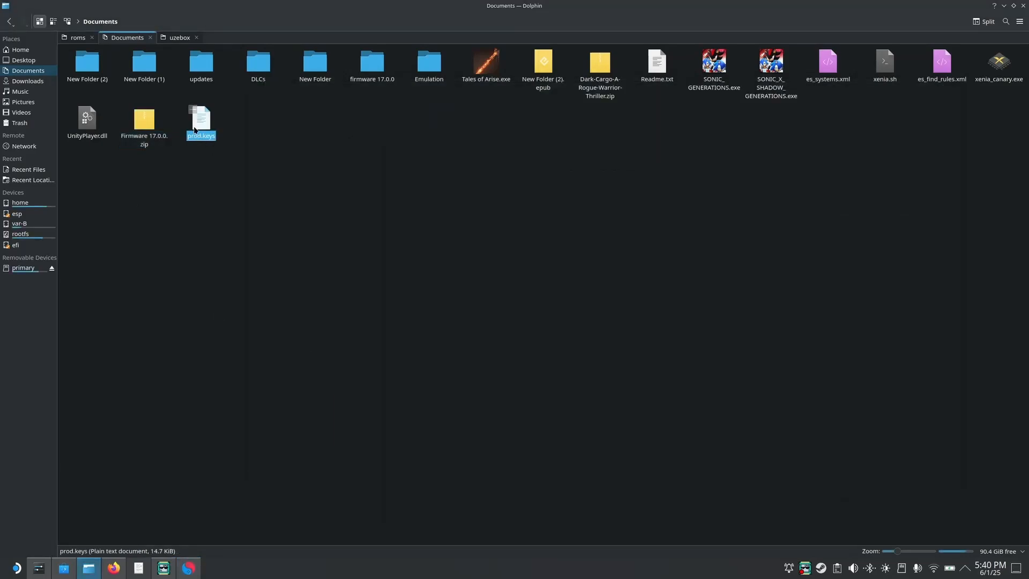
pyautogui.click(188, 568)
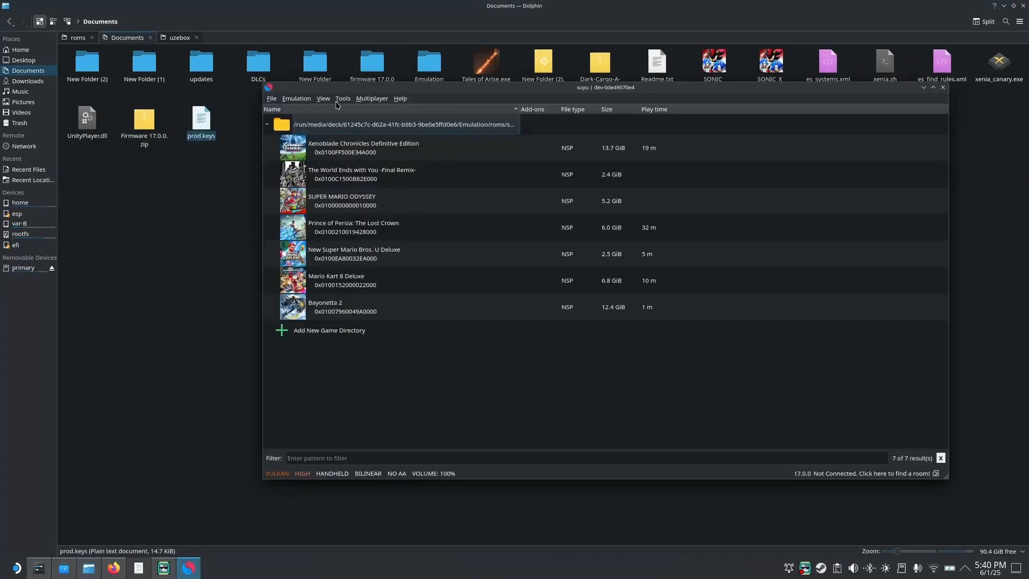
# - Install decryption keys from prod.keys in Documents and dismiss the success message
pyautogui.click(342, 99)
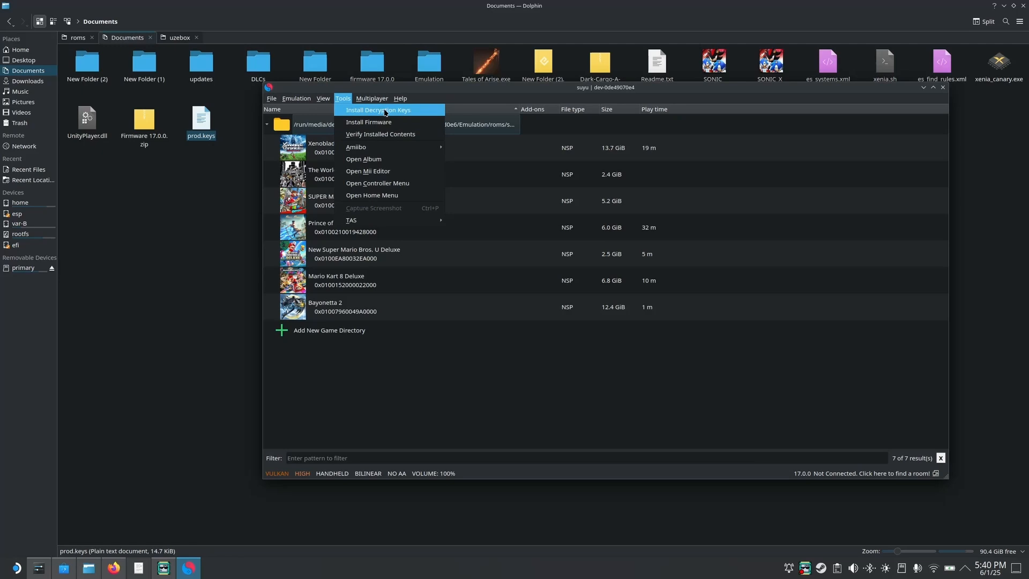
pyautogui.click(378, 109)
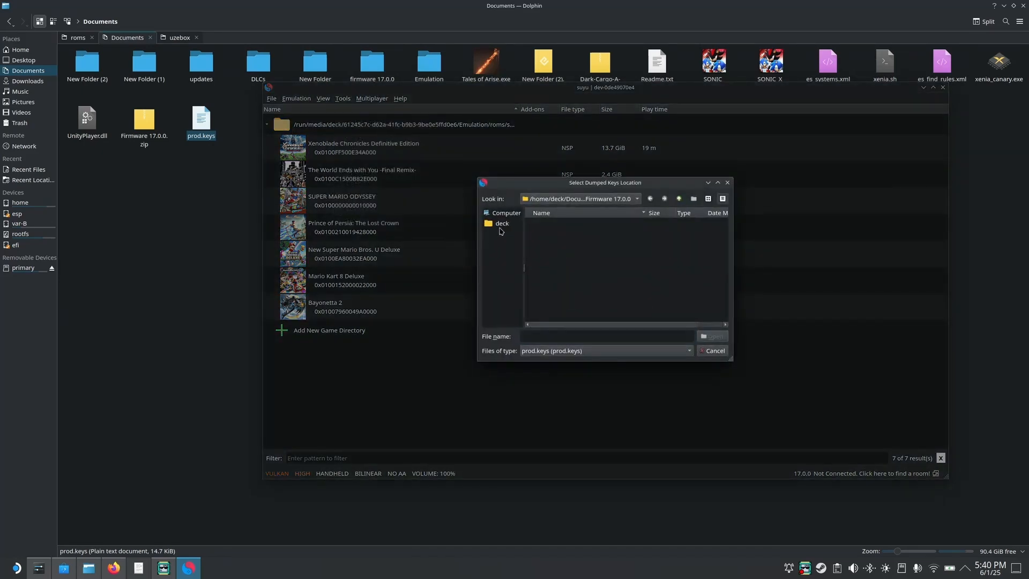
pyautogui.doubleClick(502, 223)
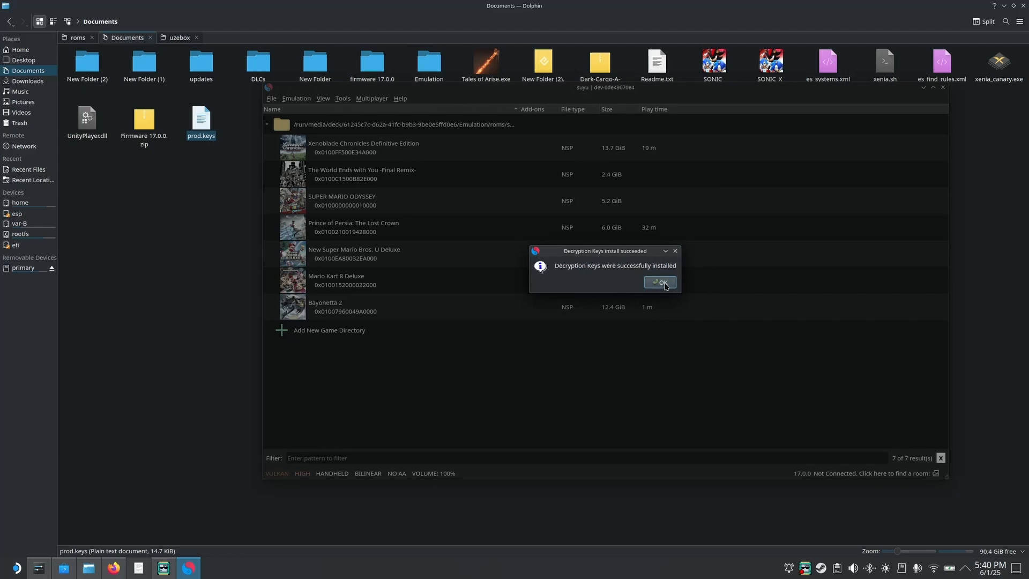
pyautogui.click(659, 283)
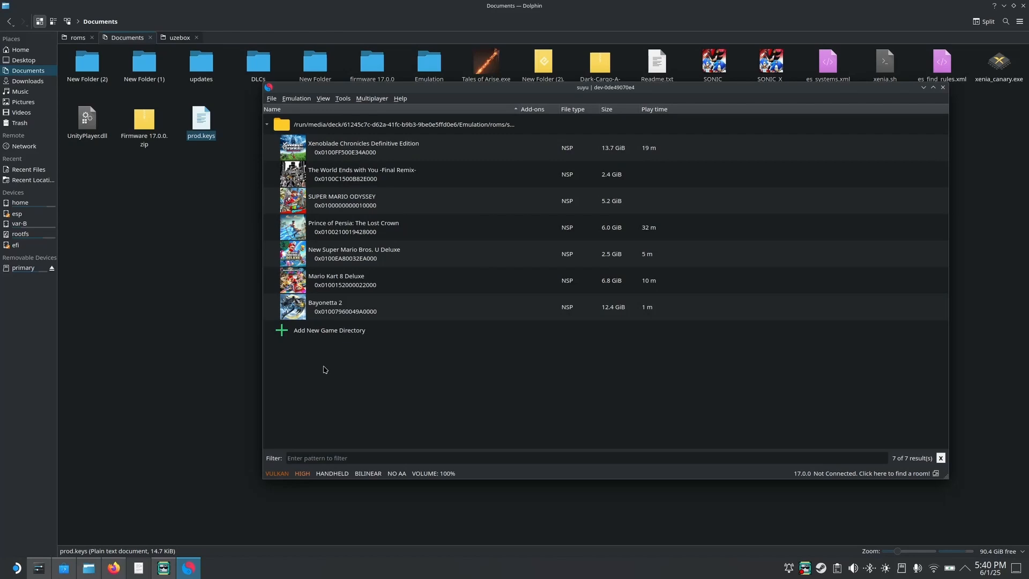
pyautogui.moveTo(340, 410)
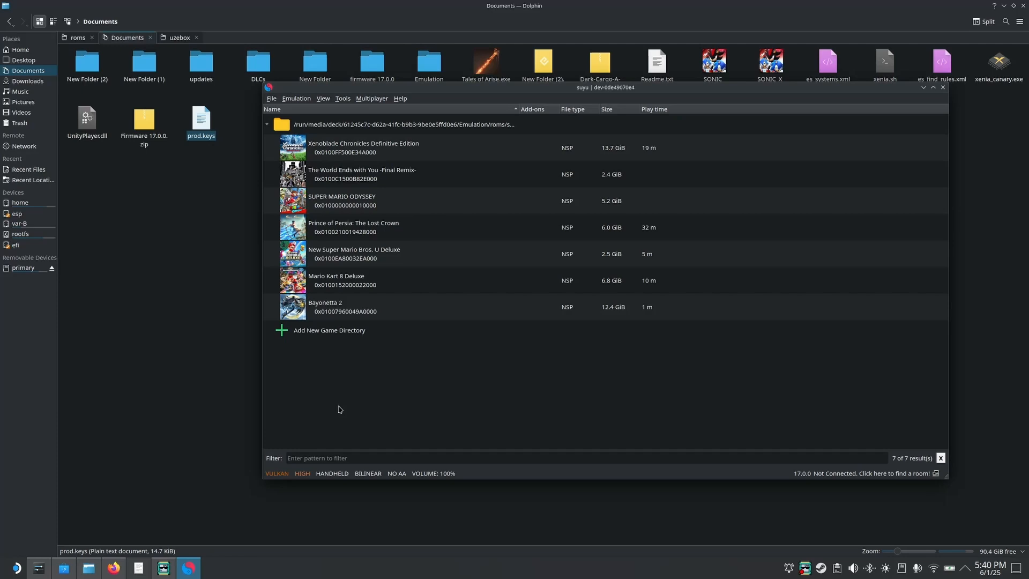
pyautogui.moveTo(331, 436)
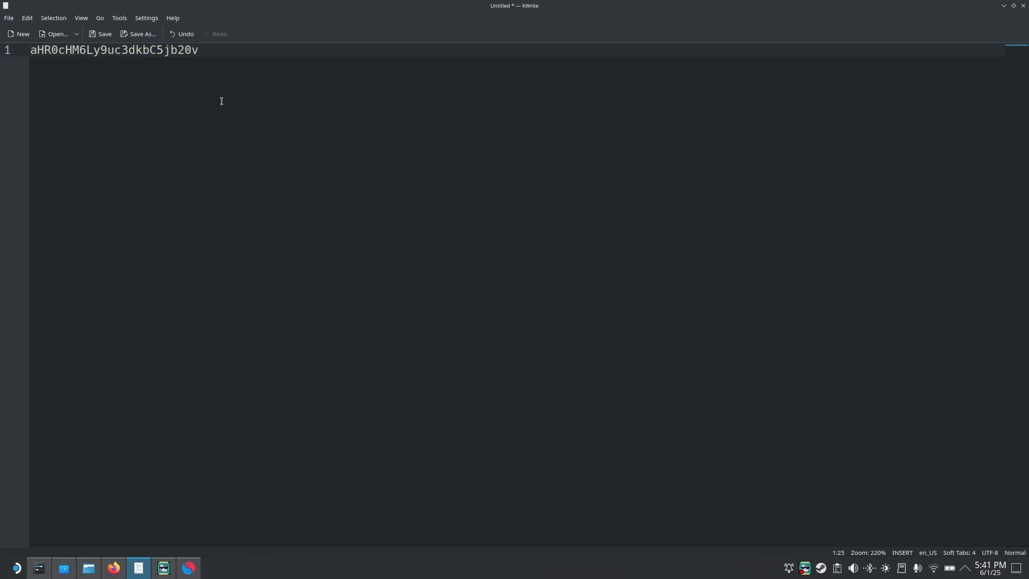
pyautogui.moveTo(234, 48)
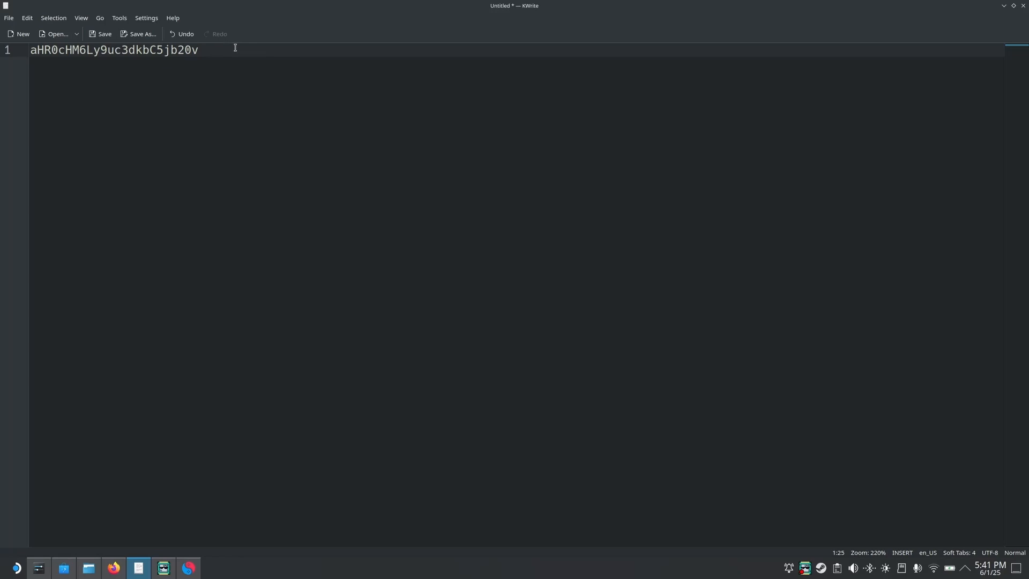
pyautogui.moveTo(208, 49)
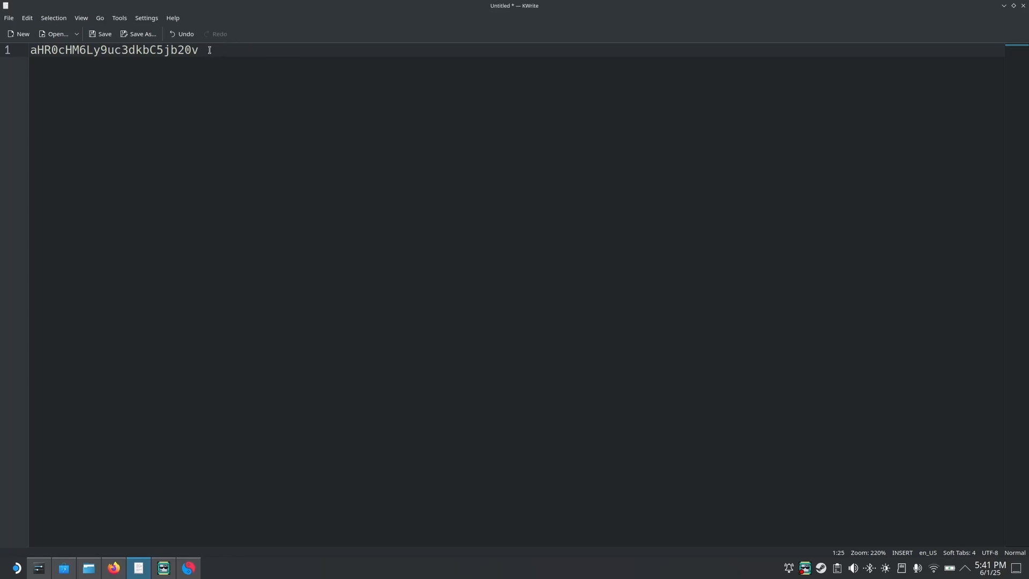
# - Select the encoded string aHR0cHM6Ly9uc3dkbC5jb20v in KWrite and switch to Firefox
pyautogui.press('ctrl+a')
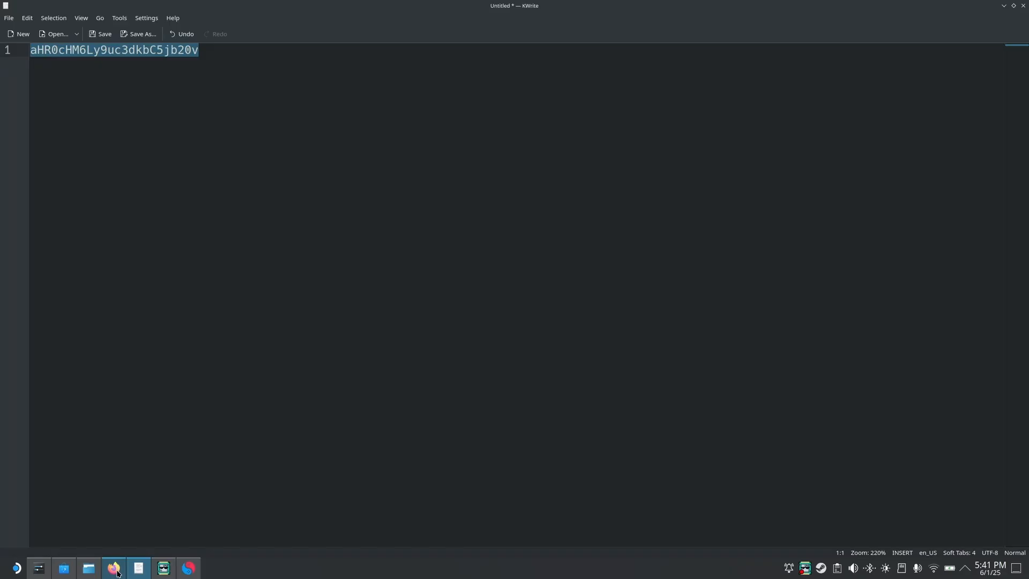
pyautogui.click(113, 567)
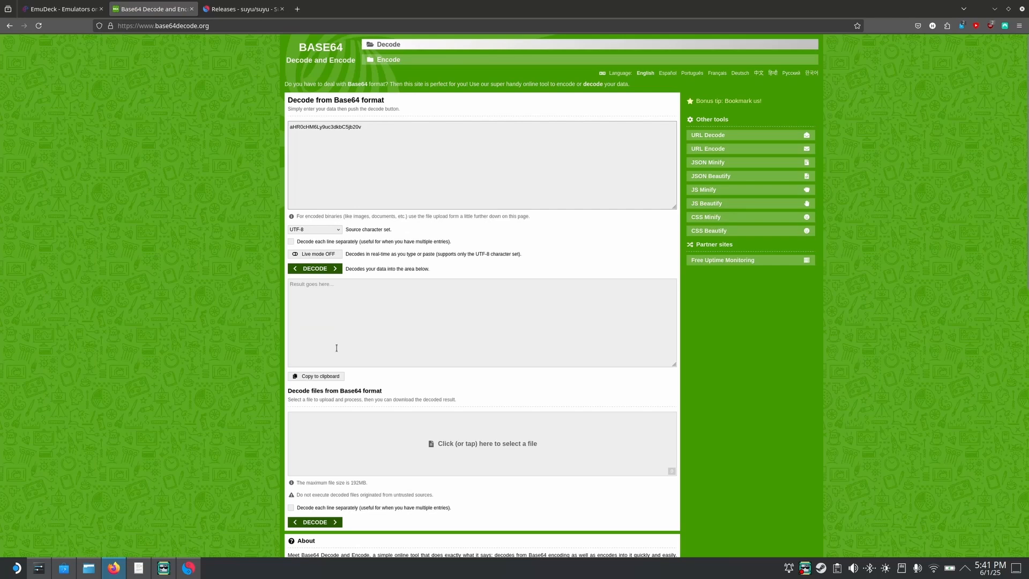
# - Focus the Base64 decode box, close the ad blocker's site panel, then switch to Dolphin
pyautogui.click(361, 127)
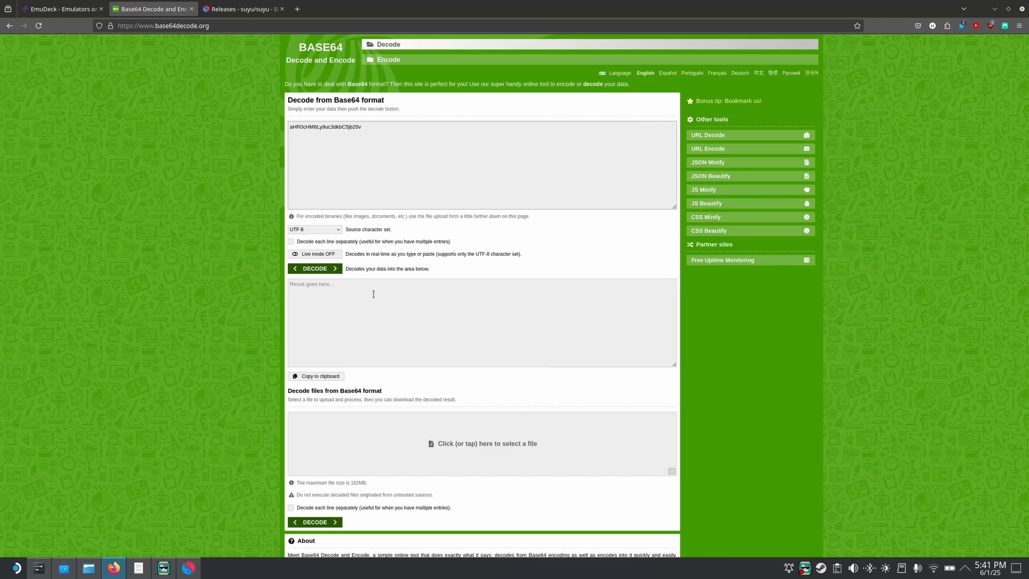
pyautogui.moveTo(616, 218)
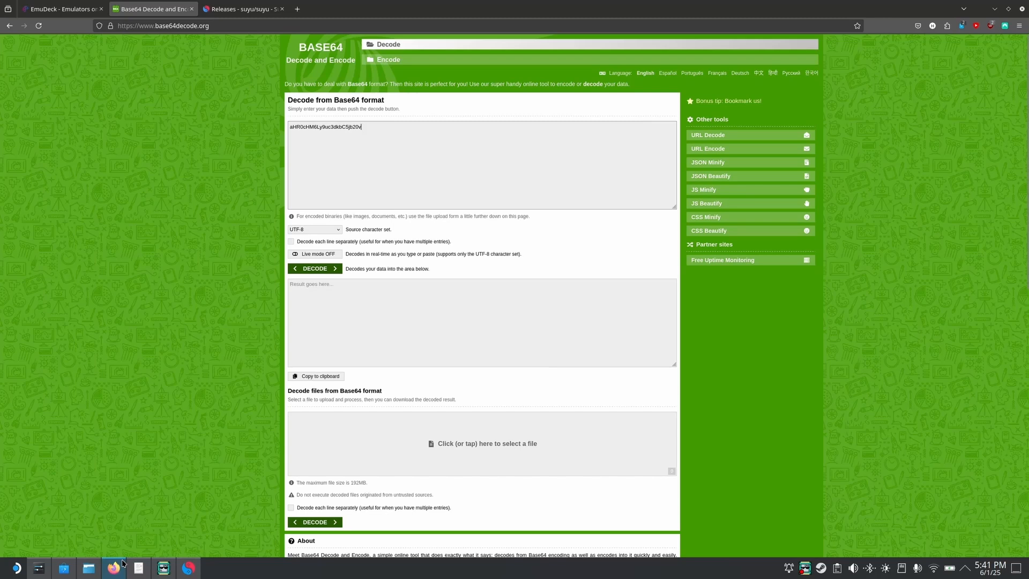
pyautogui.click(990, 26)
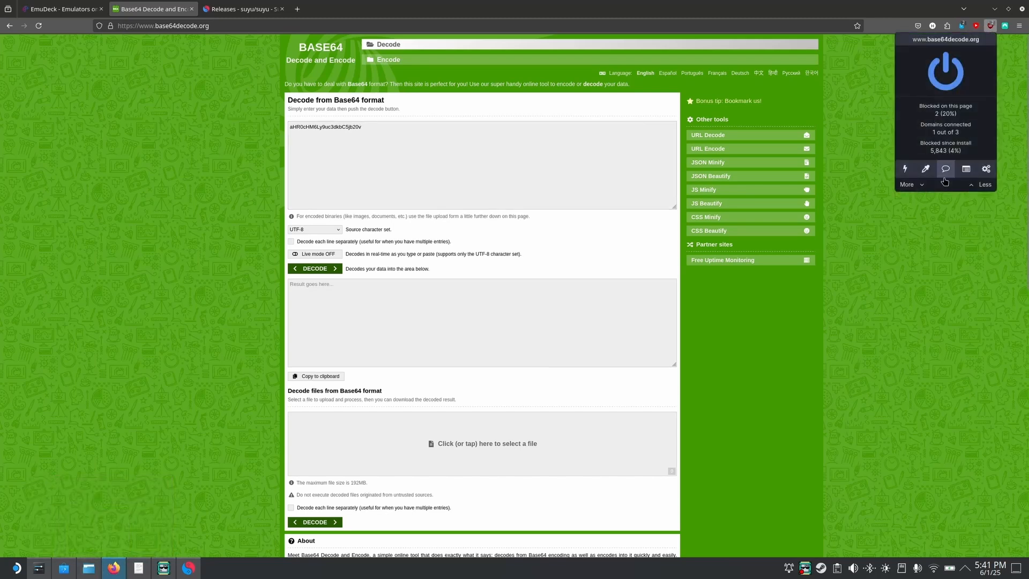
pyautogui.click(923, 321)
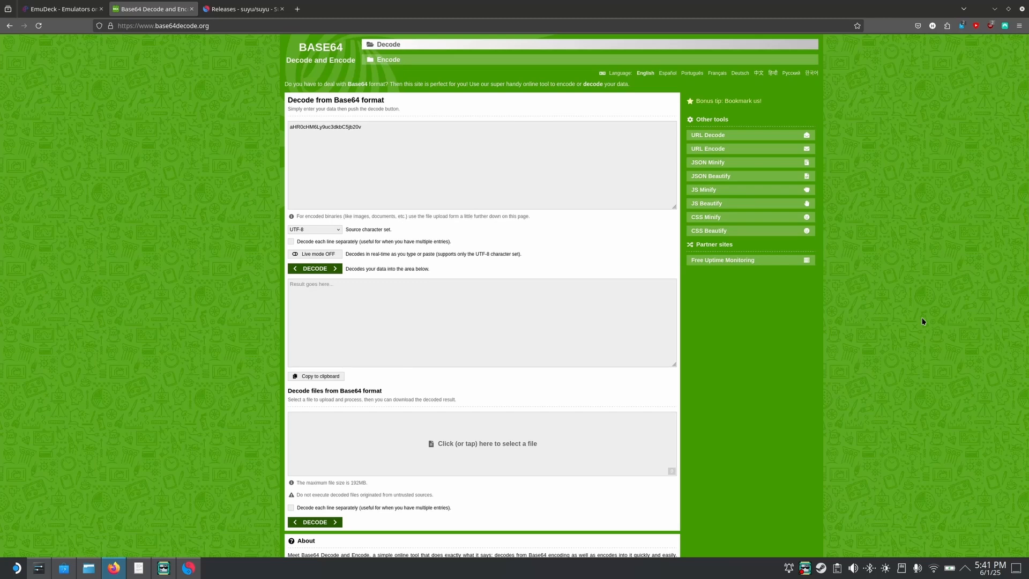
pyautogui.moveTo(0, 403)
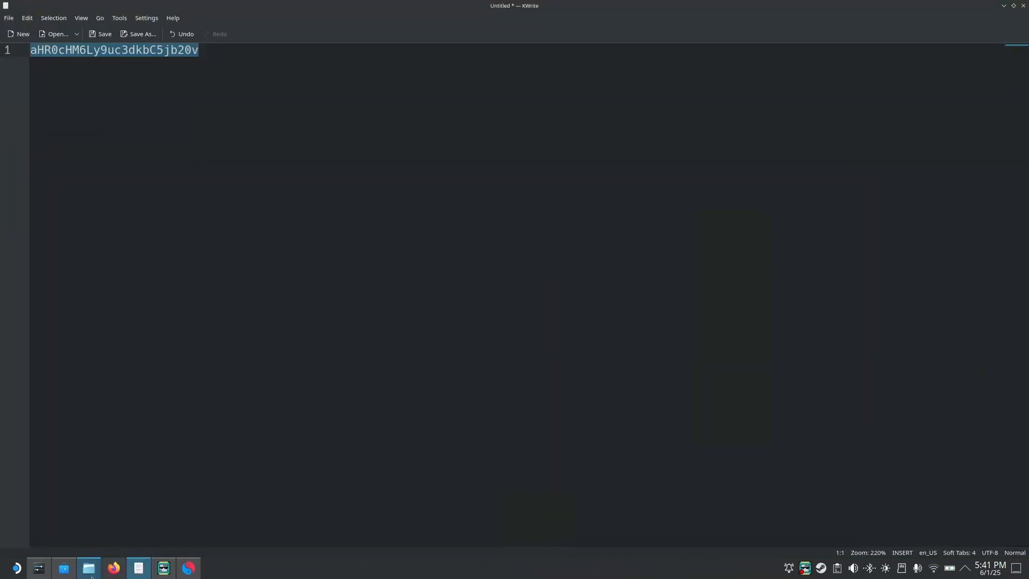
pyautogui.click(88, 567)
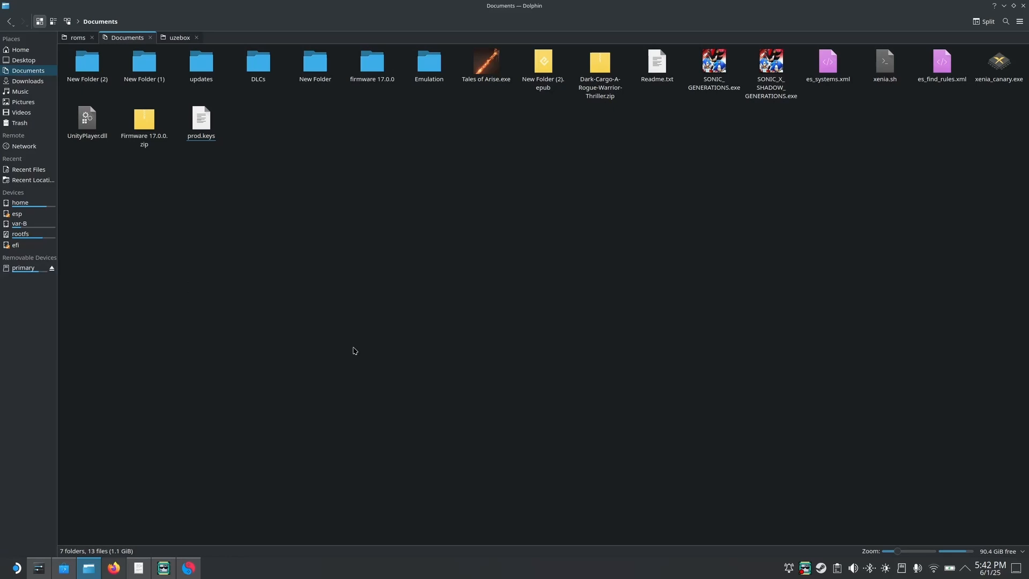
pyautogui.moveTo(315, 464)
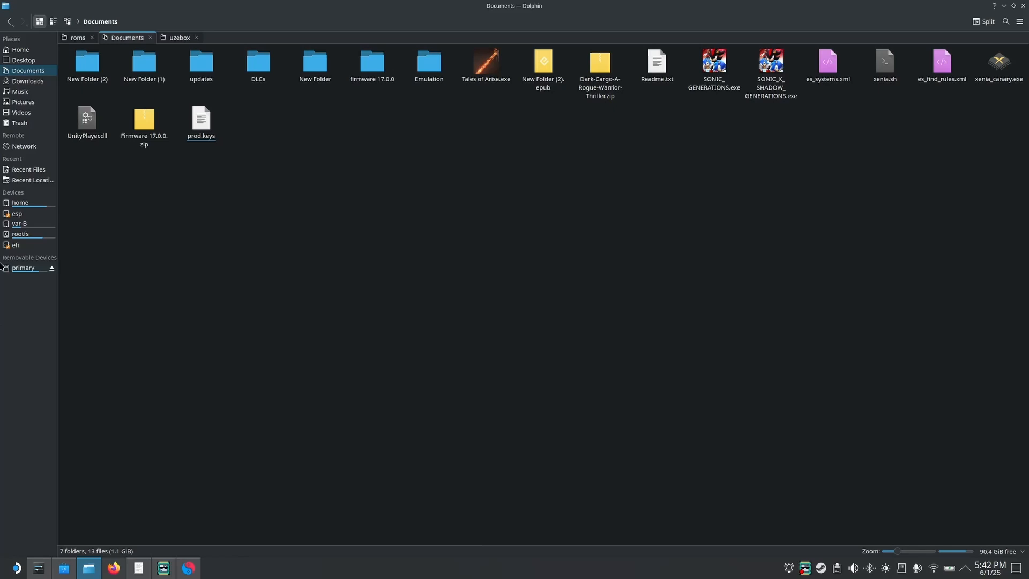
# - Browse Dolphin to primary > Emulation > roms > switch, showing the nine Switch game files
pyautogui.click(23, 267)
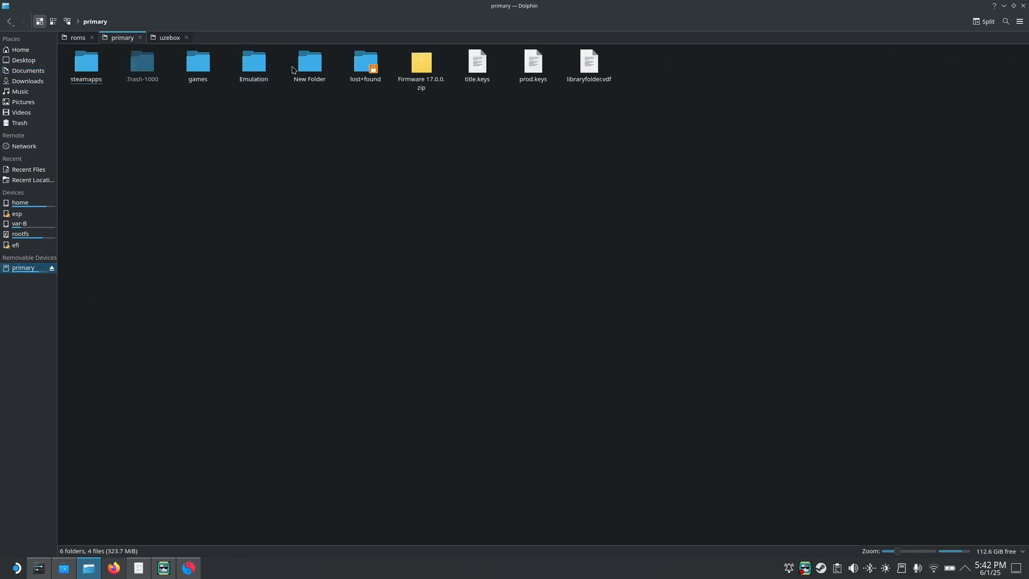
pyautogui.doubleClick(253, 62)
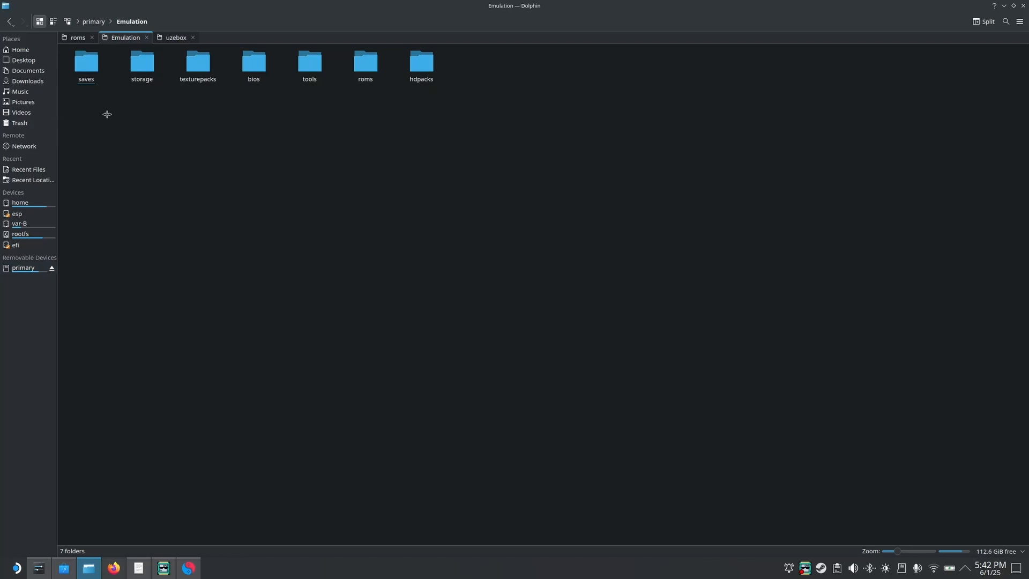
pyautogui.doubleClick(365, 61)
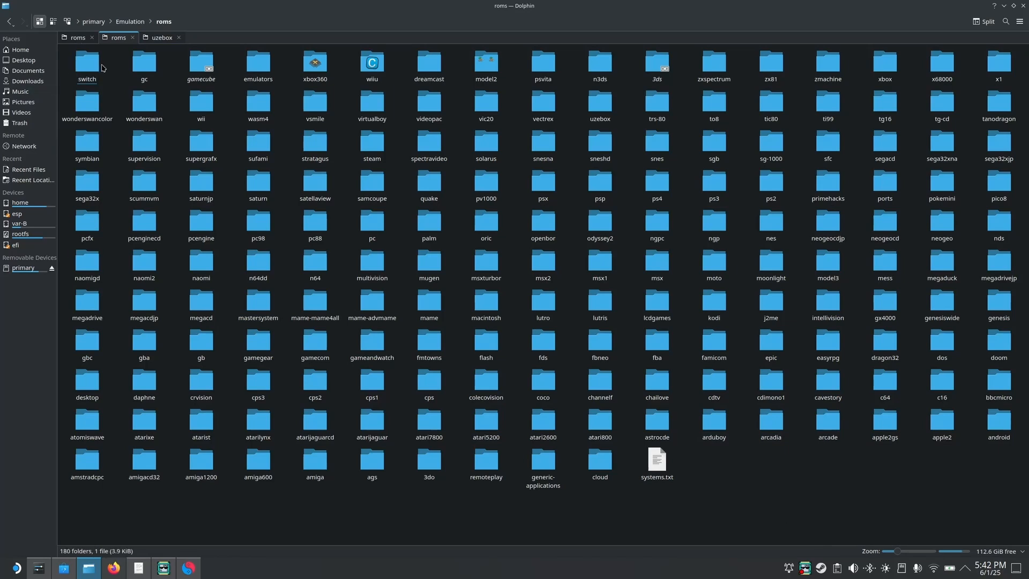
pyautogui.doubleClick(86, 62)
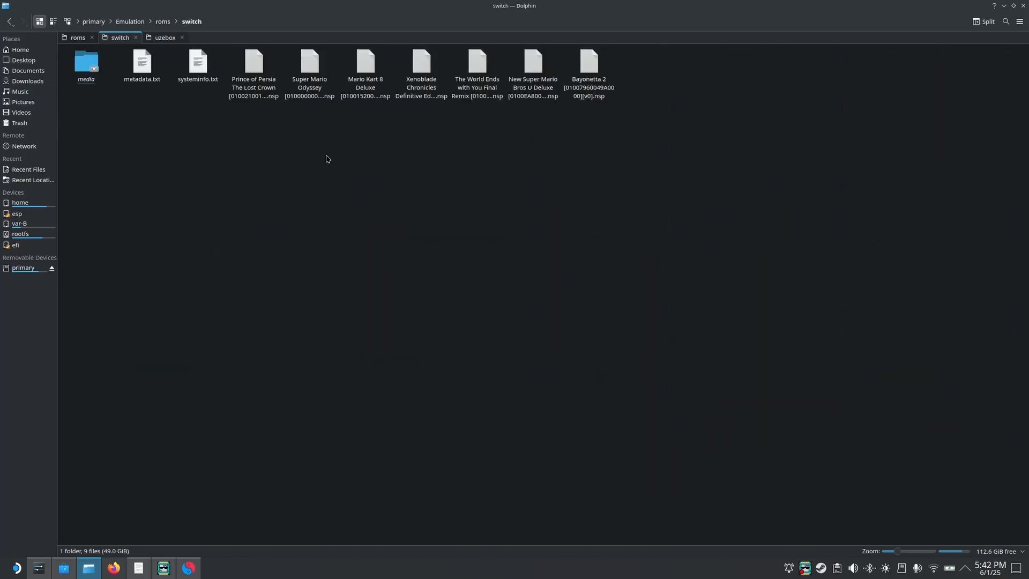
pyautogui.moveTo(245, 245)
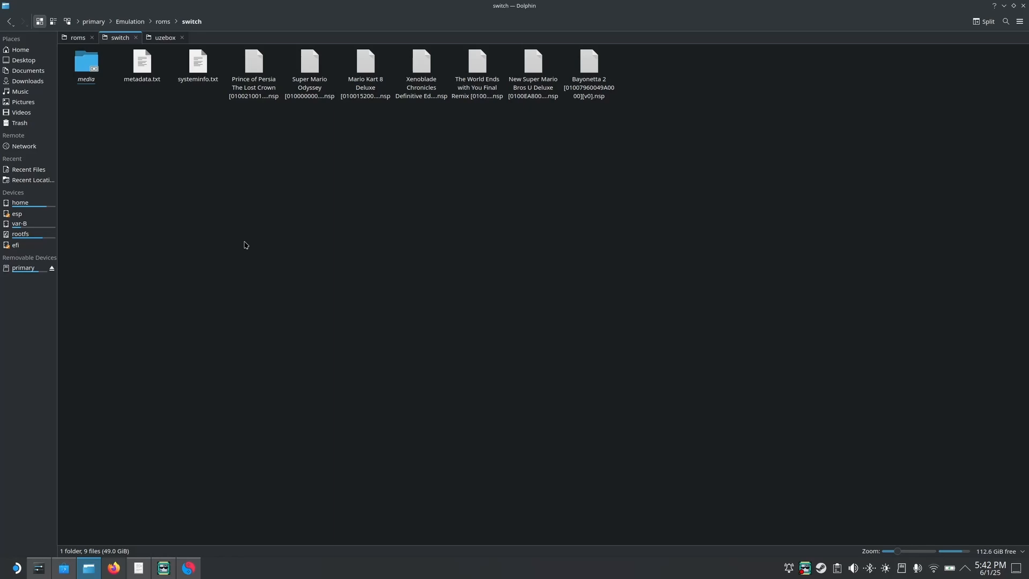
pyautogui.moveTo(171, 551)
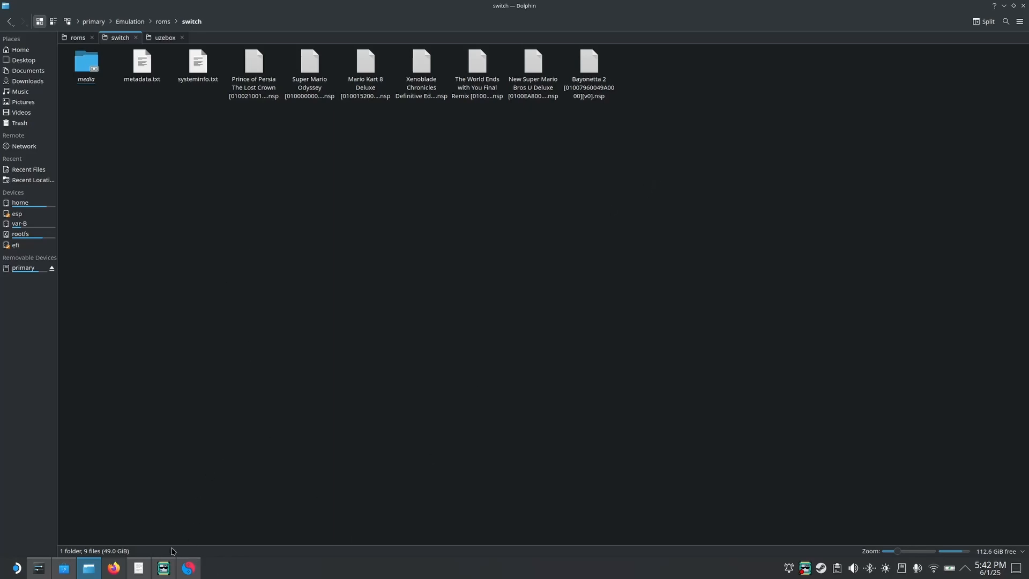
pyautogui.click(163, 567)
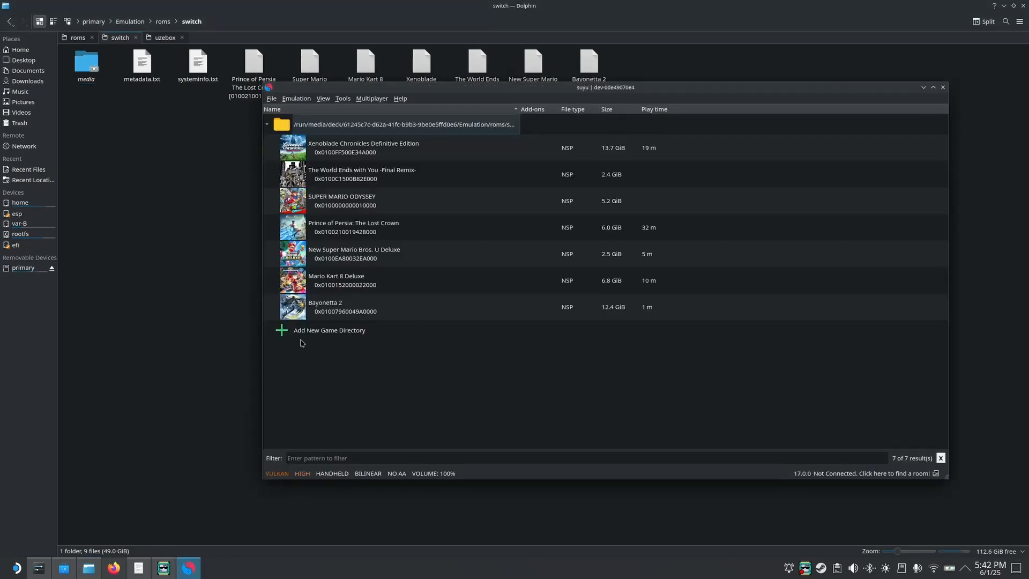
pyautogui.click(330, 330)
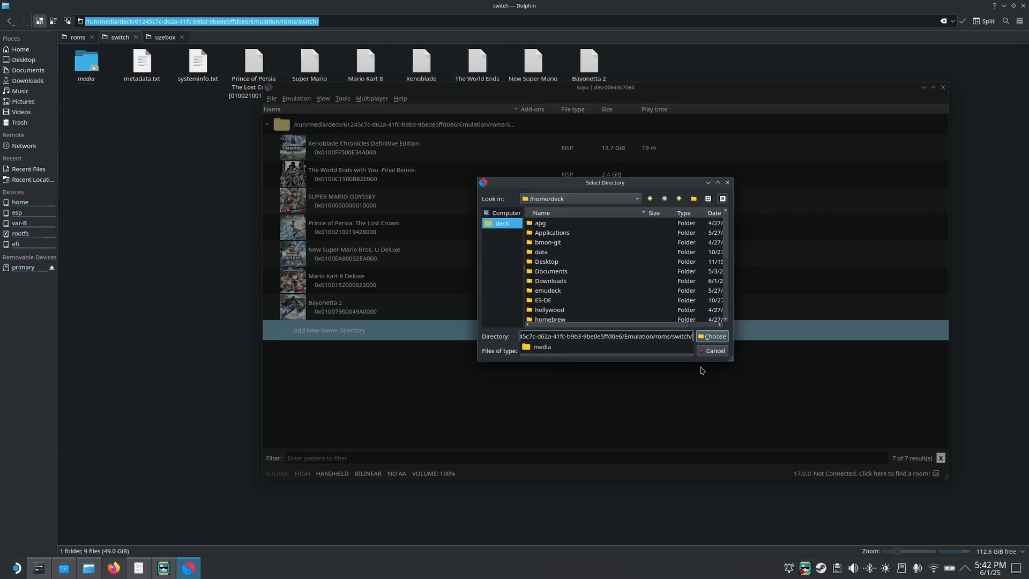
pyautogui.moveTo(744, 352)
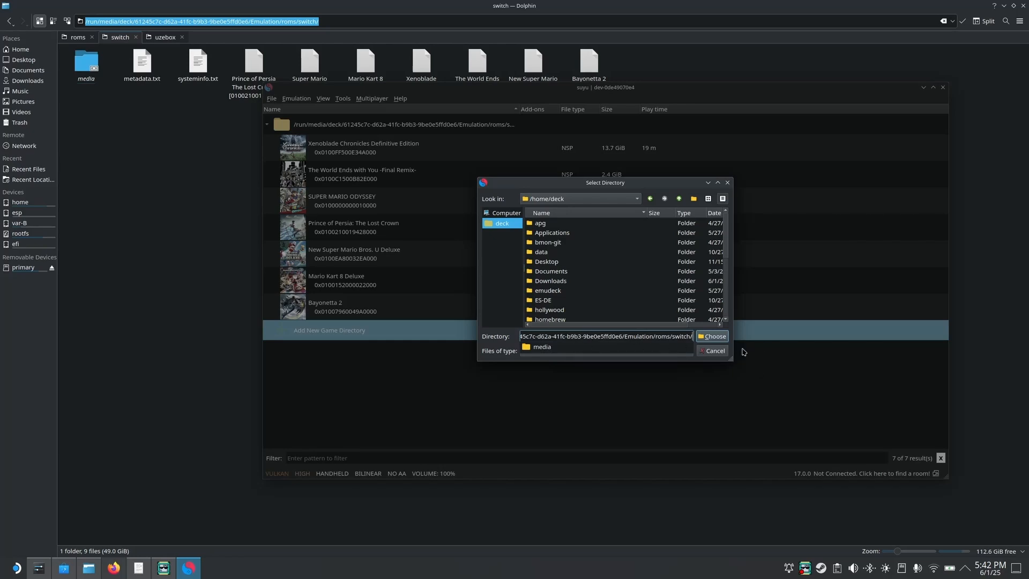
pyautogui.click(711, 336)
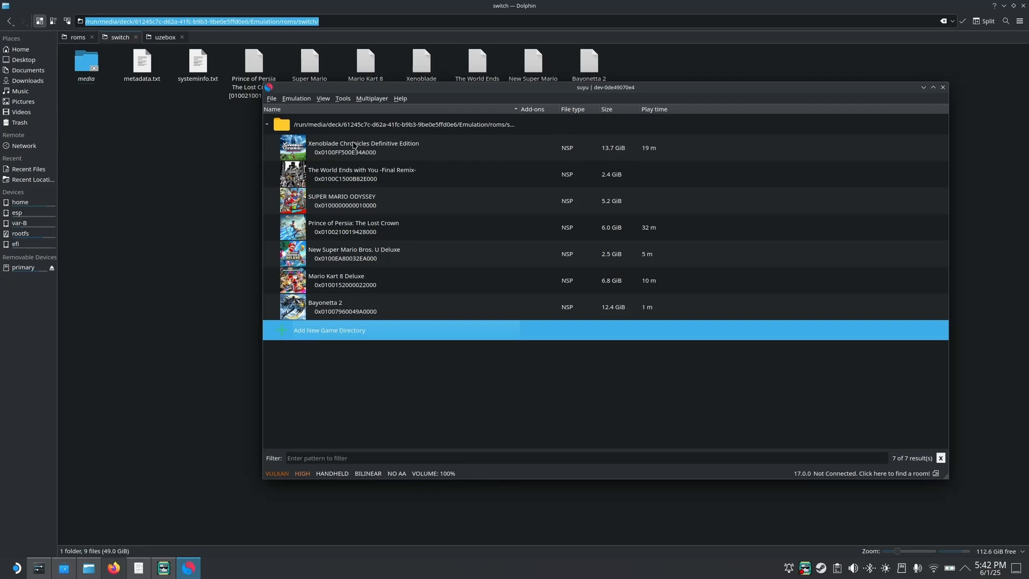
pyautogui.moveTo(322, 164)
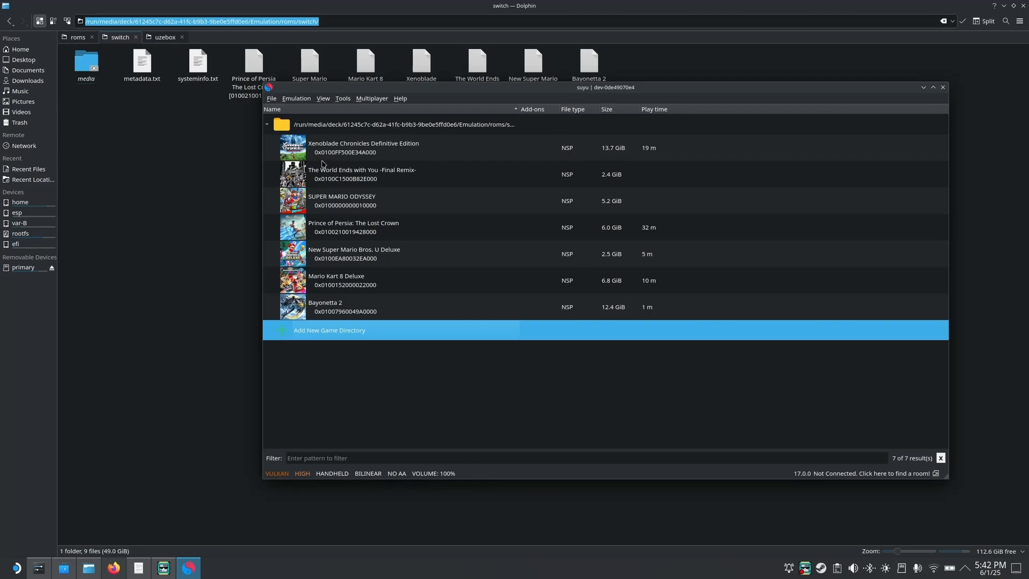
pyautogui.moveTo(446, 263)
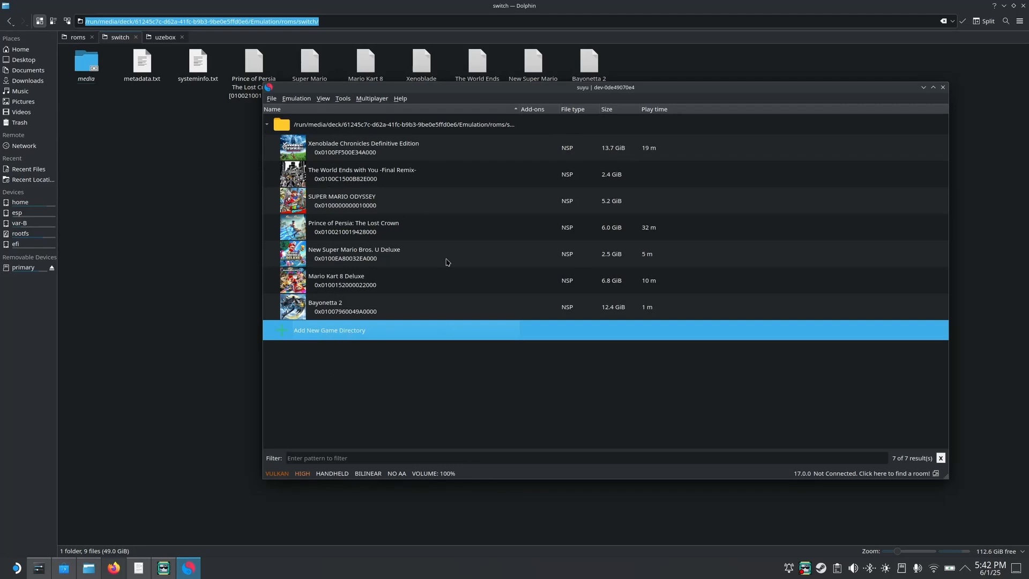
pyautogui.moveTo(341, 338)
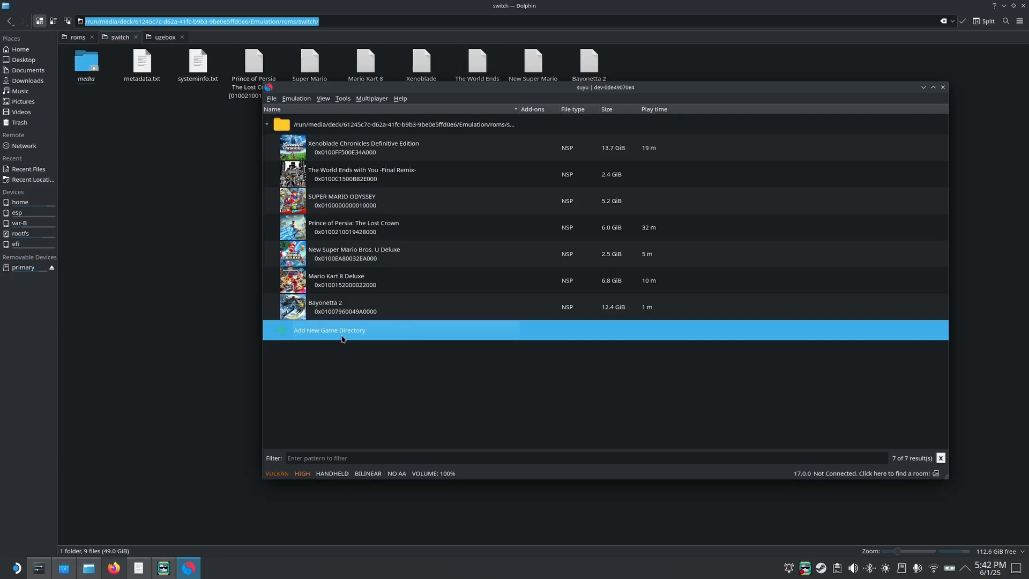
pyautogui.moveTo(509, 385)
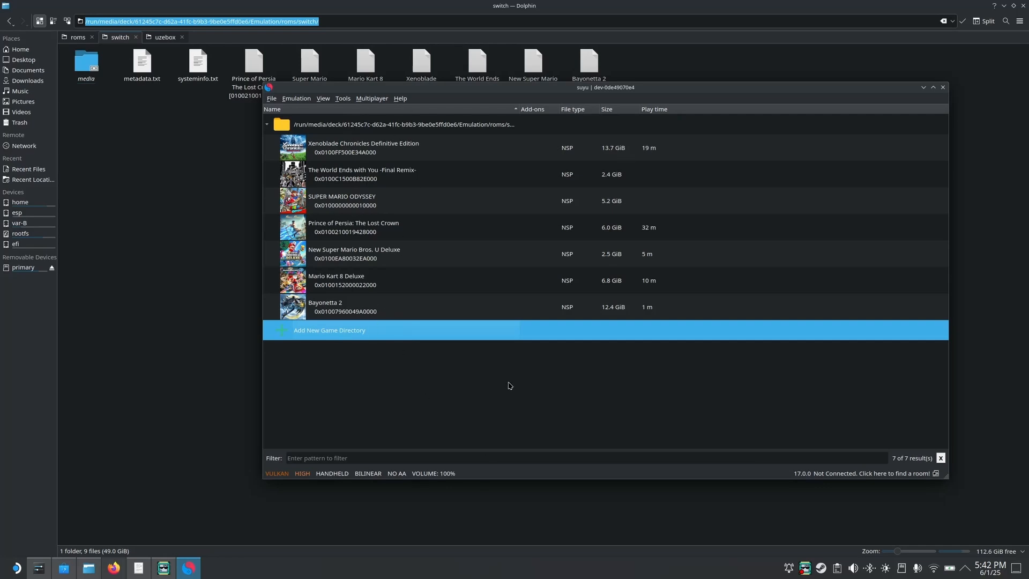
pyautogui.click(342, 98)
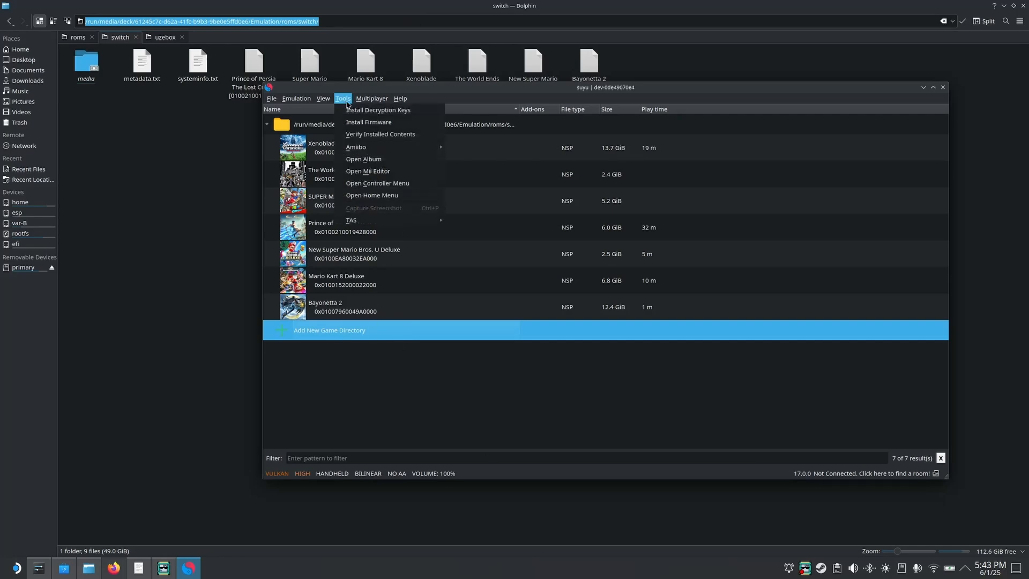
# - Save Suyu's controls as Handheld on Steam Virtual Gamepad 0, then close Suyu
pyautogui.click(272, 98)
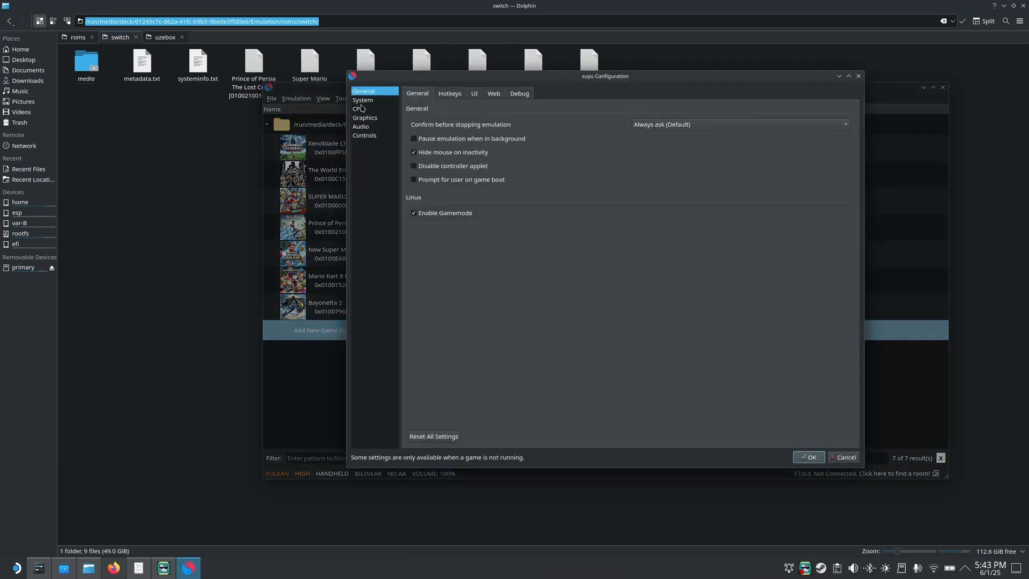
pyautogui.click(364, 135)
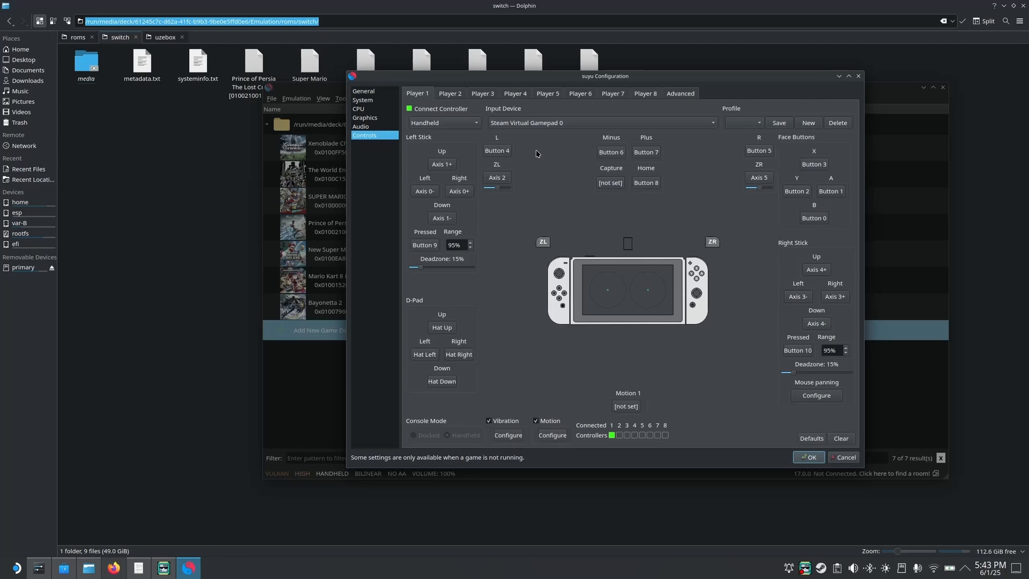
pyautogui.click(444, 123)
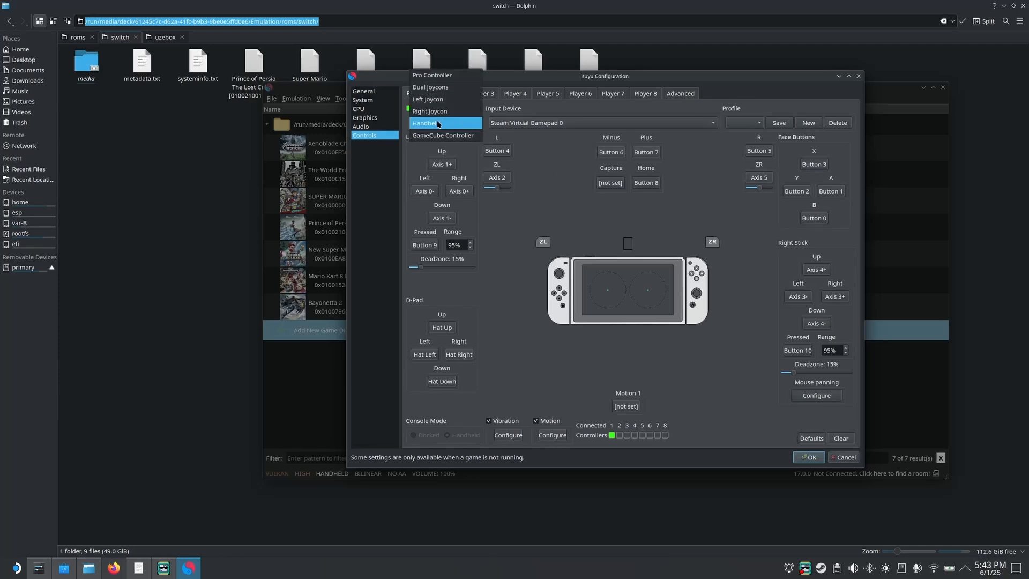
pyautogui.click(424, 123)
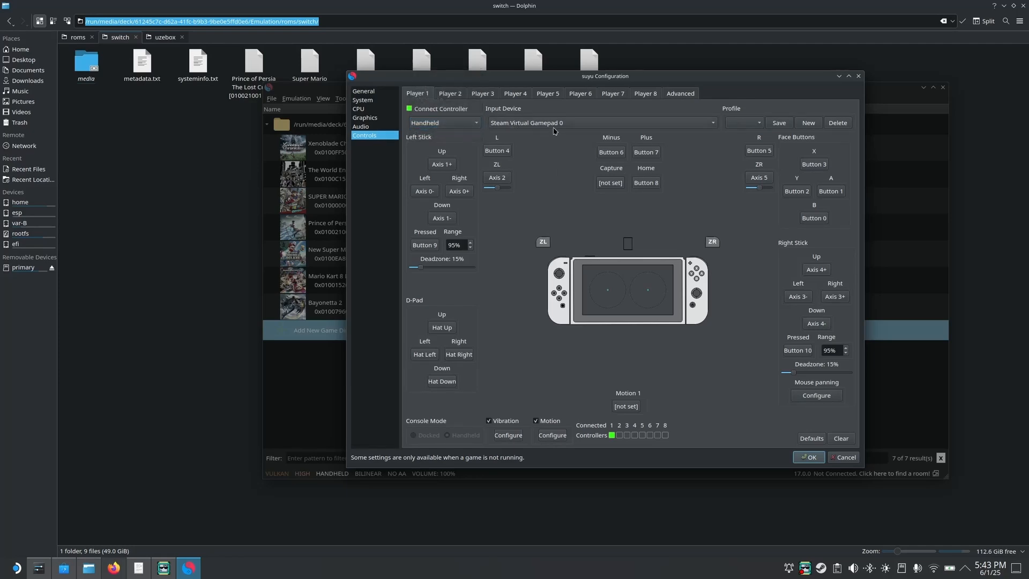
pyautogui.click(599, 123)
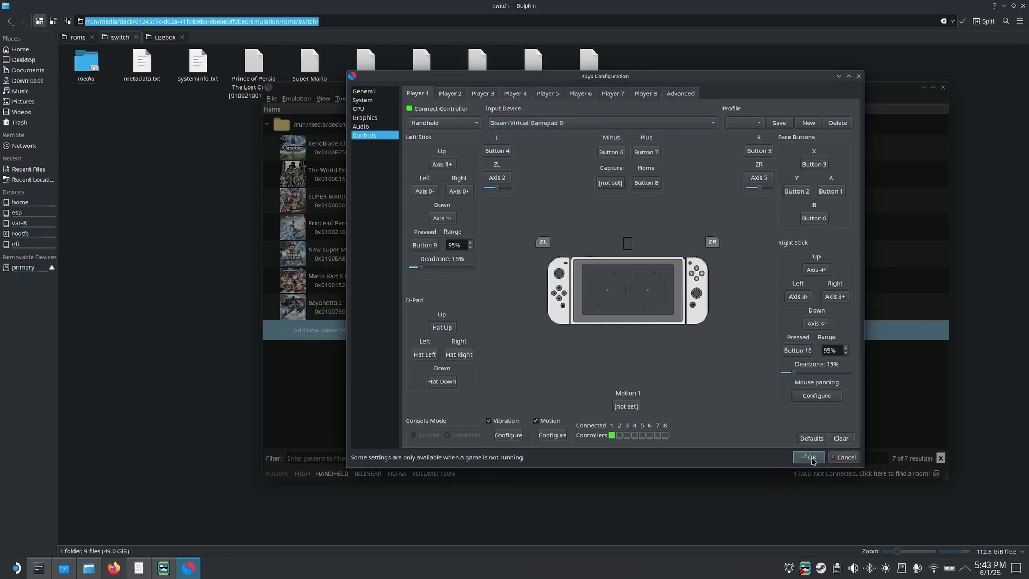
pyautogui.click(808, 457)
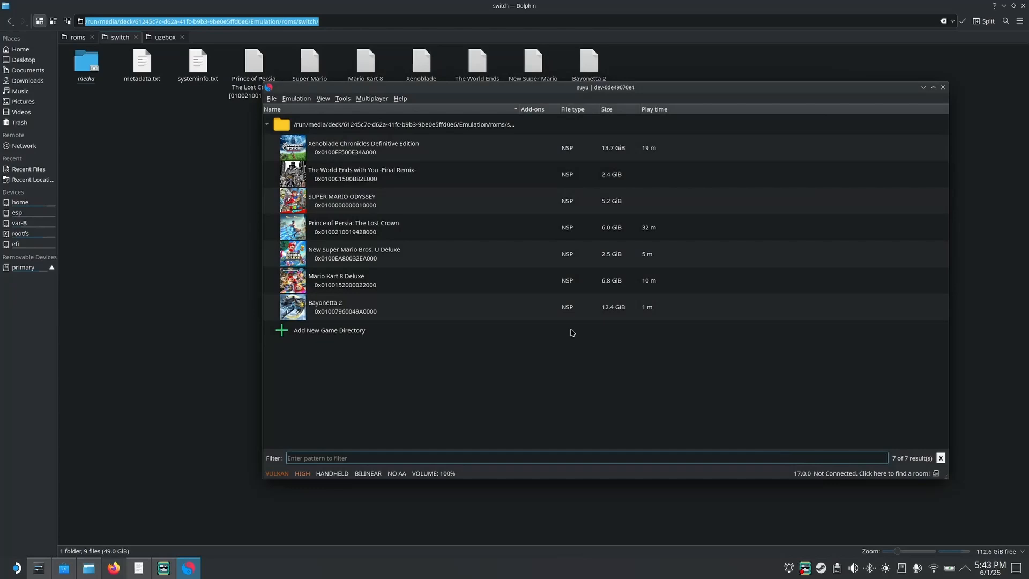
pyautogui.moveTo(569, 373)
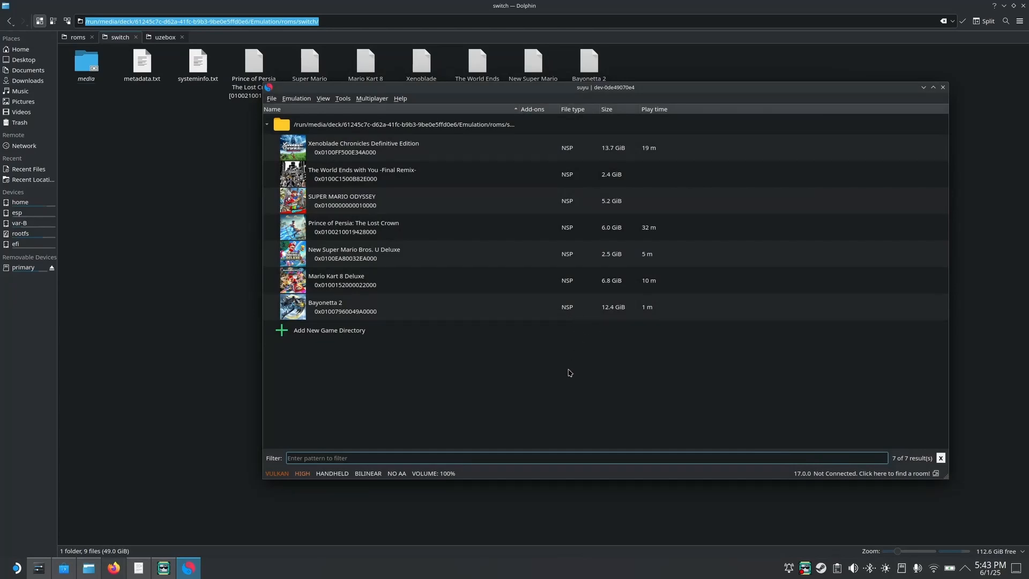
pyautogui.moveTo(878, 132)
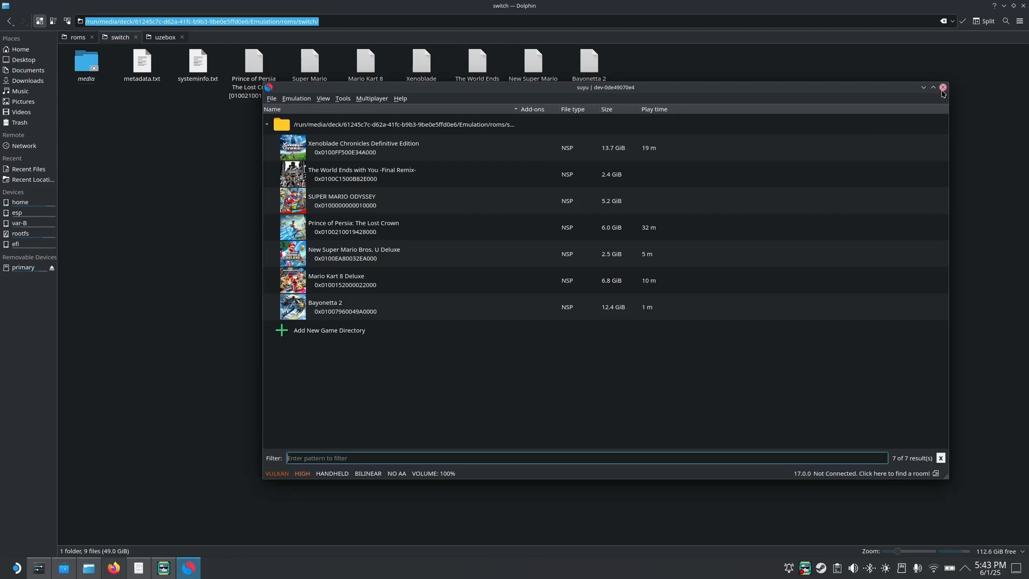
pyautogui.click(943, 87)
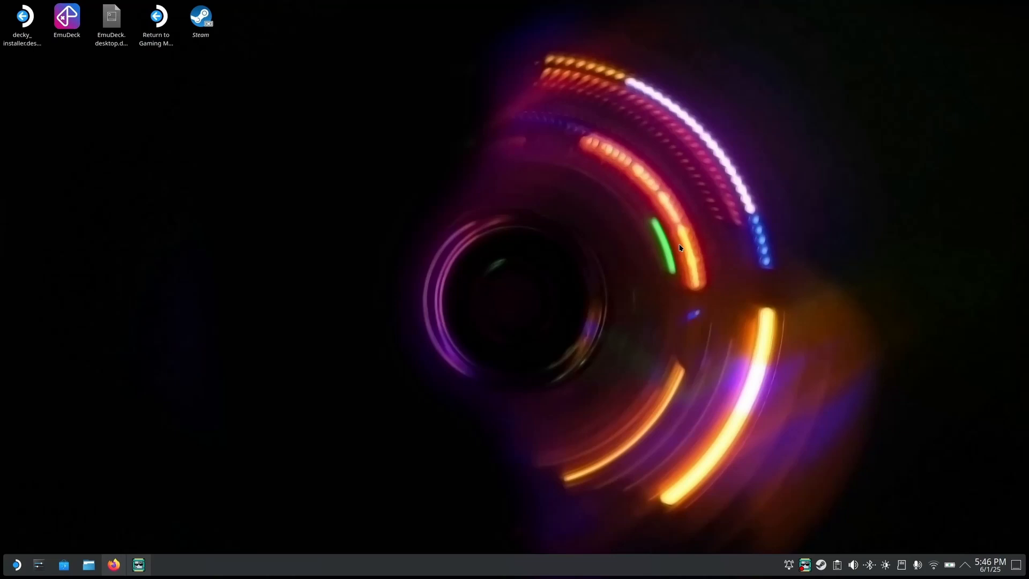
pyautogui.moveTo(643, 236)
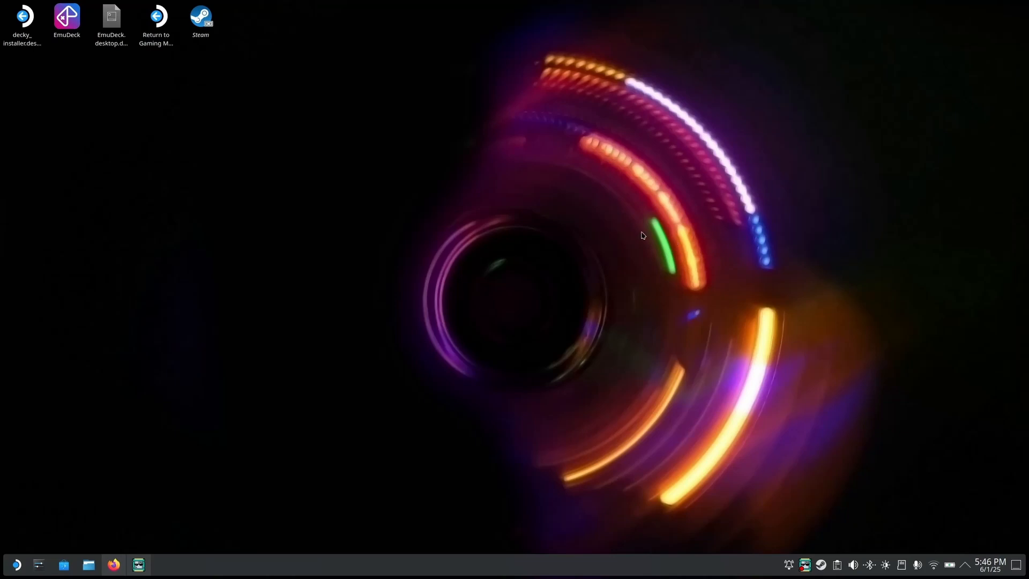
# - Launch EmuDeck from the desktop and start Steam ROM Manager from its sidebar
pyautogui.click(66, 18)
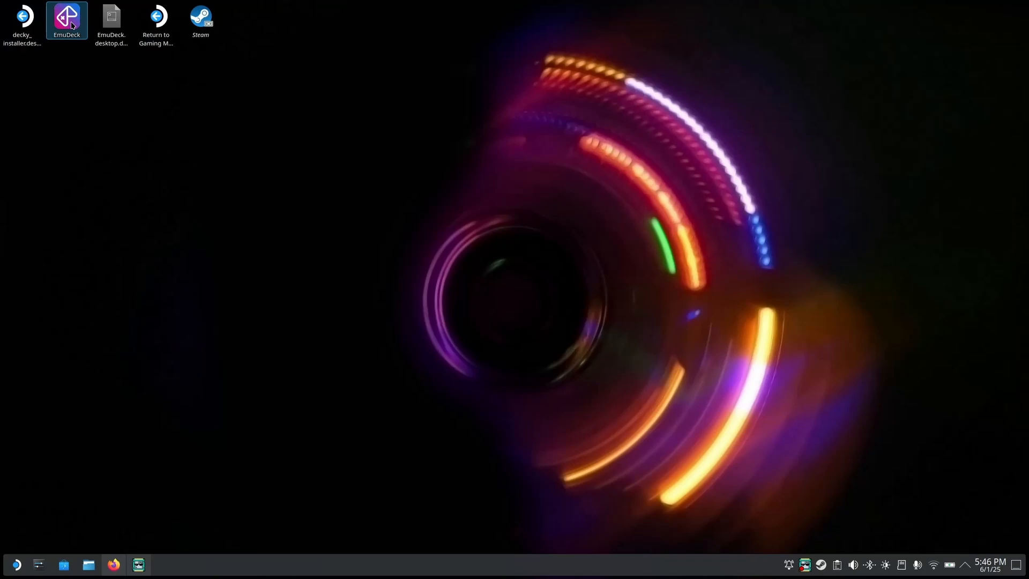
pyautogui.doubleClick(67, 20)
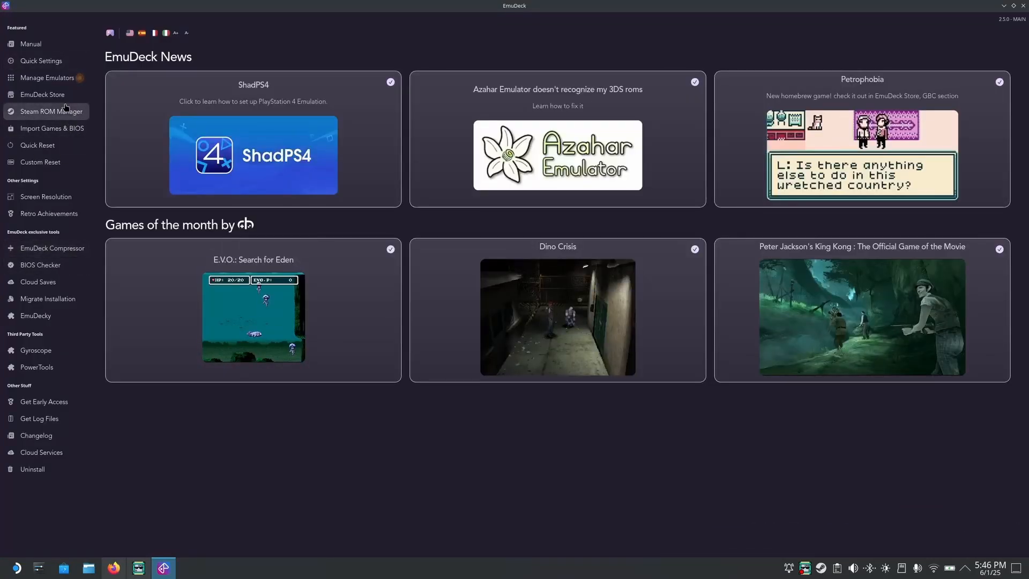
pyautogui.click(48, 111)
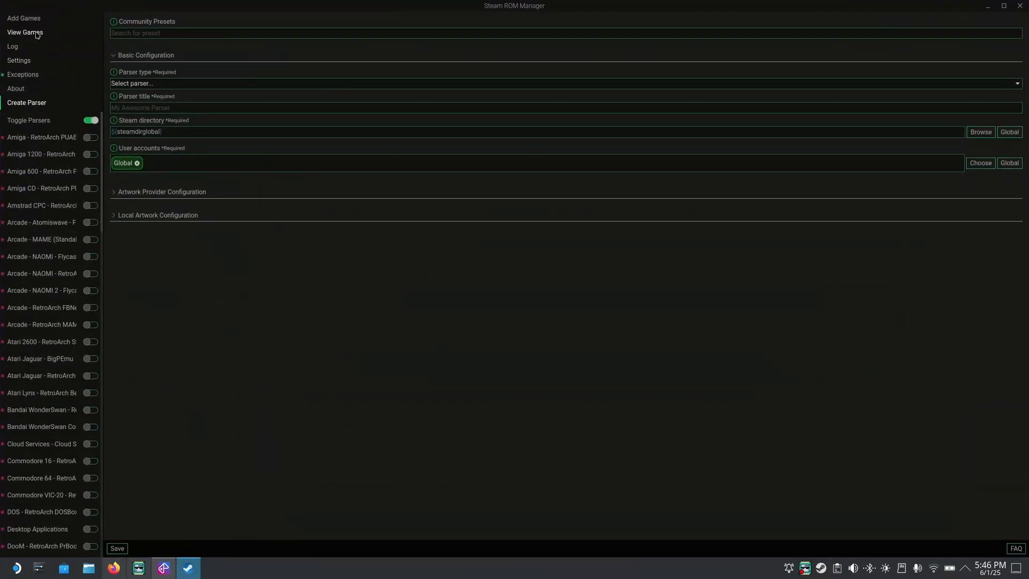
# - Switch Steam ROM Manager's theme to Deck in Settings, then close it
pyautogui.click(18, 61)
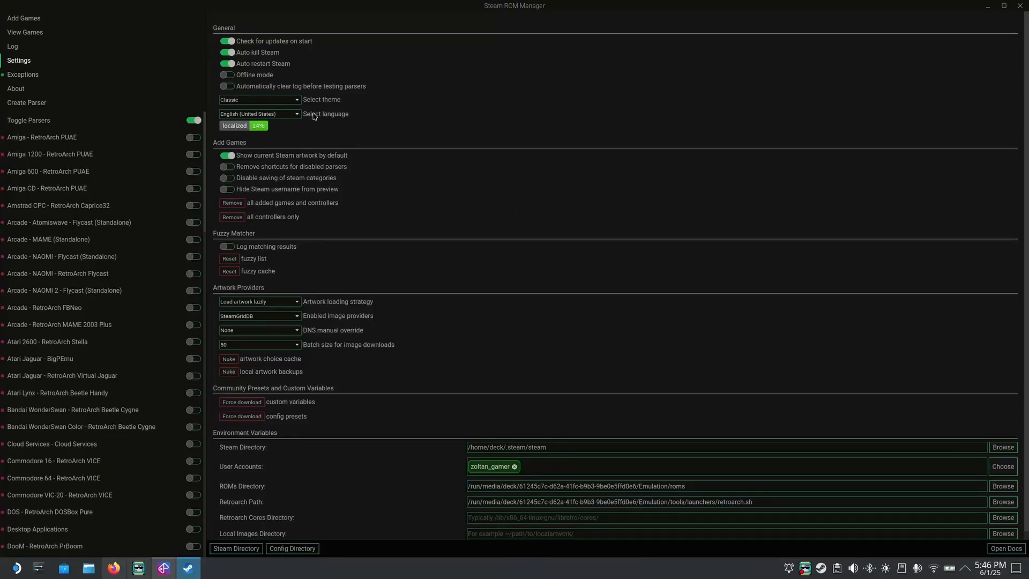
pyautogui.click(259, 99)
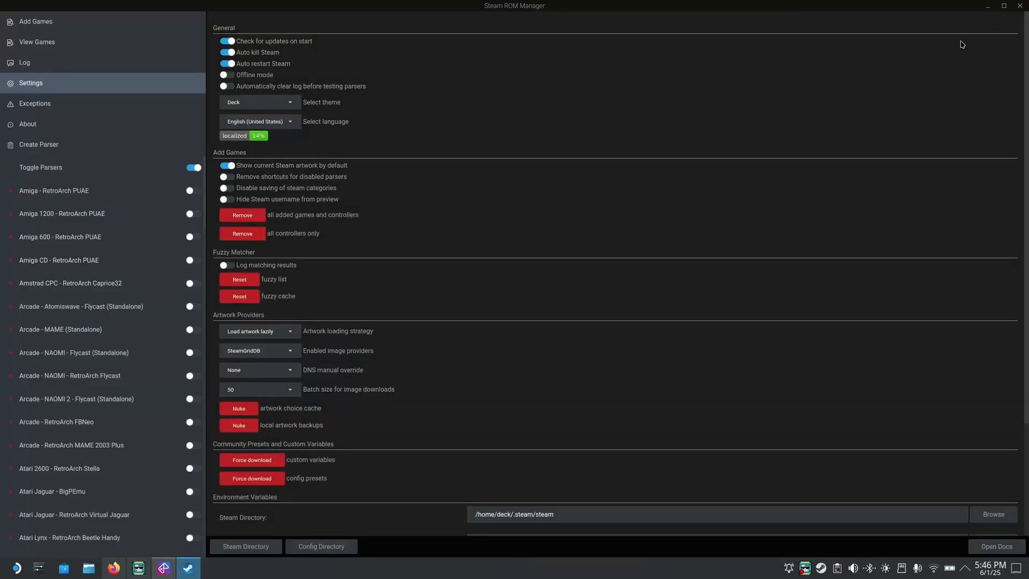
pyautogui.click(163, 567)
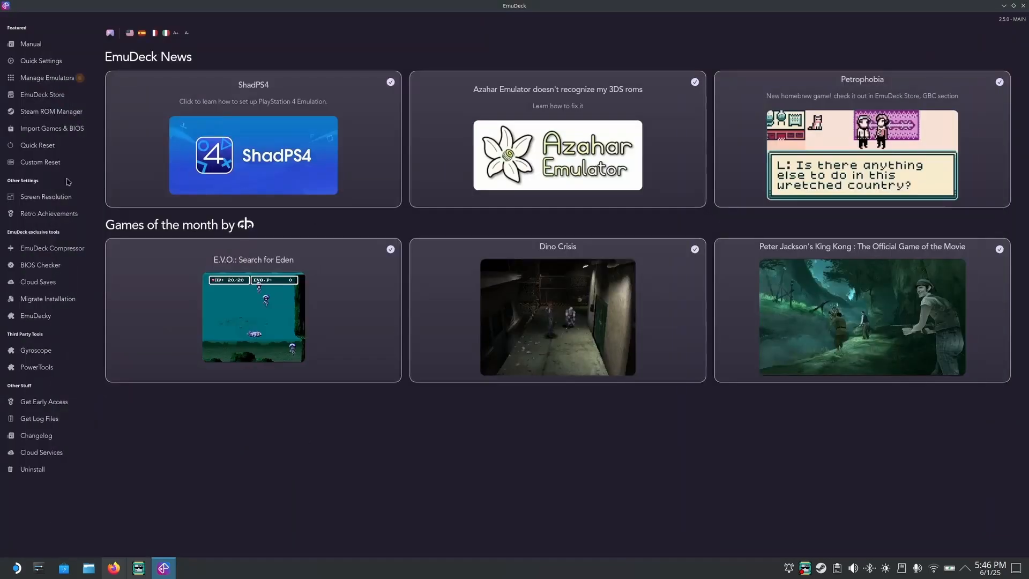
pyautogui.moveTo(253, 167)
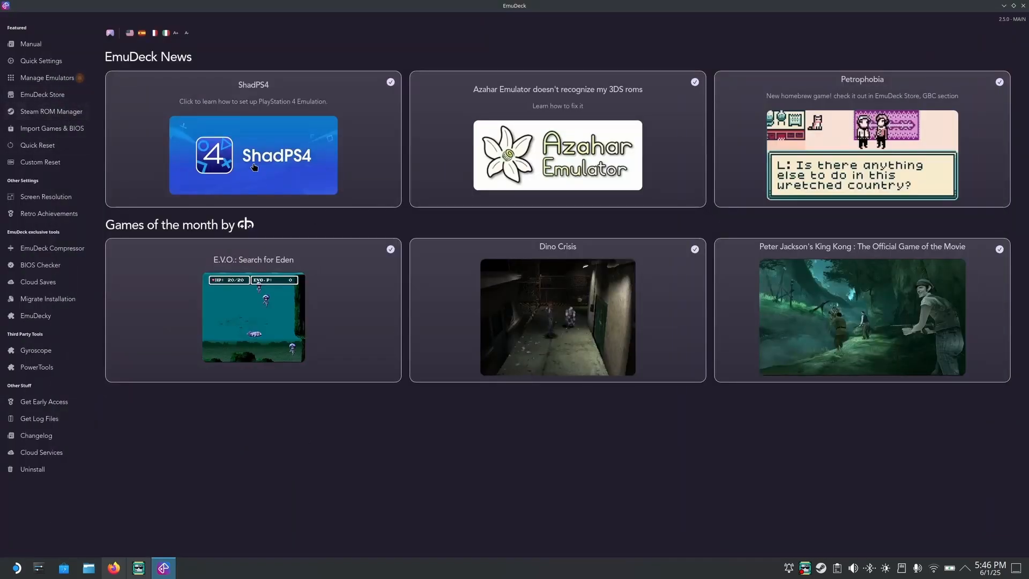
# - Relaunch Steam ROM Manager from EmuDeck and maximize its window
pyautogui.click(252, 156)
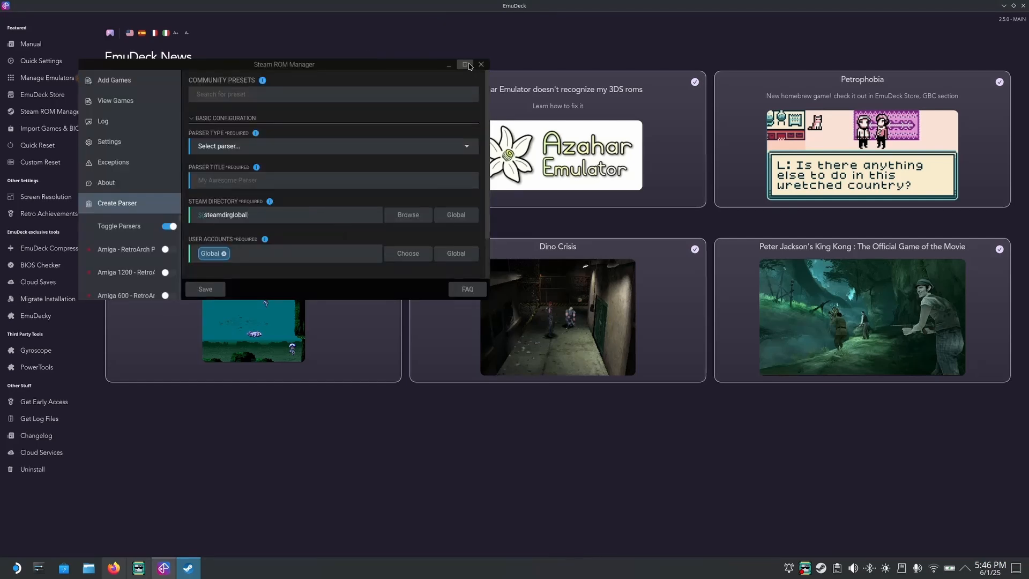
pyautogui.click(465, 65)
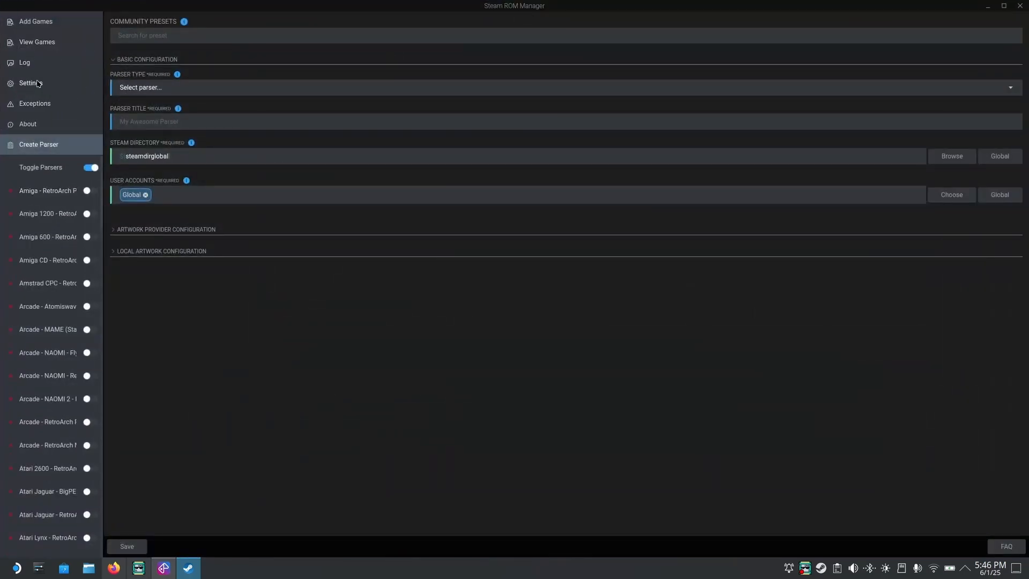
# - Set Steam ROM Manager's theme back to Classic and scroll the parser list
pyautogui.click(30, 83)
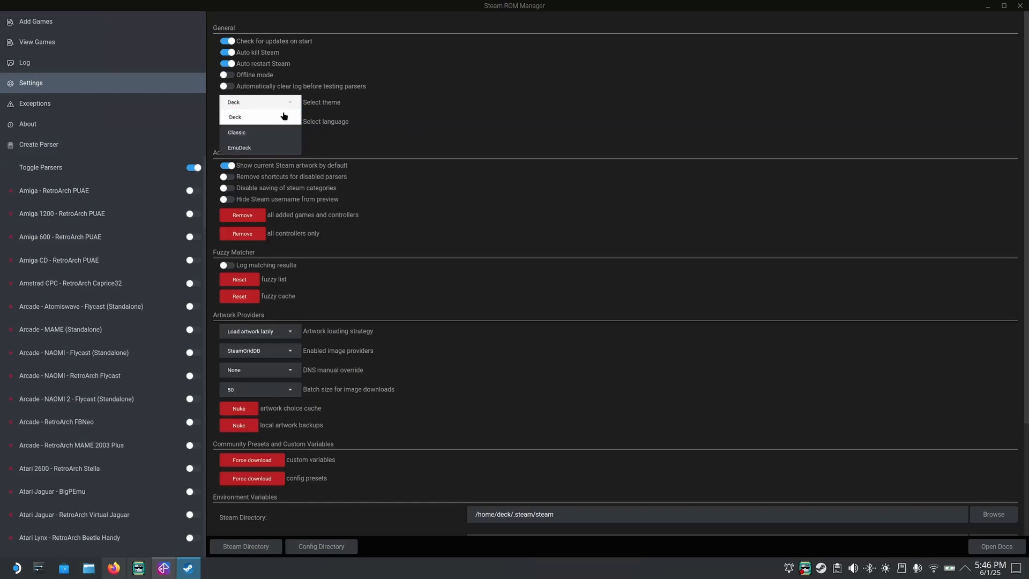
pyautogui.click(237, 132)
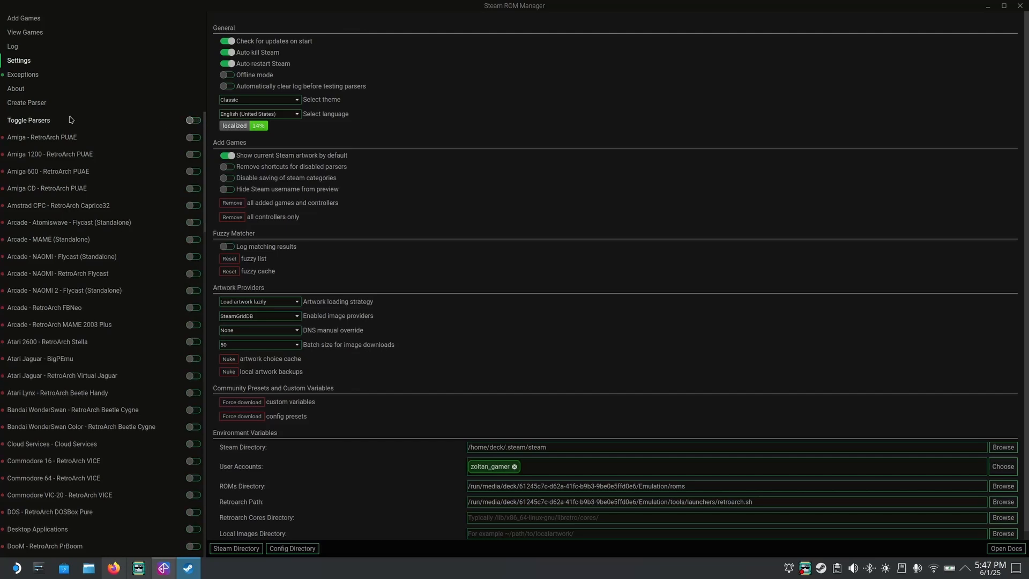
pyautogui.scroll(-3)
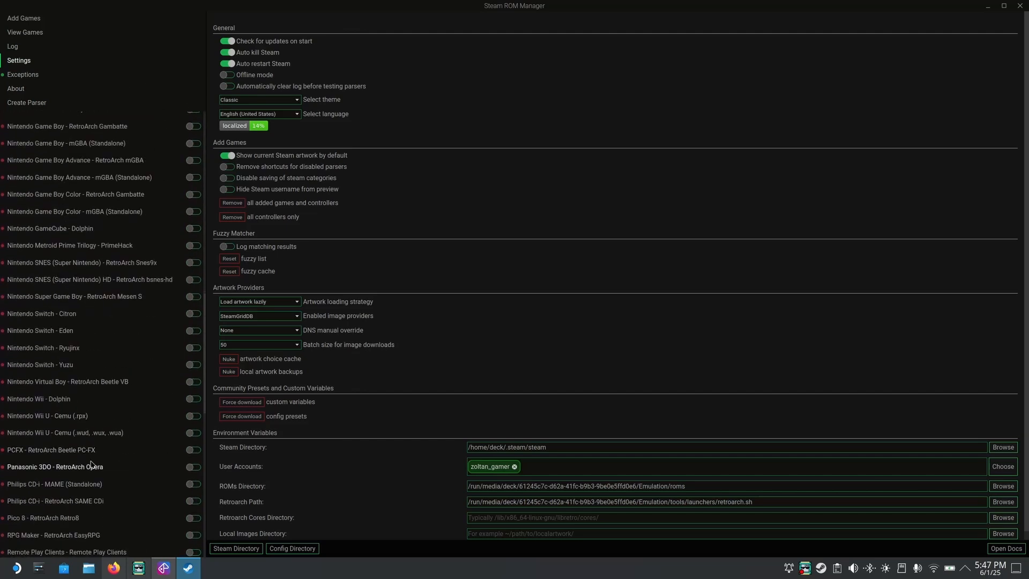
pyautogui.scroll(-3)
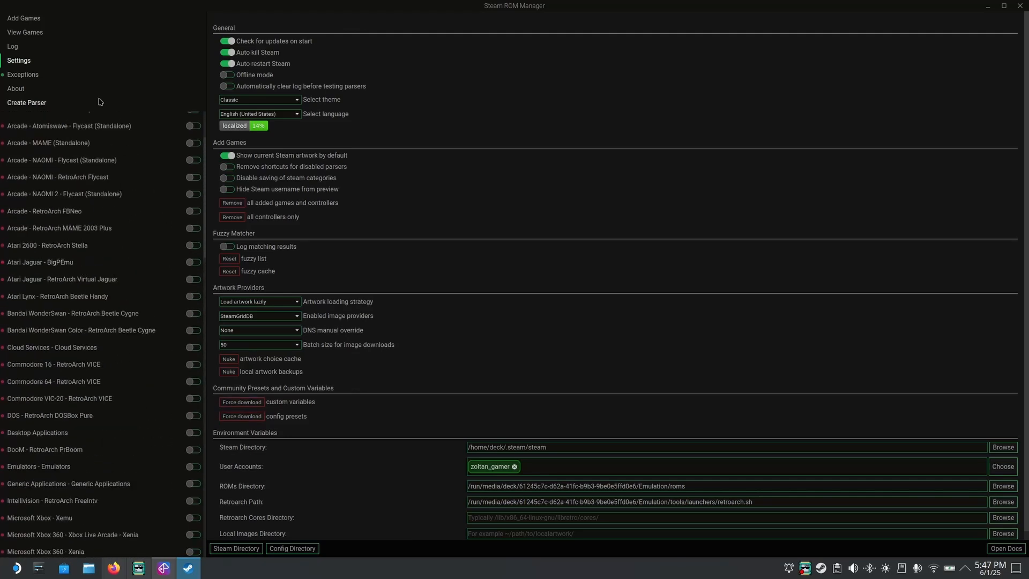
pyautogui.moveTo(31, 105)
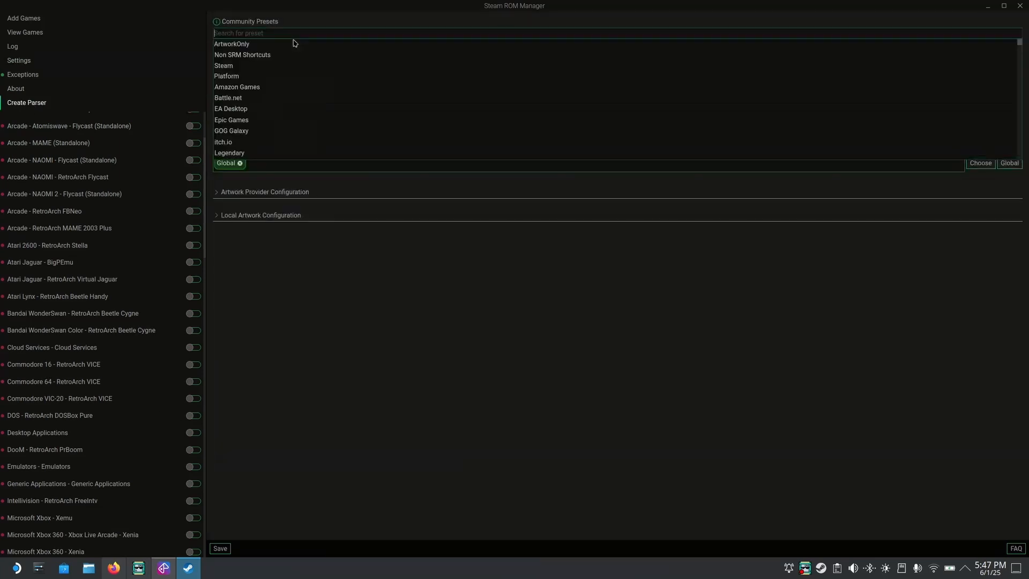
# - Prefill a new parser from the Nintendo Switch - Yuzu community preset, then bring Dolphin forward
pyautogui.write('yuzu')
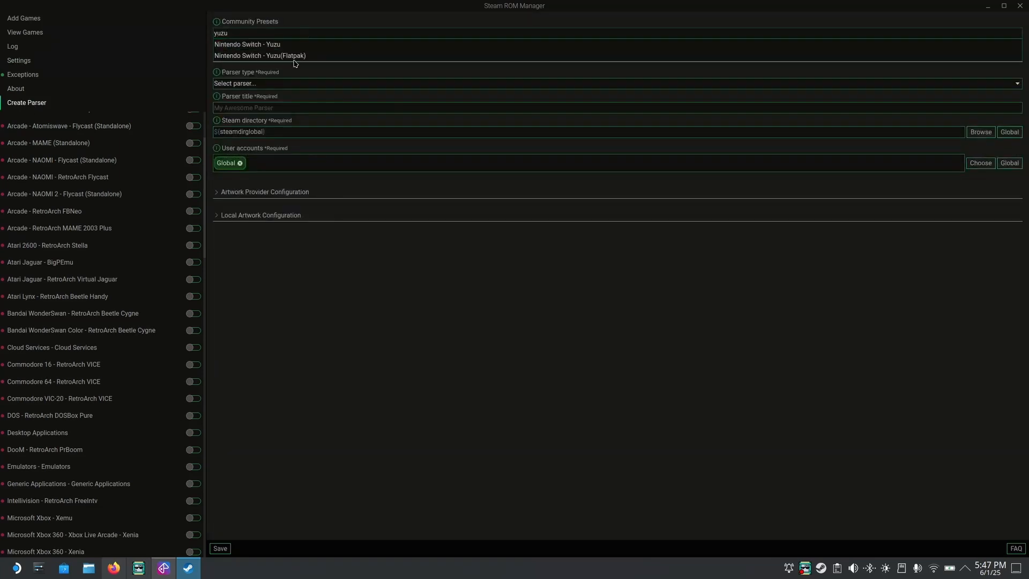
pyautogui.click(248, 44)
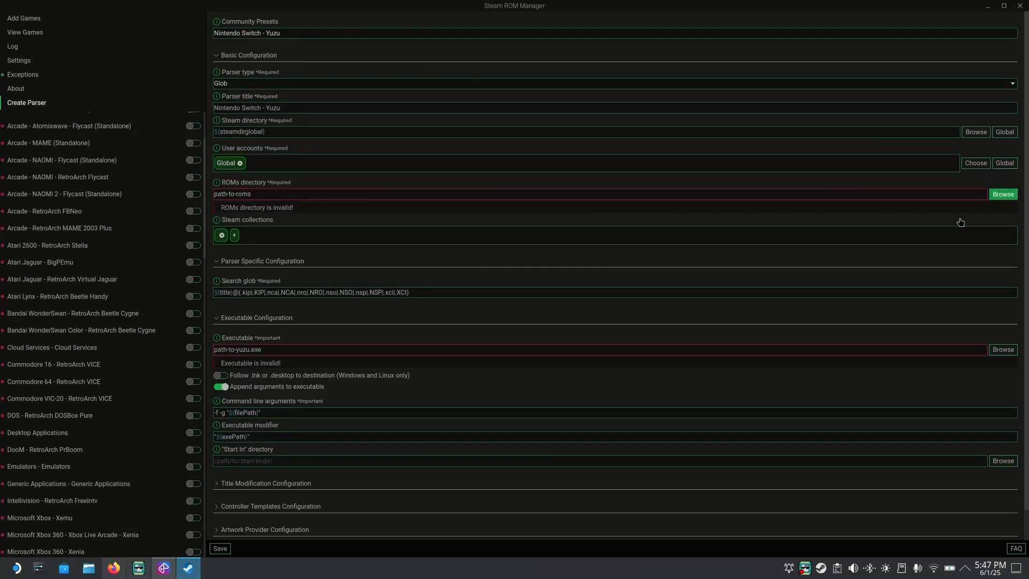
pyautogui.click(1003, 193)
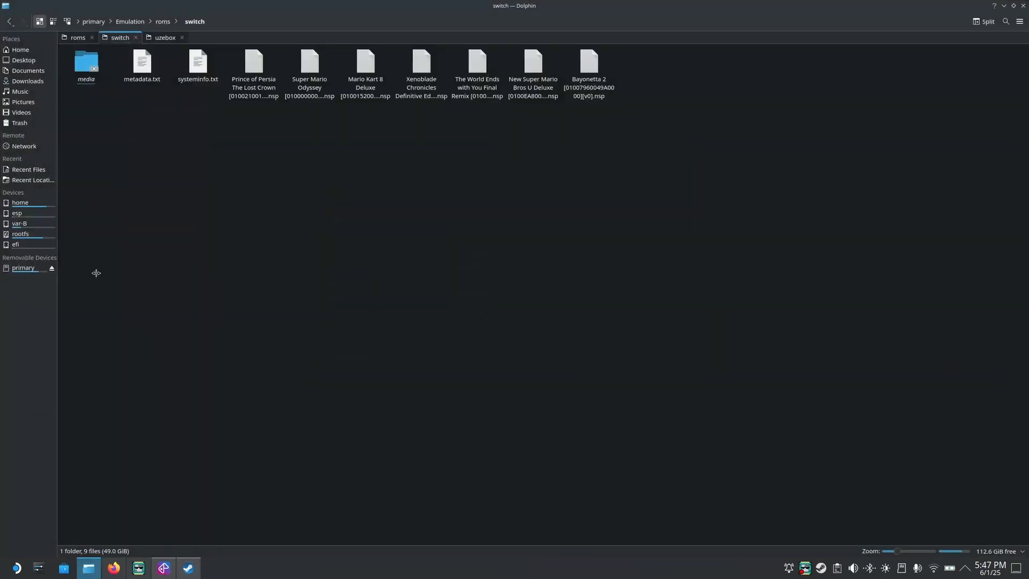
pyautogui.click(23, 267)
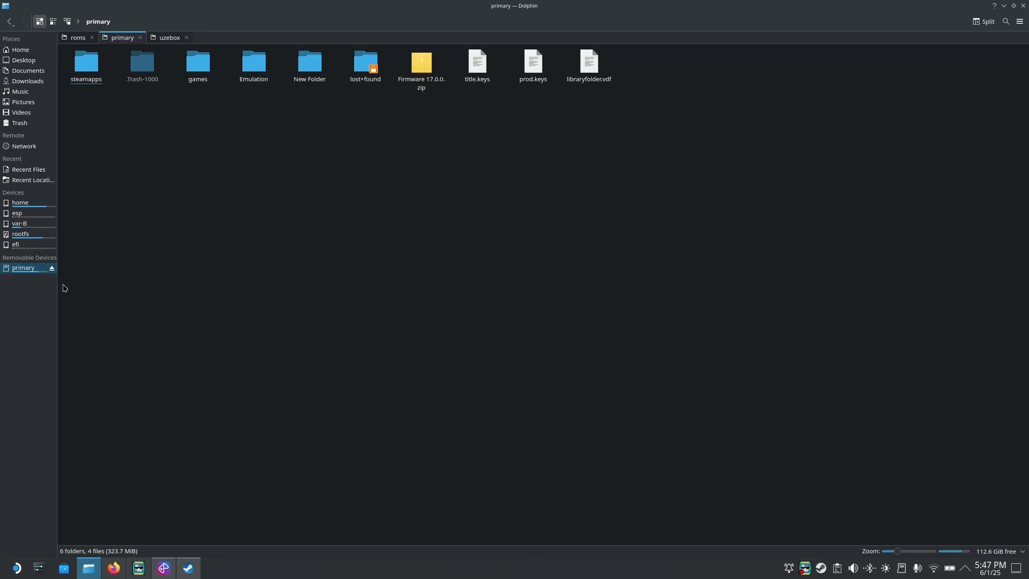
pyautogui.doubleClick(254, 61)
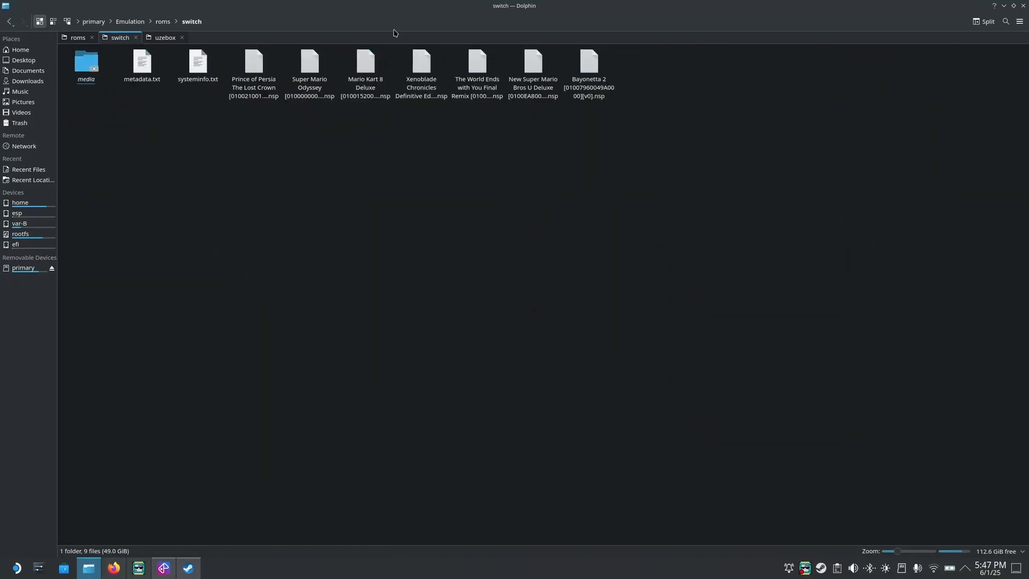
pyautogui.click(394, 21)
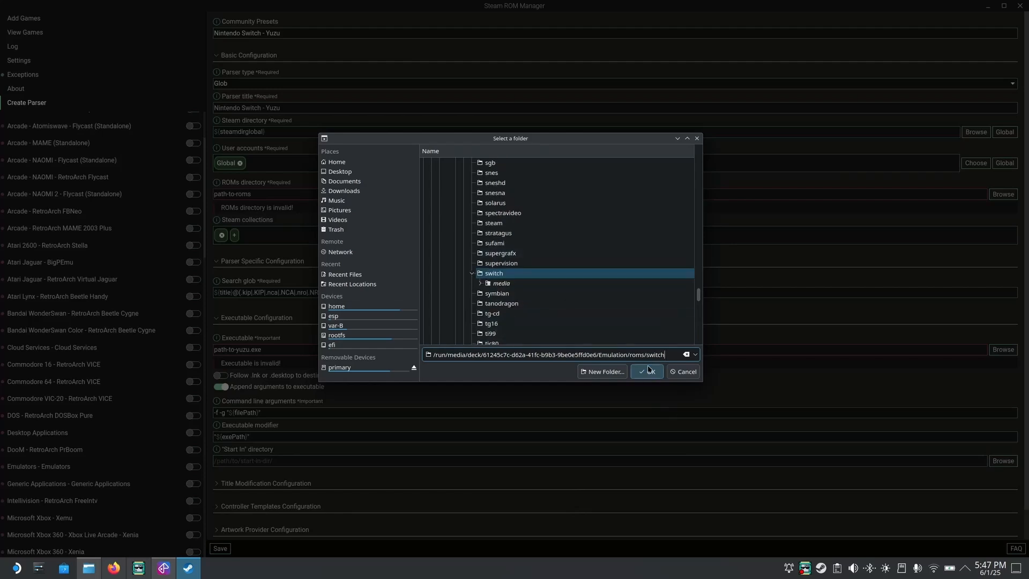
# - Set the parser's ROMs directory to Emulation/roms/switch and executable to the Suyu AppImage
pyautogui.click(645, 371)
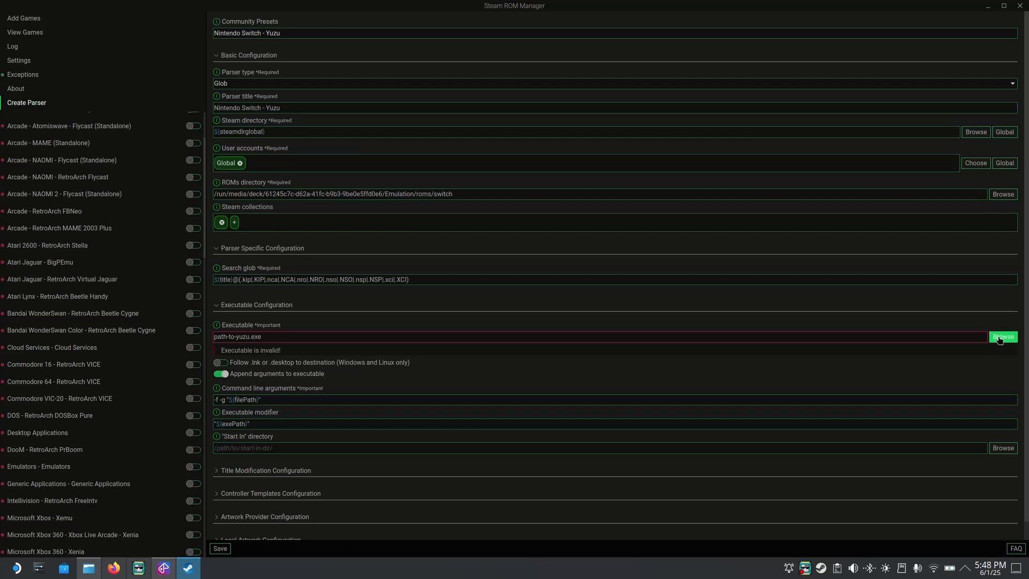
pyautogui.click(1003, 336)
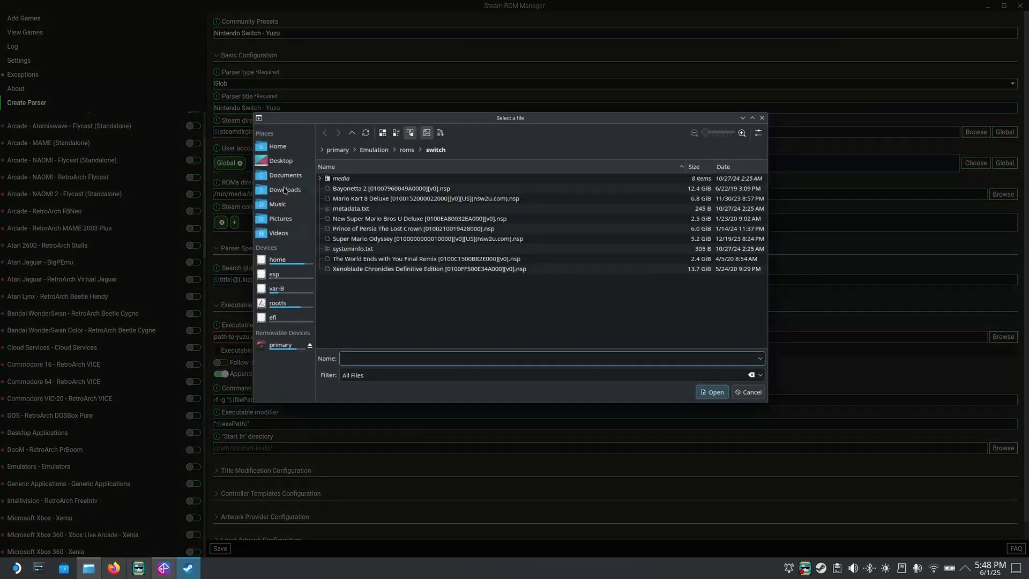
pyautogui.click(285, 191)
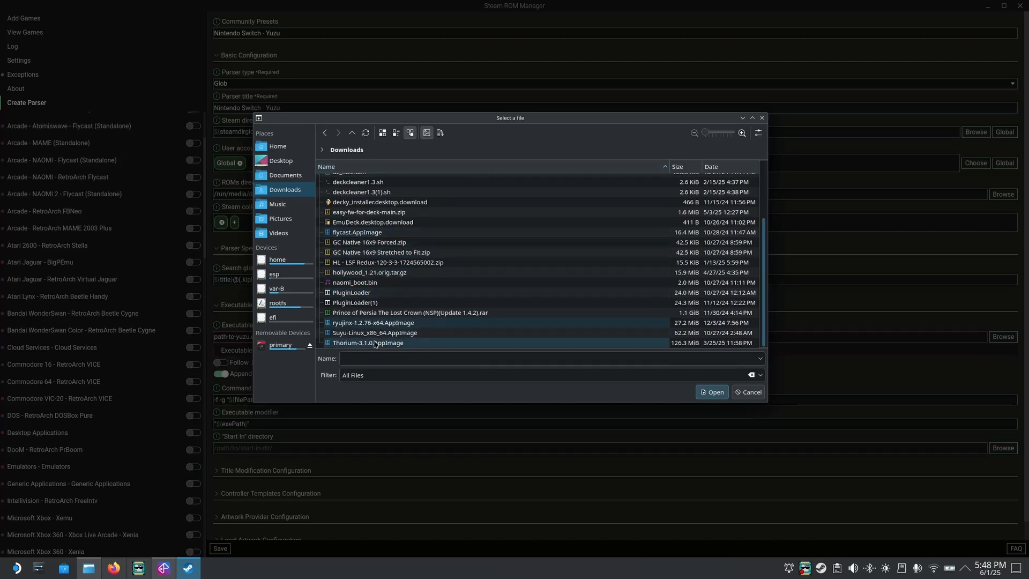
pyautogui.click(374, 332)
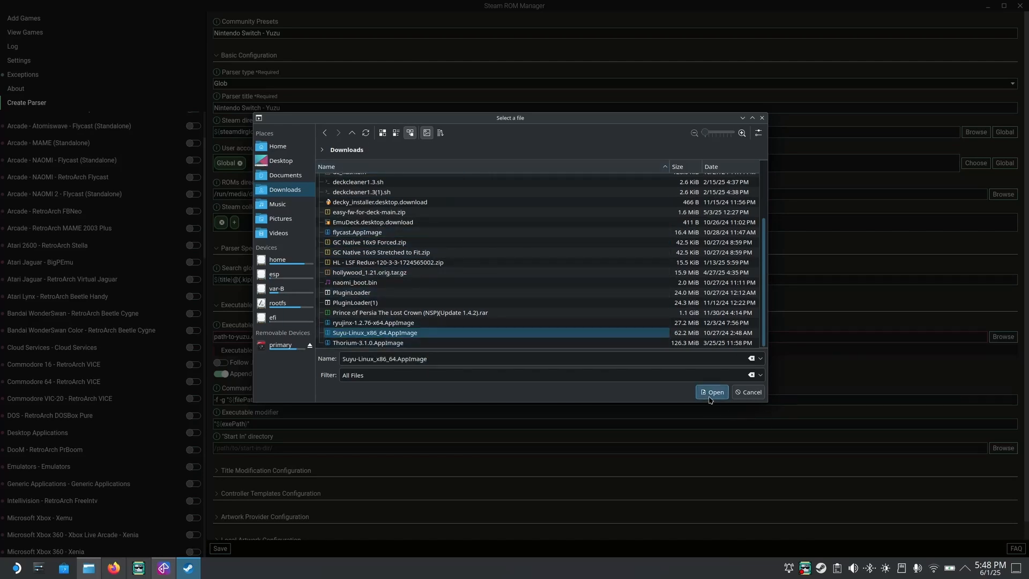
pyautogui.click(712, 392)
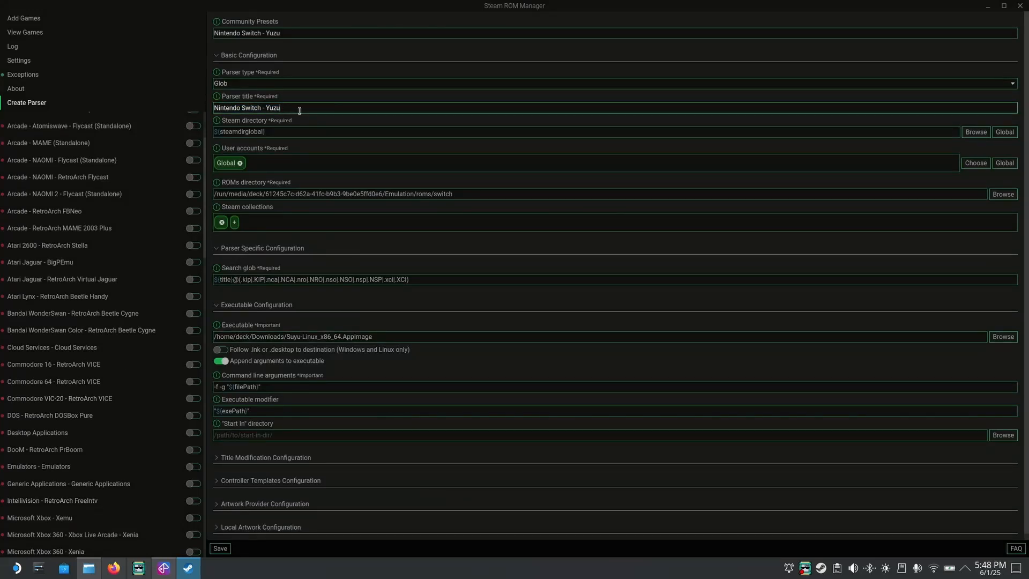
# - Rename the parser 'suyu 2', save it, and enable it in the parser list
pyautogui.tripleClick(262, 107)
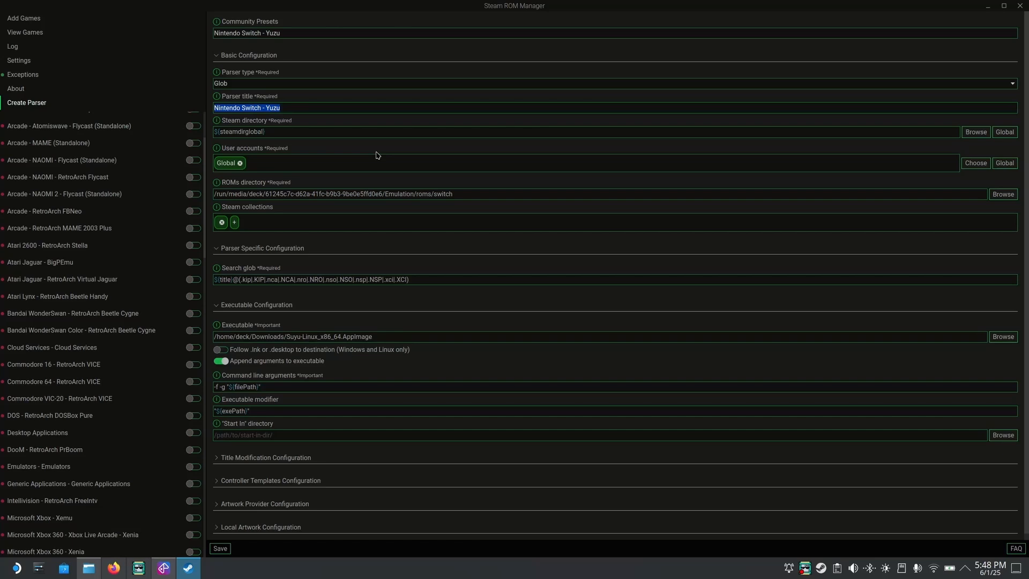
pyautogui.write('suyu 2')
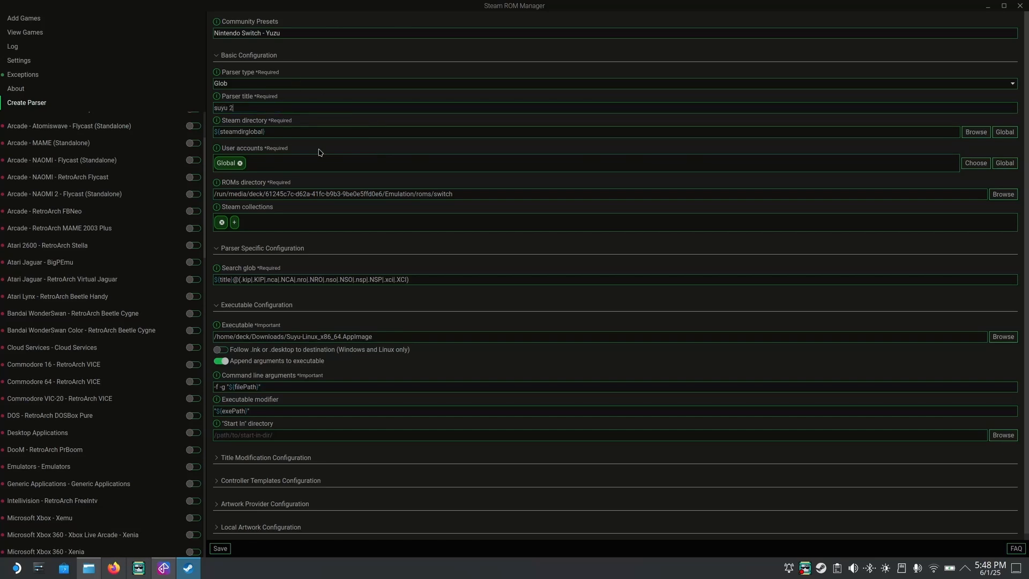
pyautogui.click(613, 279)
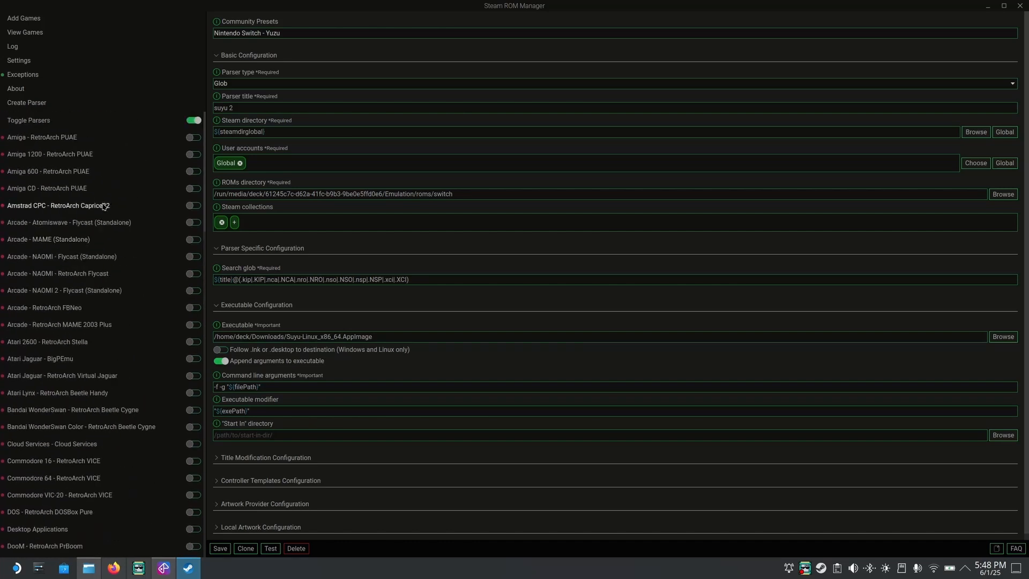
pyautogui.scroll(-3)
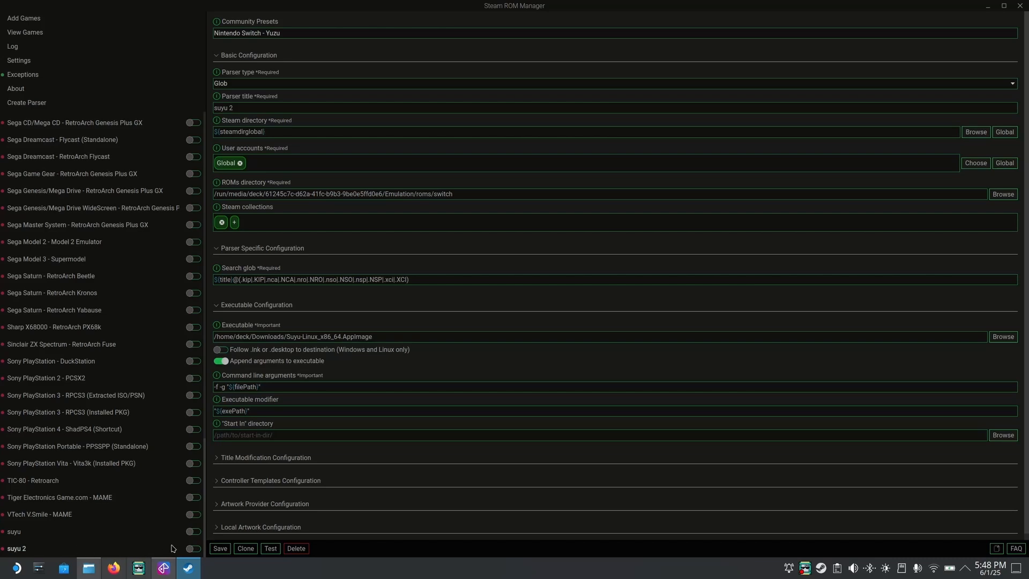
pyautogui.click(192, 548)
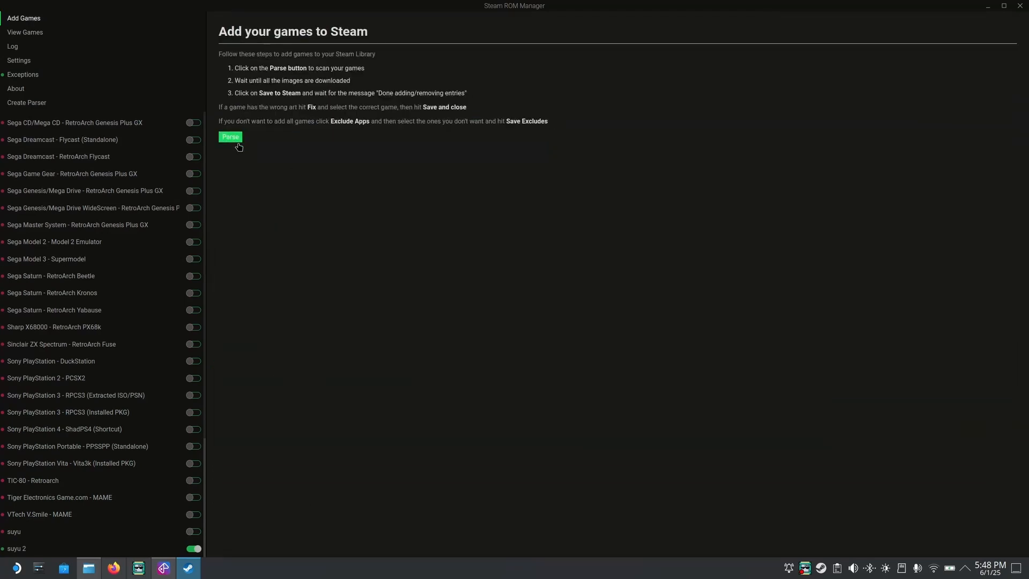
# - Parse the Switch ROMs, previewing seven titles including Bayonetta 2 and Xenoblade Chronicles
pyautogui.click(230, 137)
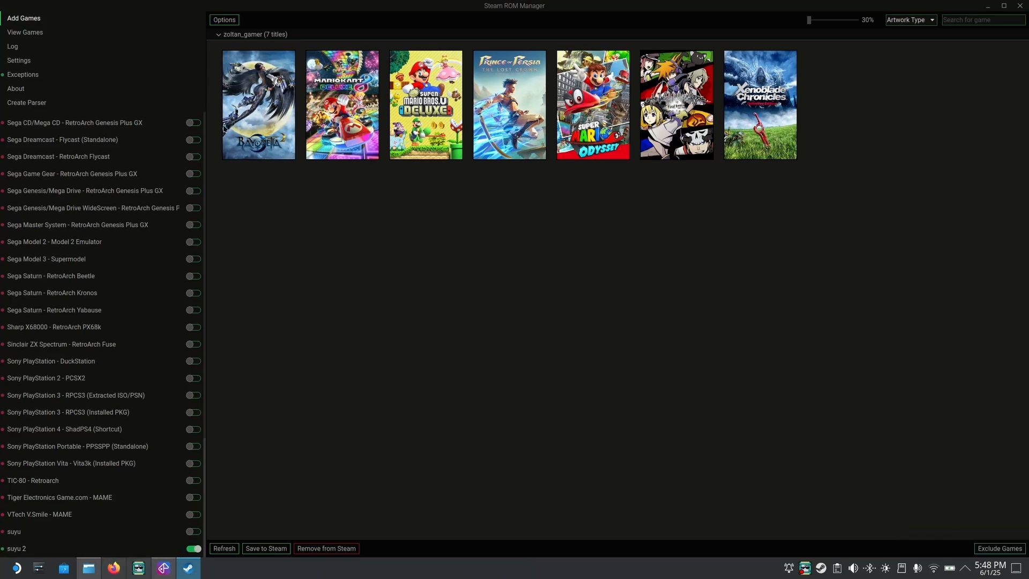
pyautogui.moveTo(591, 243)
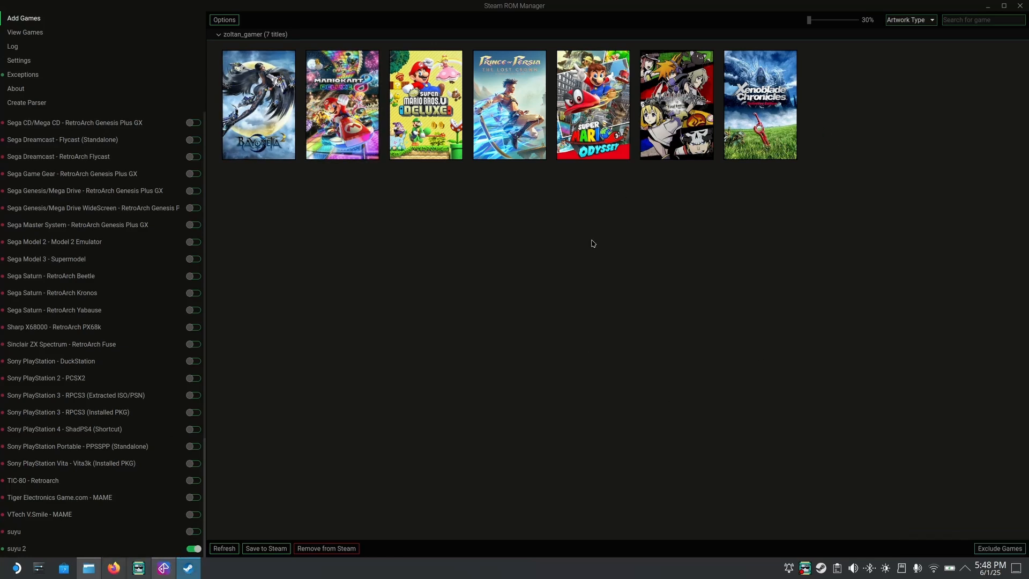
pyautogui.moveTo(372, 368)
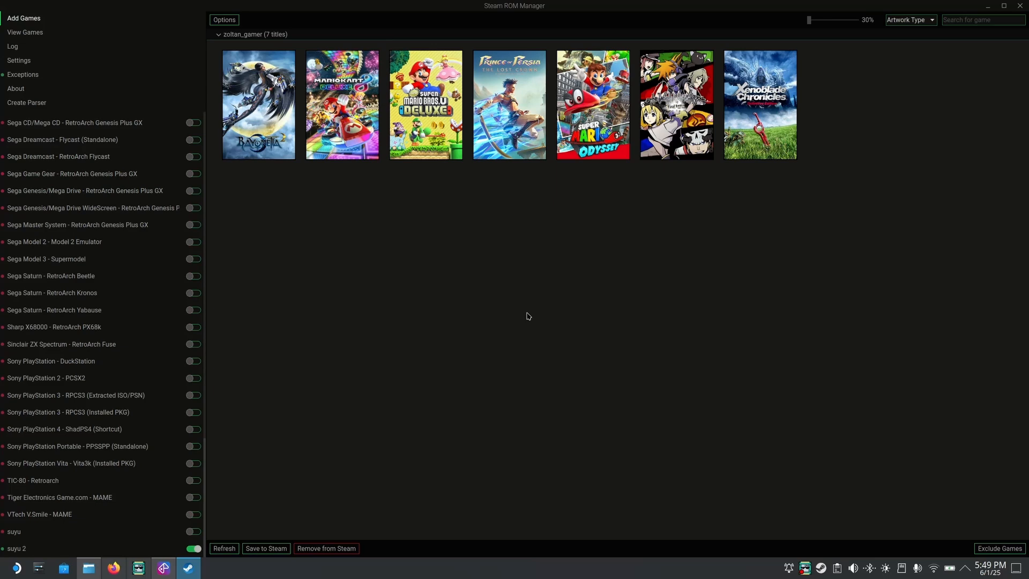
pyautogui.moveTo(976, 532)
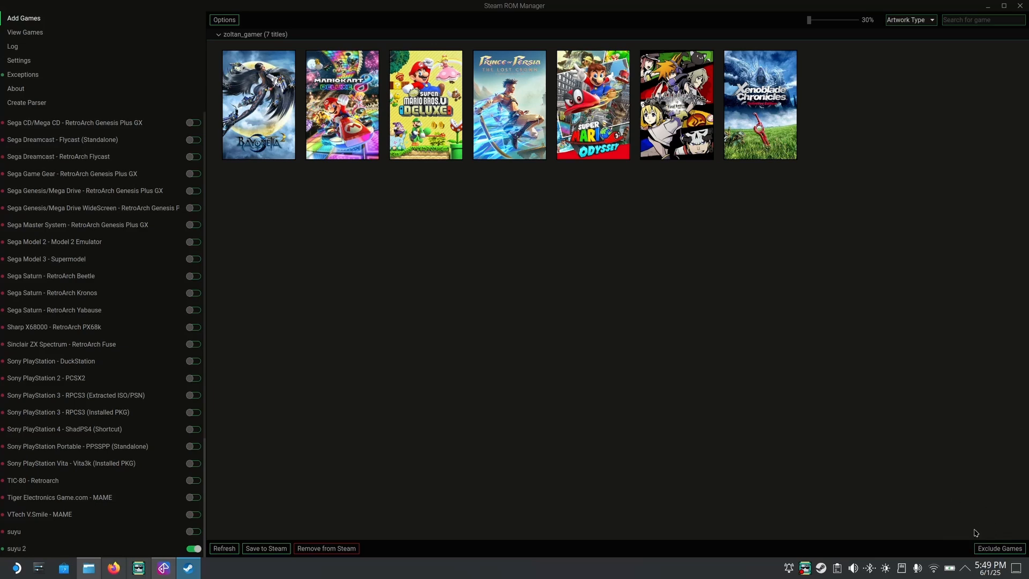
pyautogui.moveTo(959, 506)
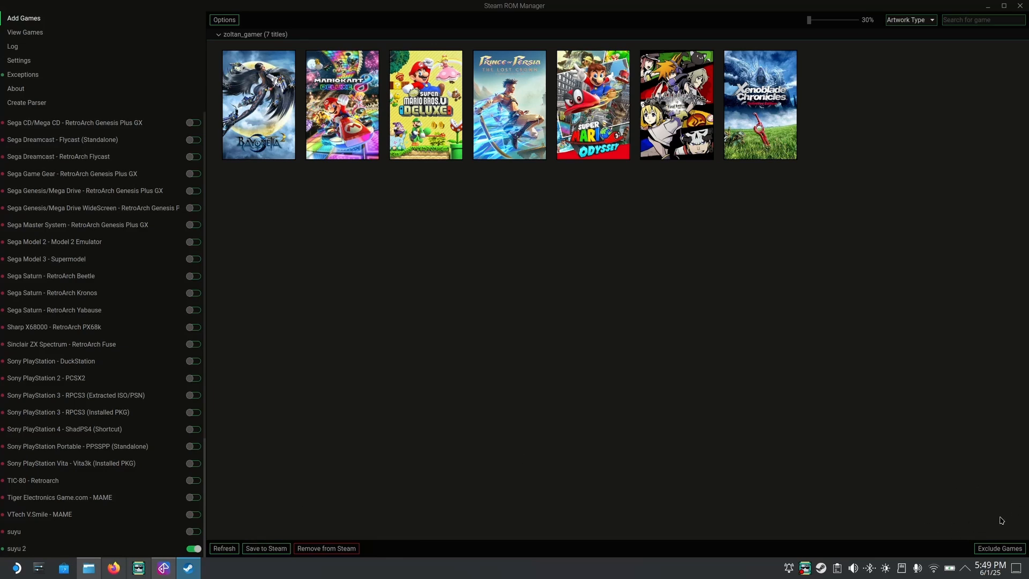
pyautogui.moveTo(974, 515)
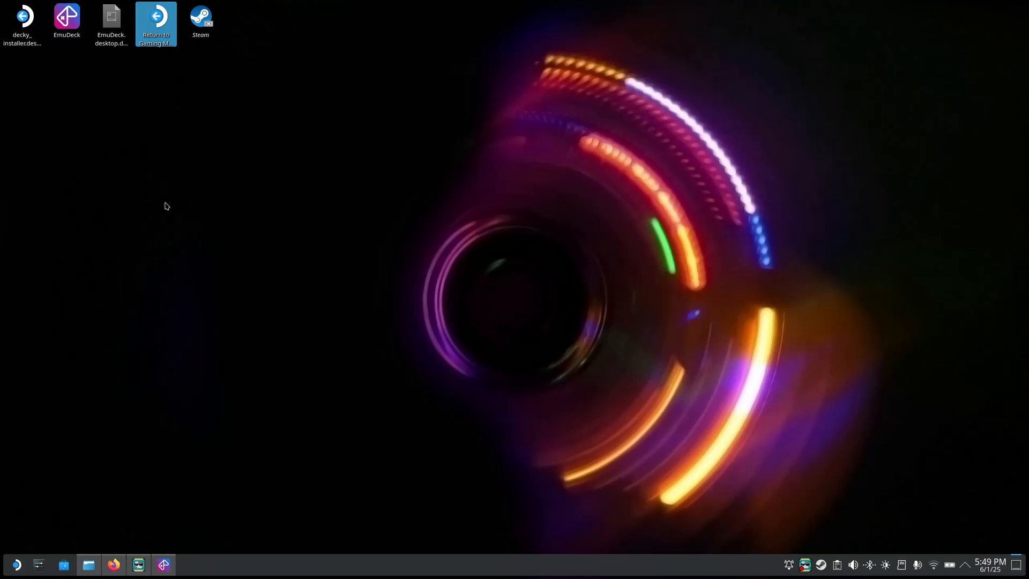
pyautogui.moveTo(155, 128)
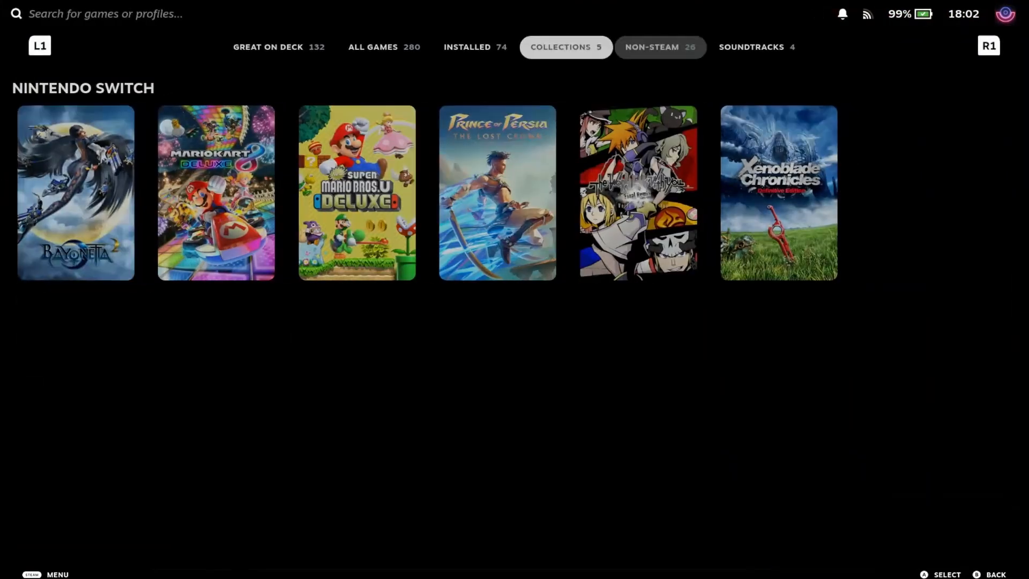
# - Browse the Non-Steam library, toggling between Collections and Non-Steam, to find the new Switch games
pyautogui.click(565, 47)
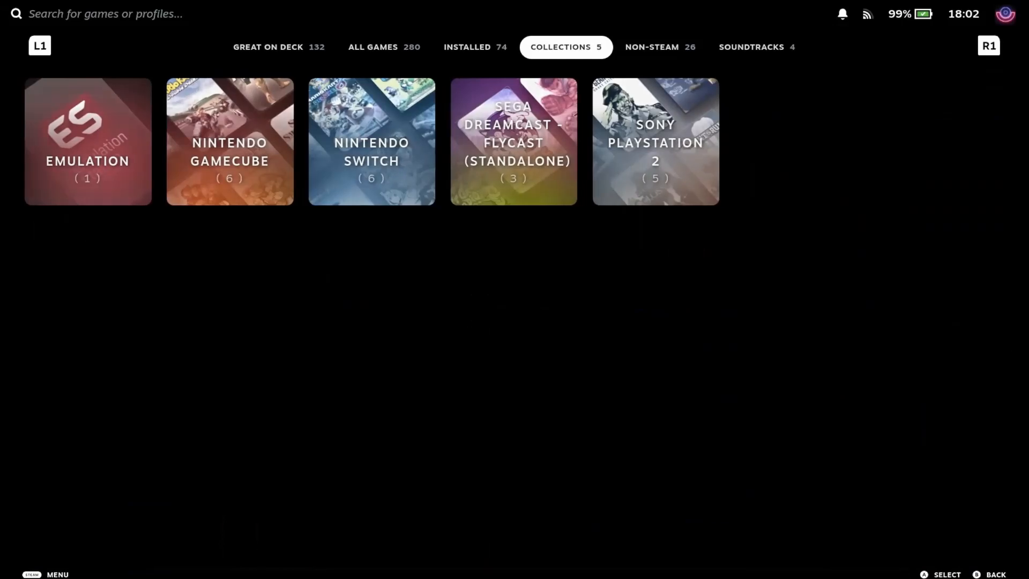
pyautogui.click(660, 47)
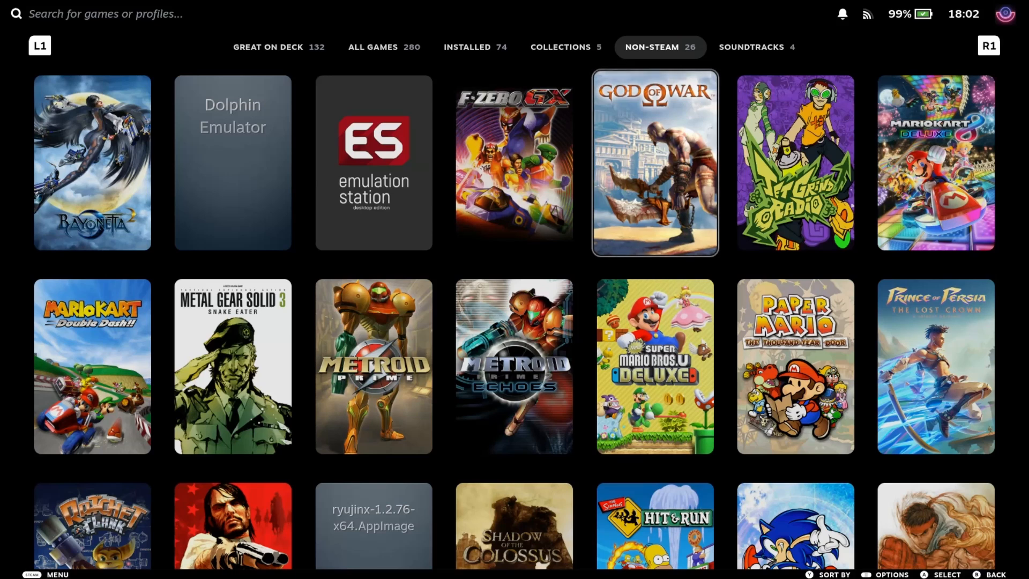
pyautogui.press('down')
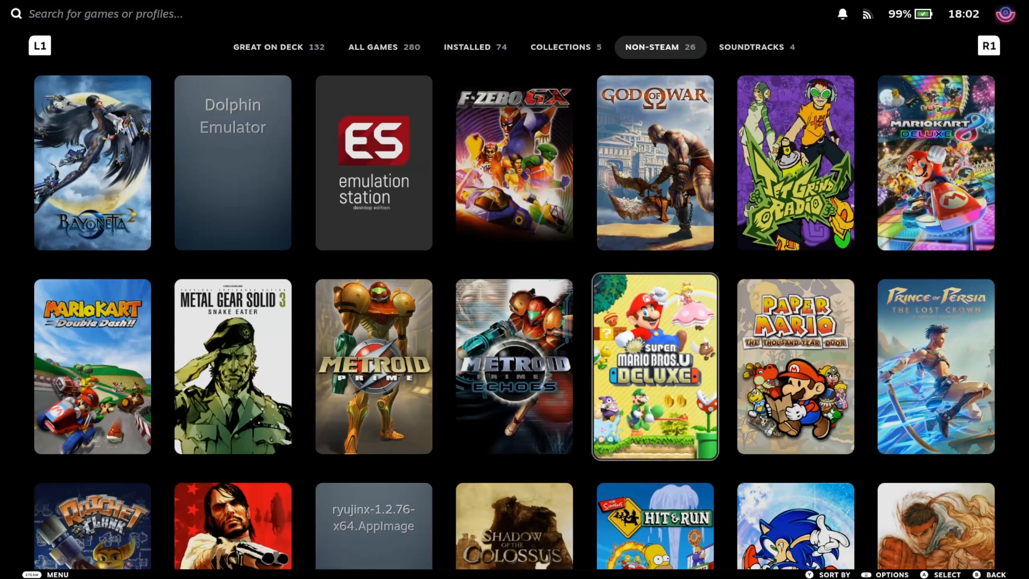
pyautogui.click(561, 47)
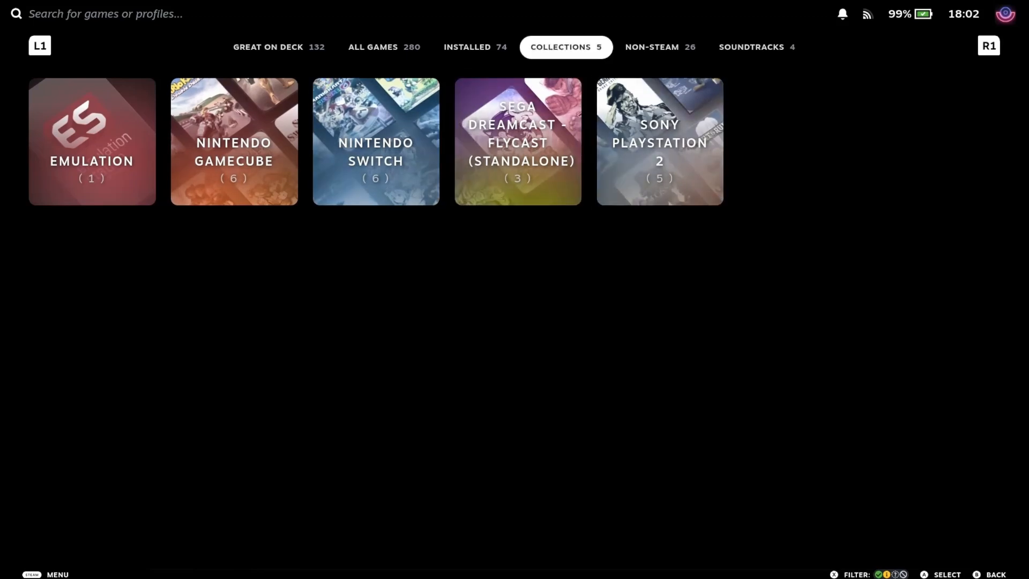
pyautogui.click(660, 47)
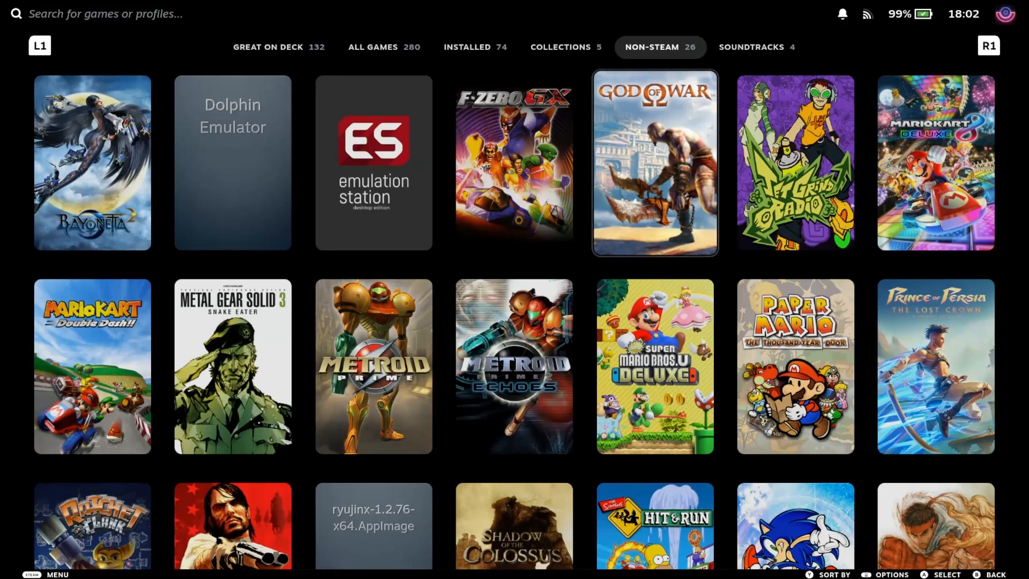
# - Check options for New Super Mario Bros. U Deluxe and Prince of Persia, then open the Nintendo Switch collection
pyautogui.press('down')
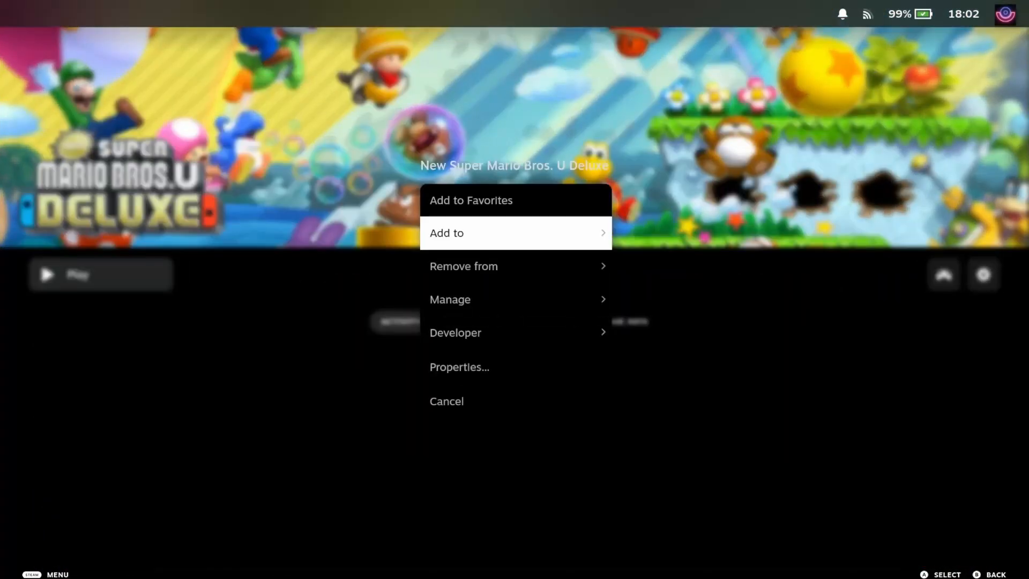
pyautogui.click(447, 232)
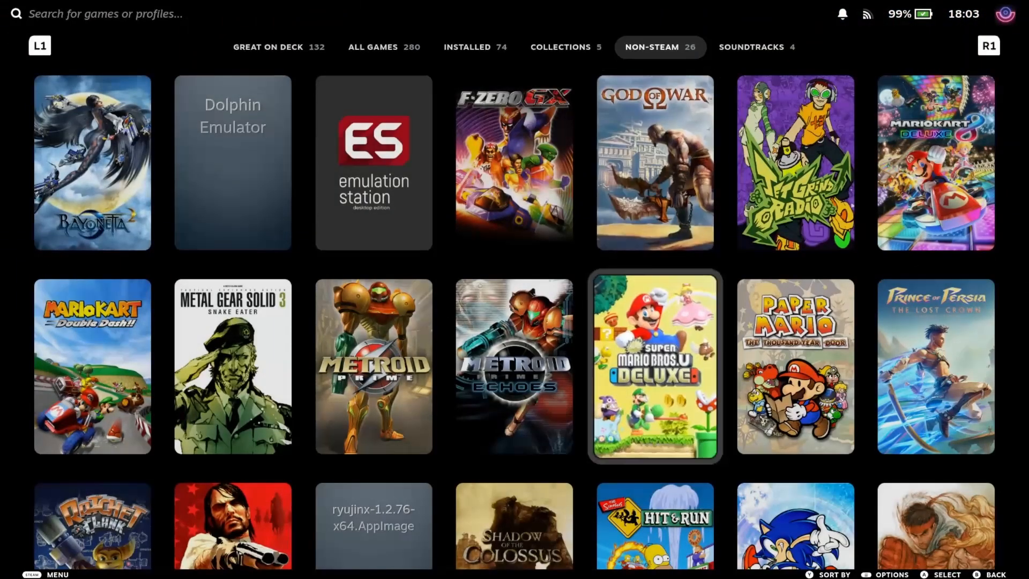
pyautogui.scroll(-3)
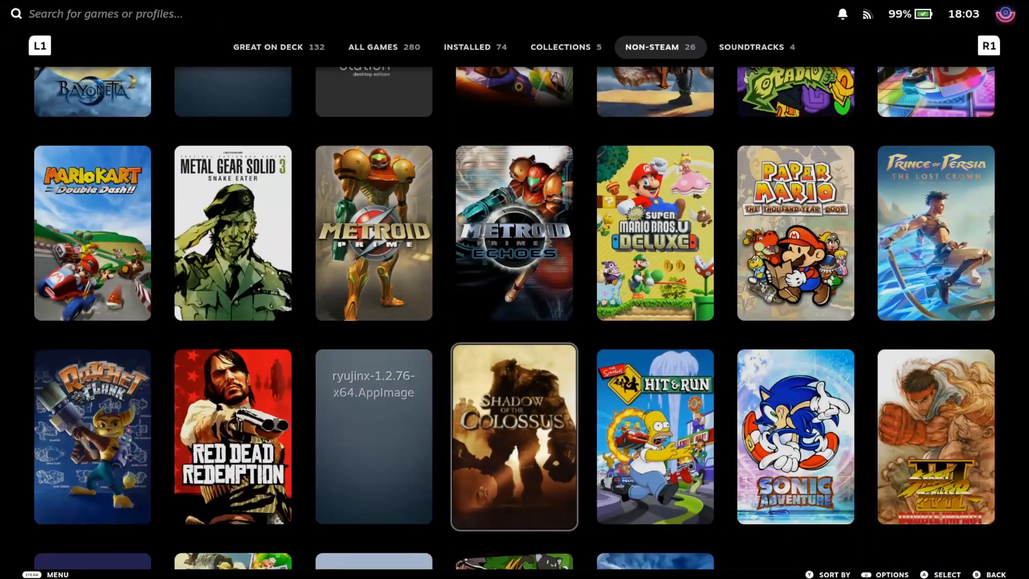
pyautogui.click(514, 436)
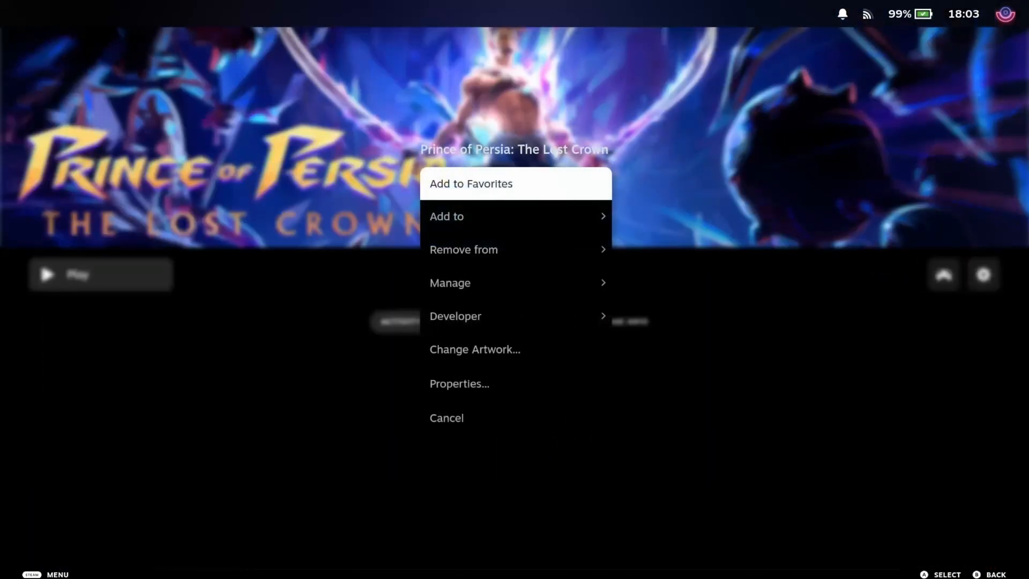
pyautogui.click(447, 217)
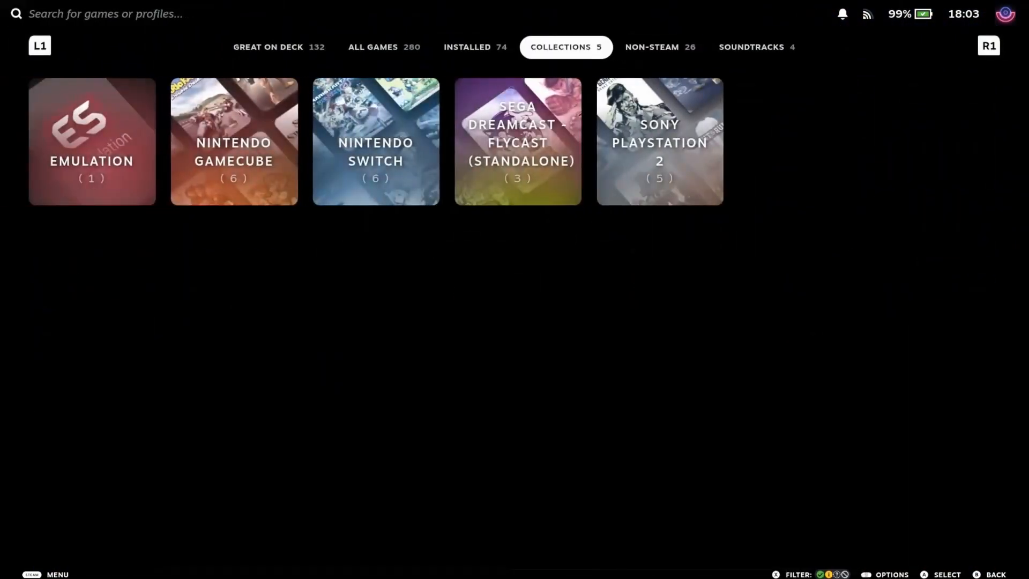
pyautogui.click(375, 141)
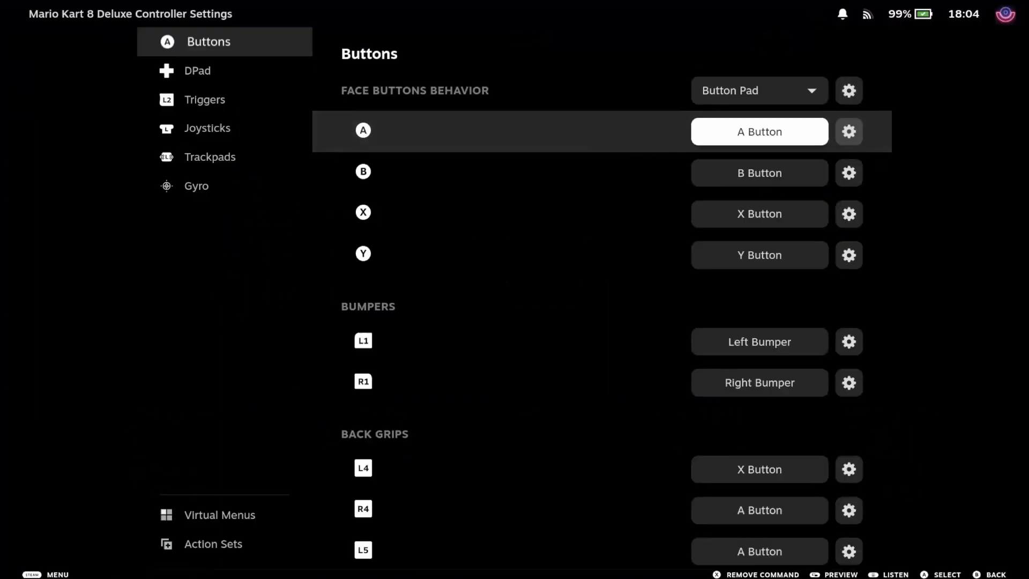
# - Map Mario Kart 8 Deluxe's A to B Button, B to A Button, X to Y Button, then pick Y's command
pyautogui.click(758, 131)
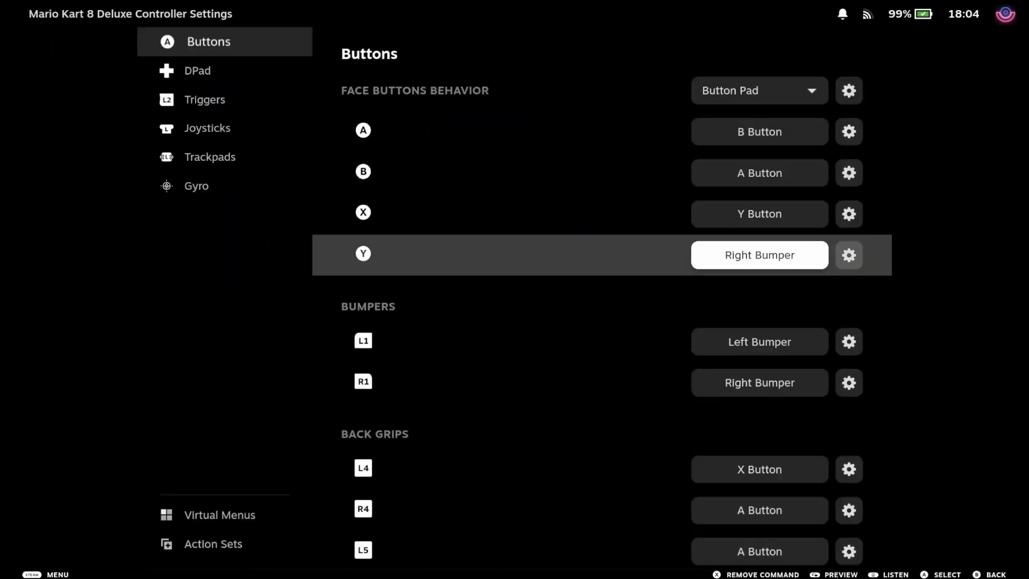
pyautogui.click(758, 255)
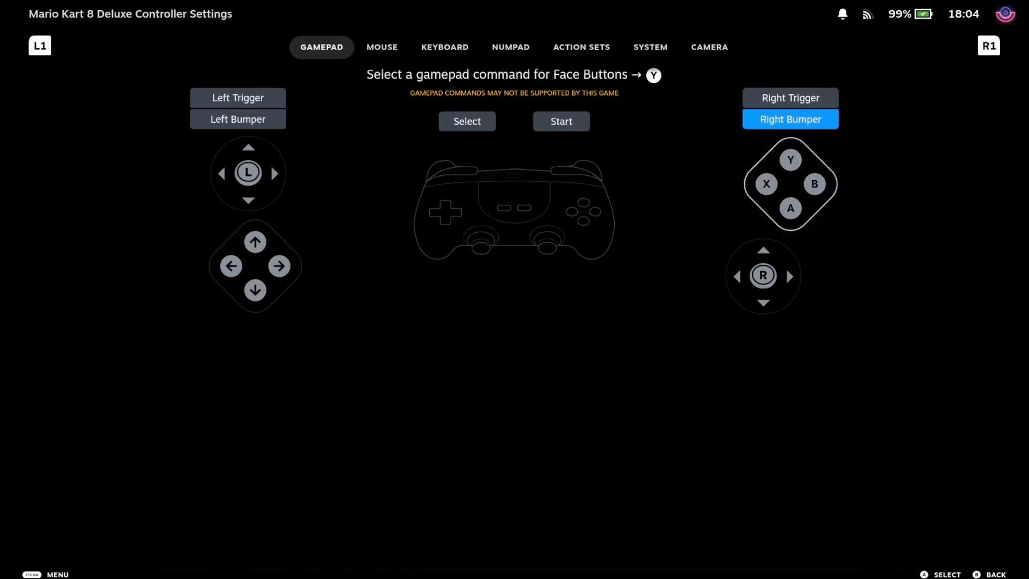